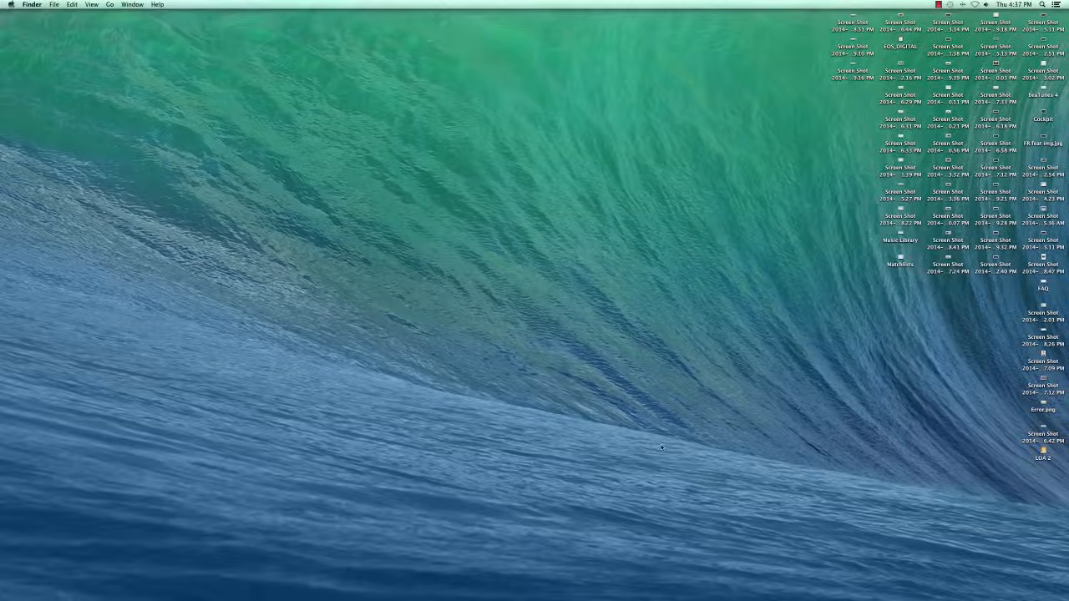
# - Download the VirtualDJ 8 Mac installer from virtualdj.com via download.com
pyautogui.click(397, 586)
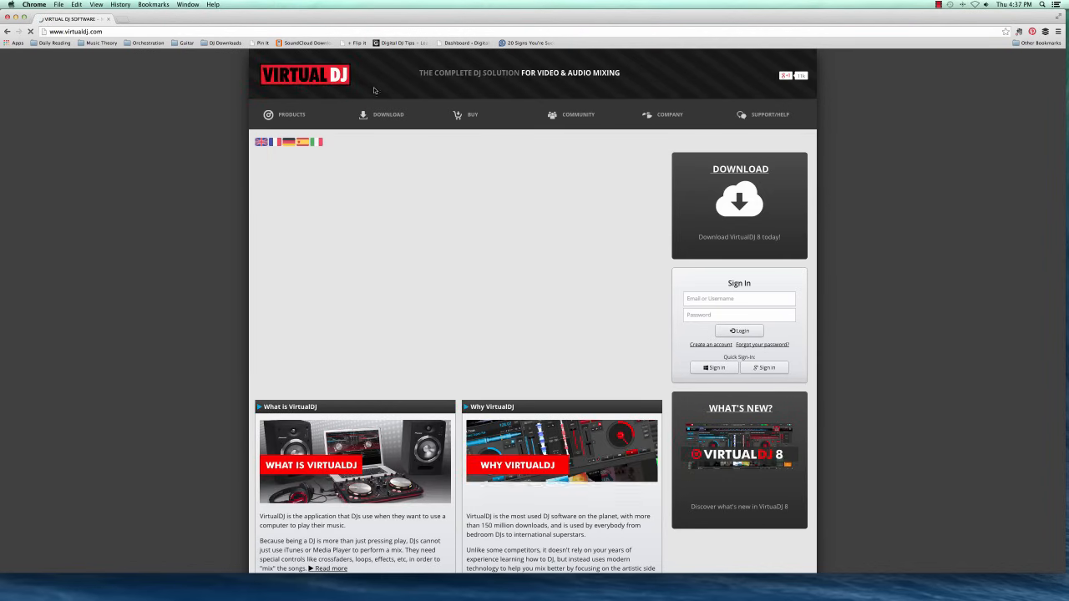
pyautogui.click(387, 115)
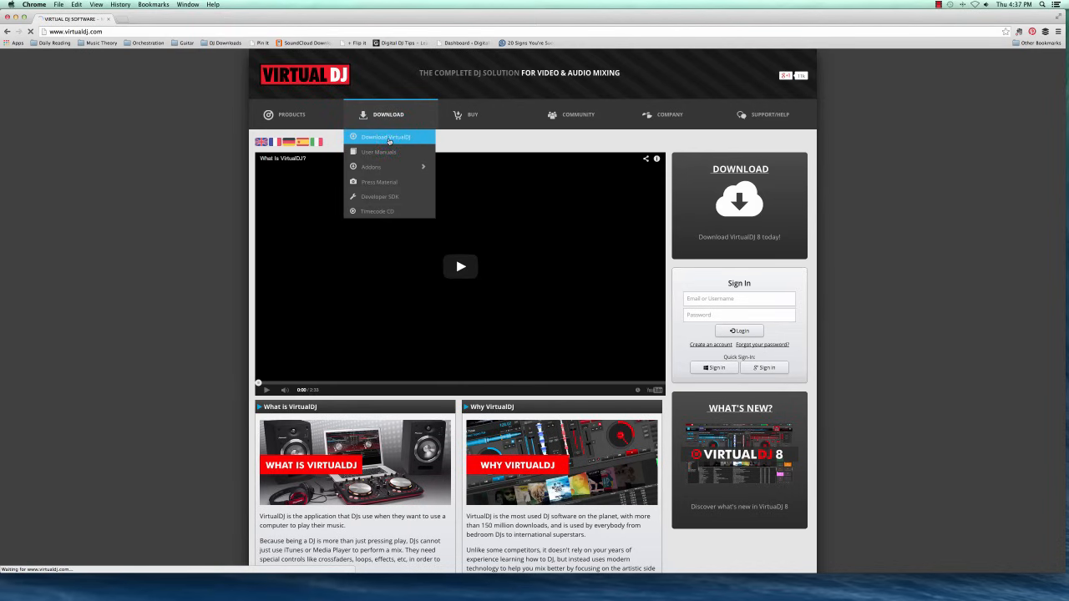
pyautogui.click(385, 136)
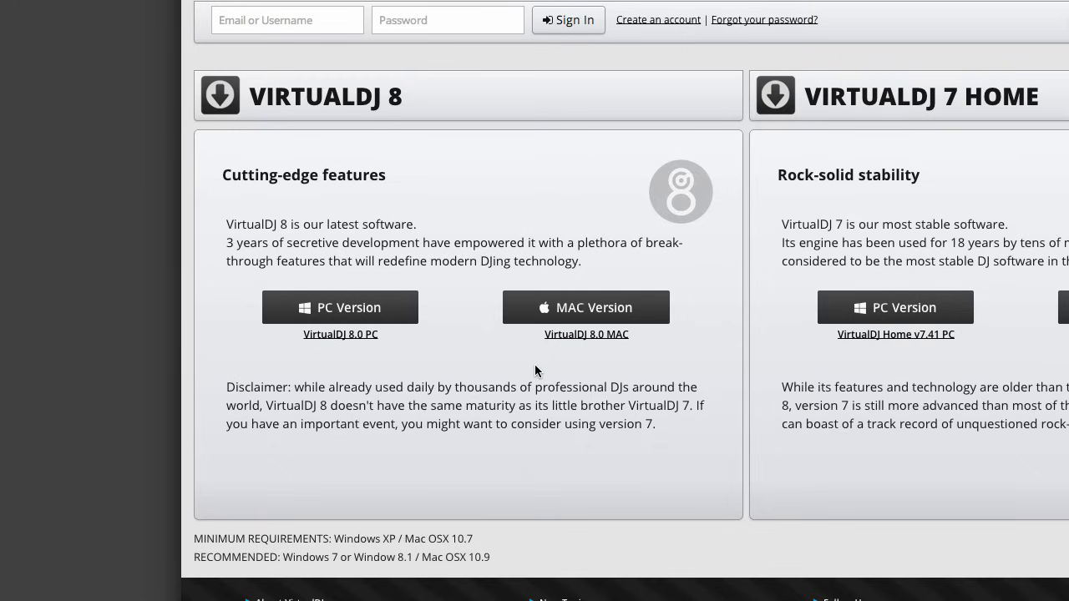
pyautogui.moveTo(544, 368)
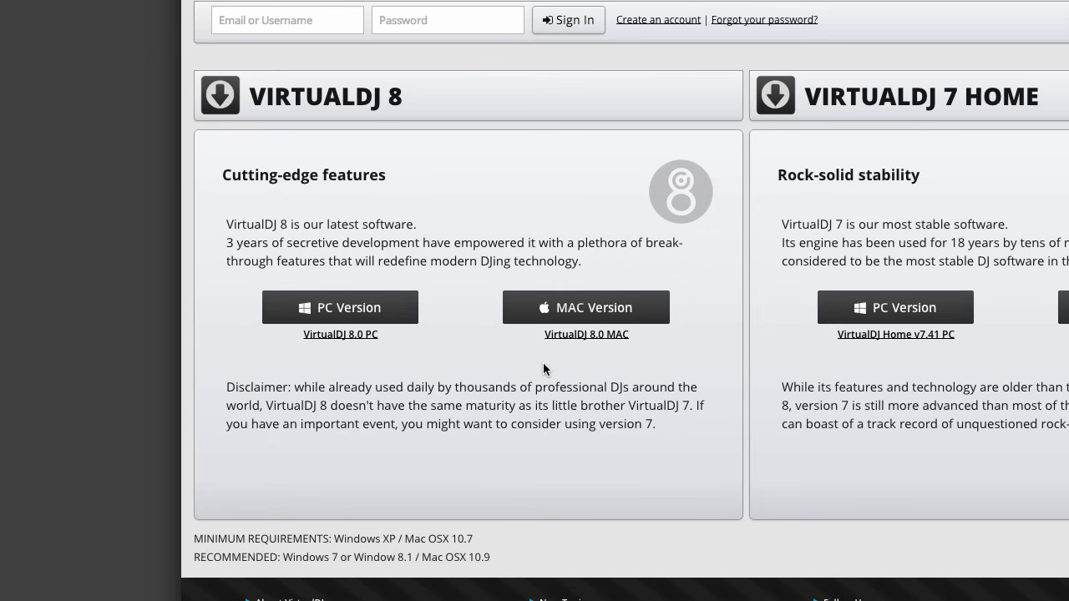
pyautogui.moveTo(579, 342)
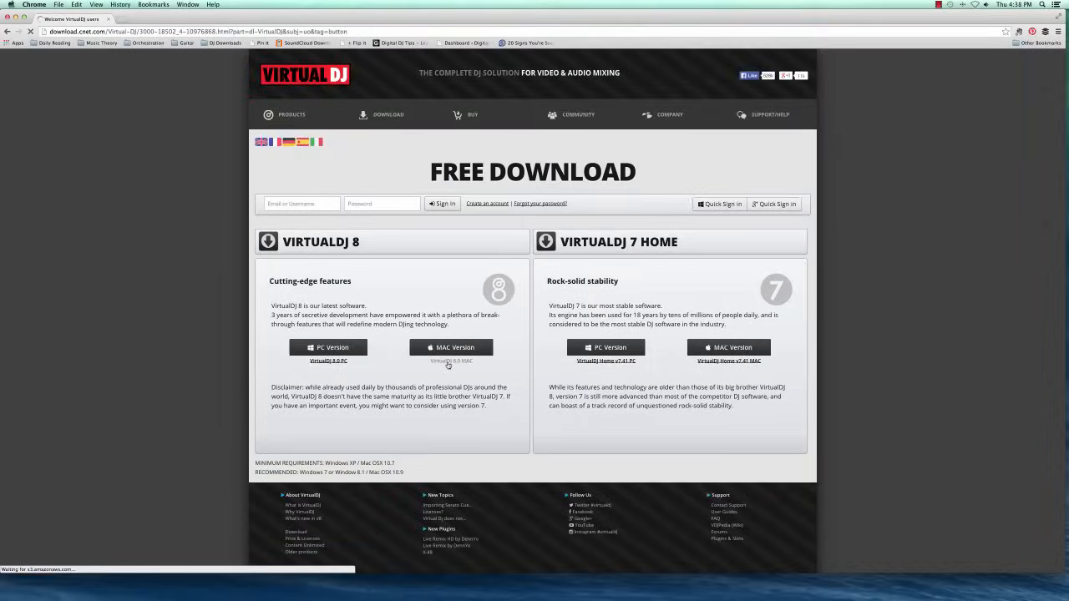
pyautogui.click(451, 347)
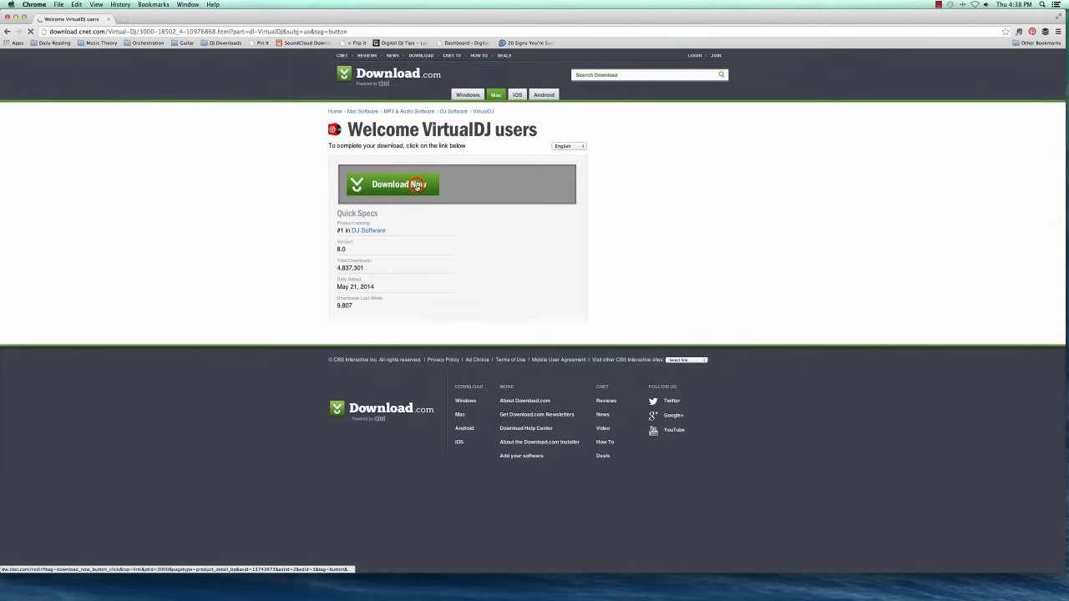
pyautogui.click(392, 183)
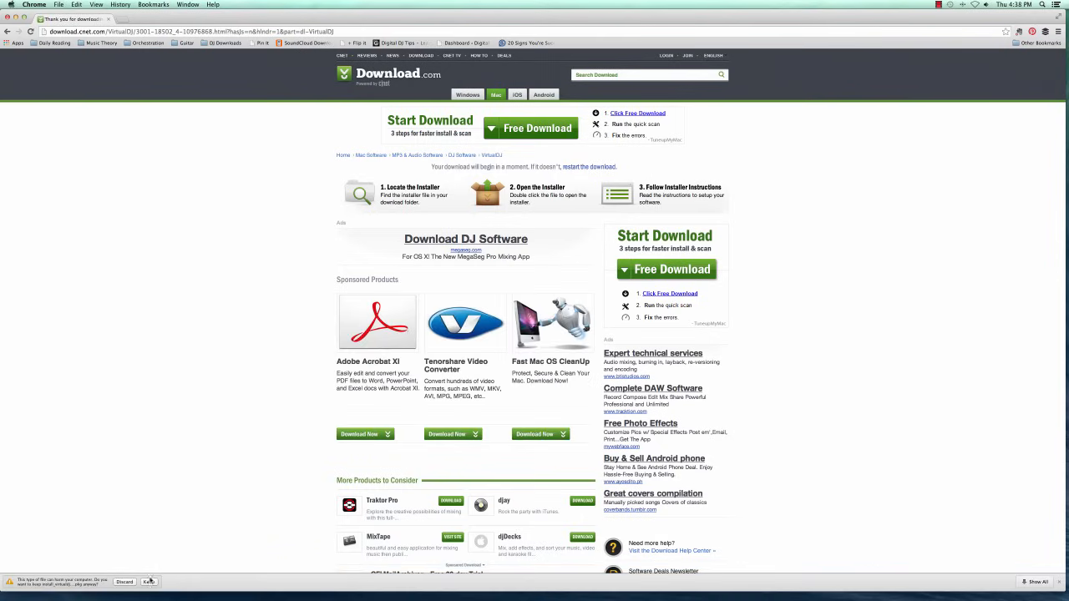
# - Keep the downloaded installer and advance to the license agreement
pyautogui.click(148, 582)
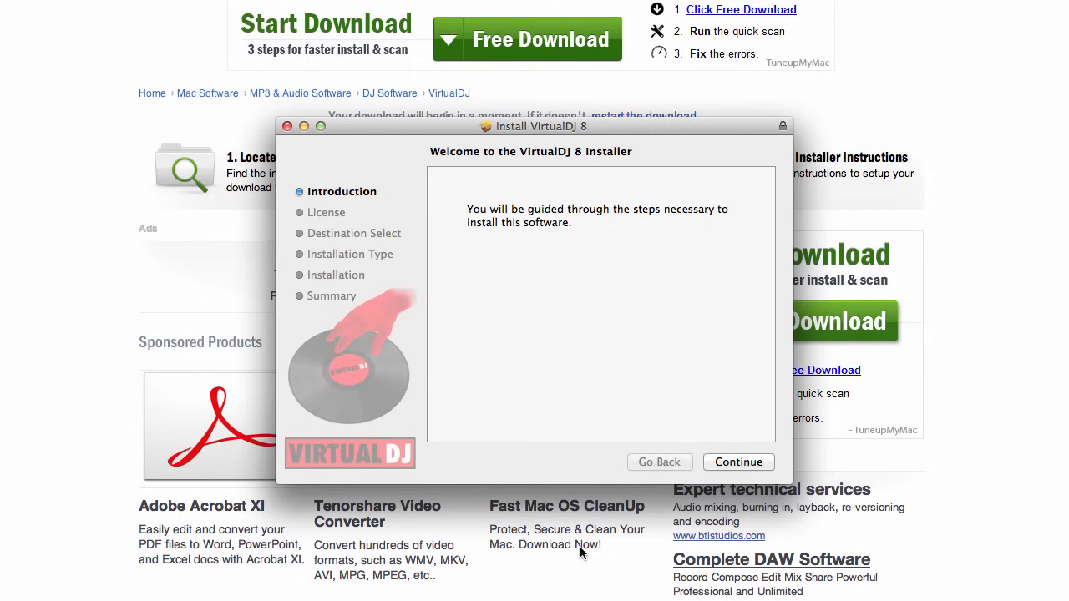
pyautogui.click(738, 462)
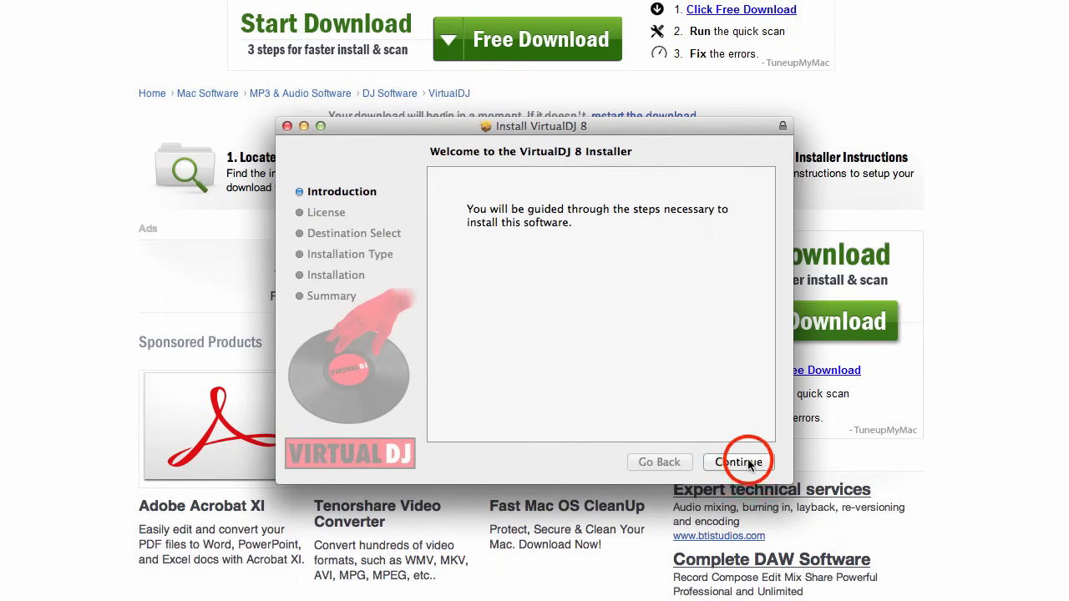
pyautogui.click(738, 461)
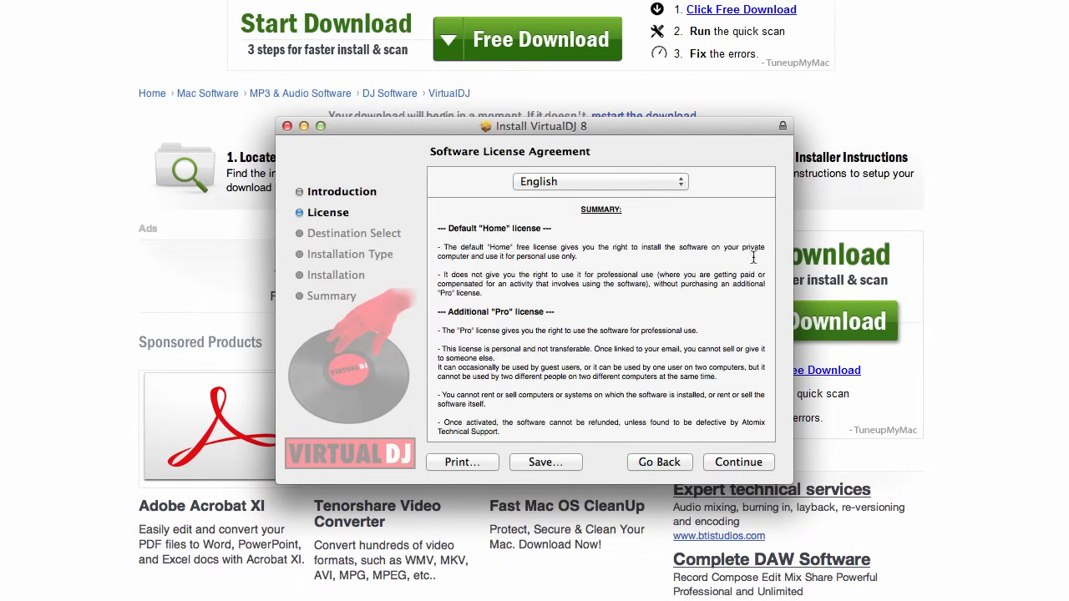
pyautogui.scroll(-3)
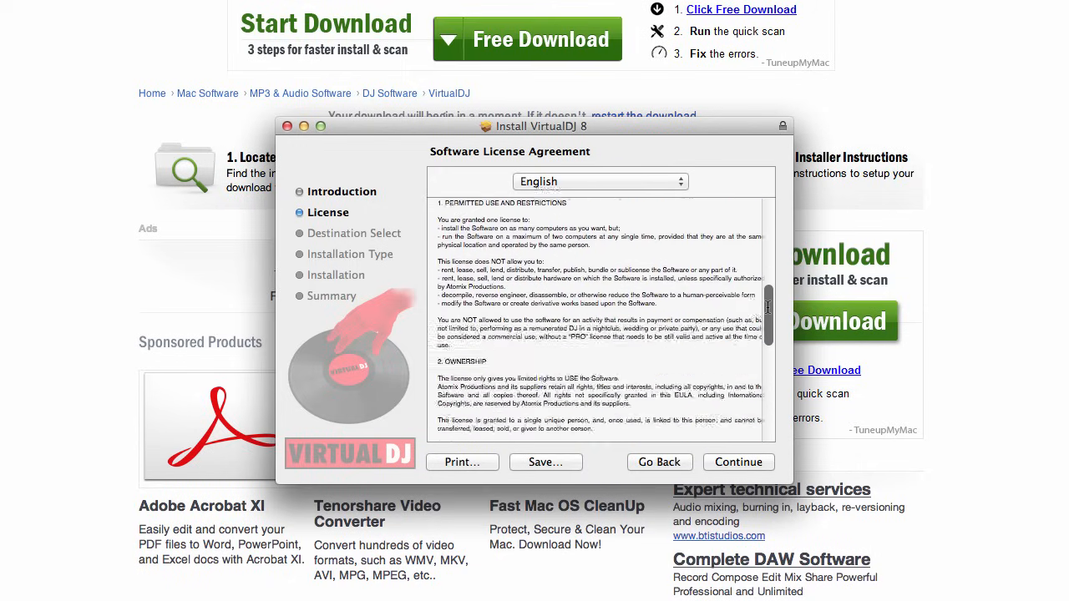
pyautogui.scroll(-3)
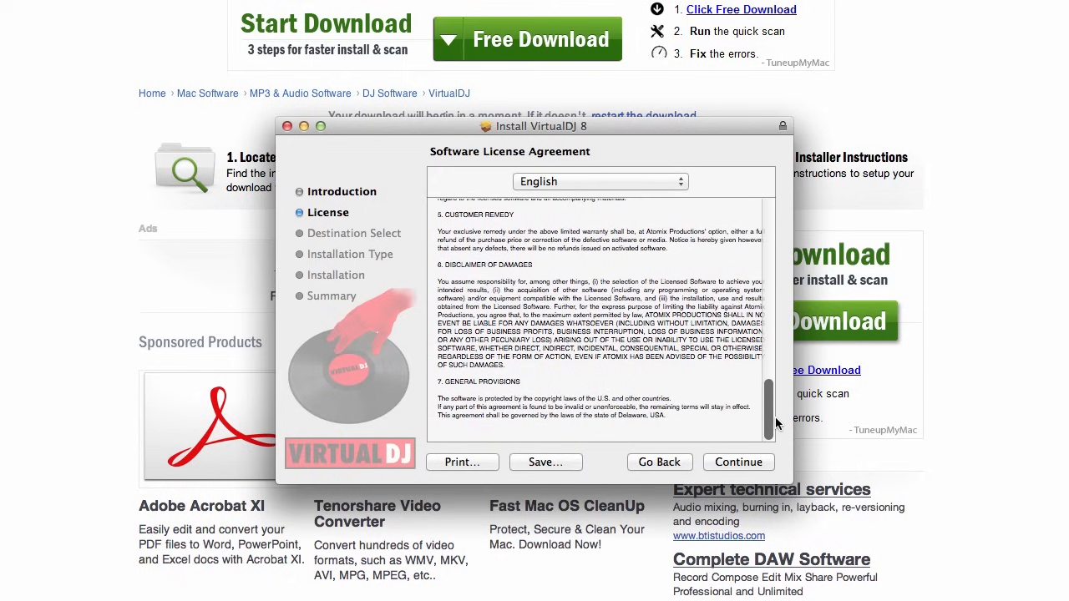
# - Accept the license, run the standard install with the admin password, and close the installer
pyautogui.click(738, 461)
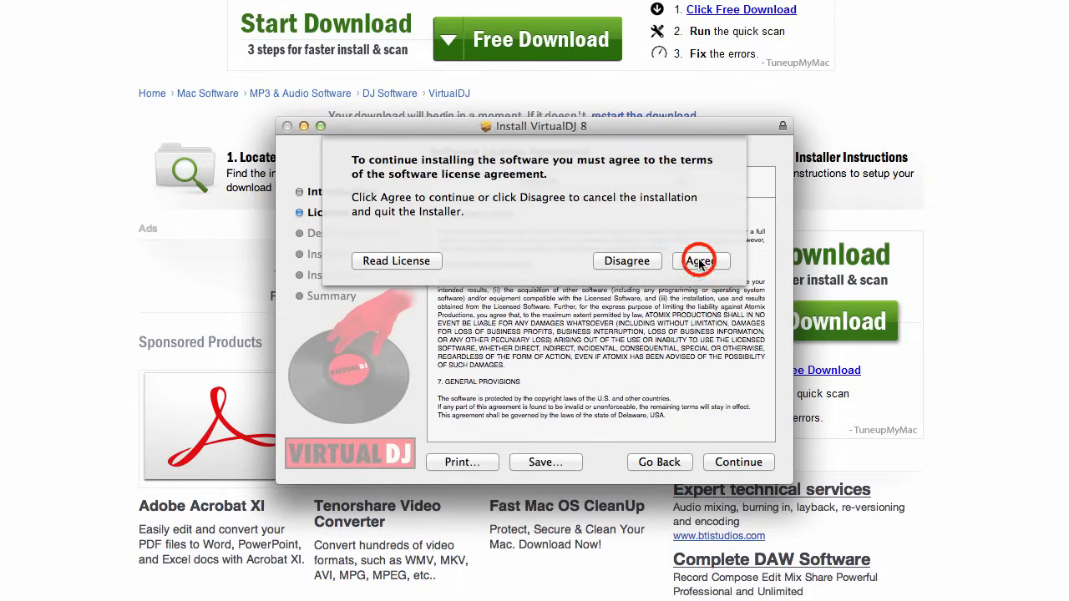
pyautogui.click(699, 261)
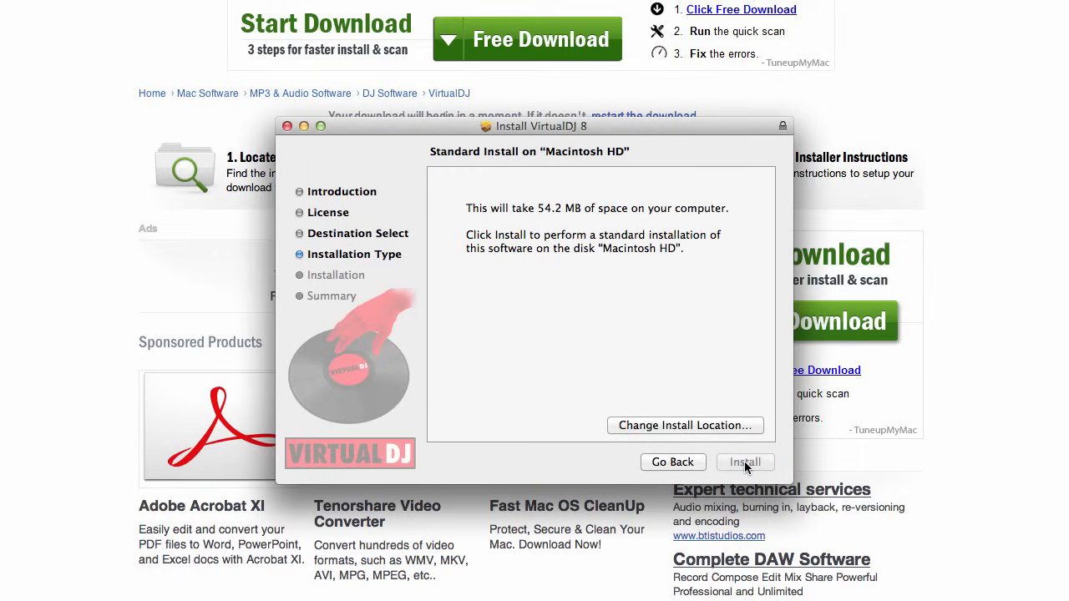
pyautogui.click(744, 461)
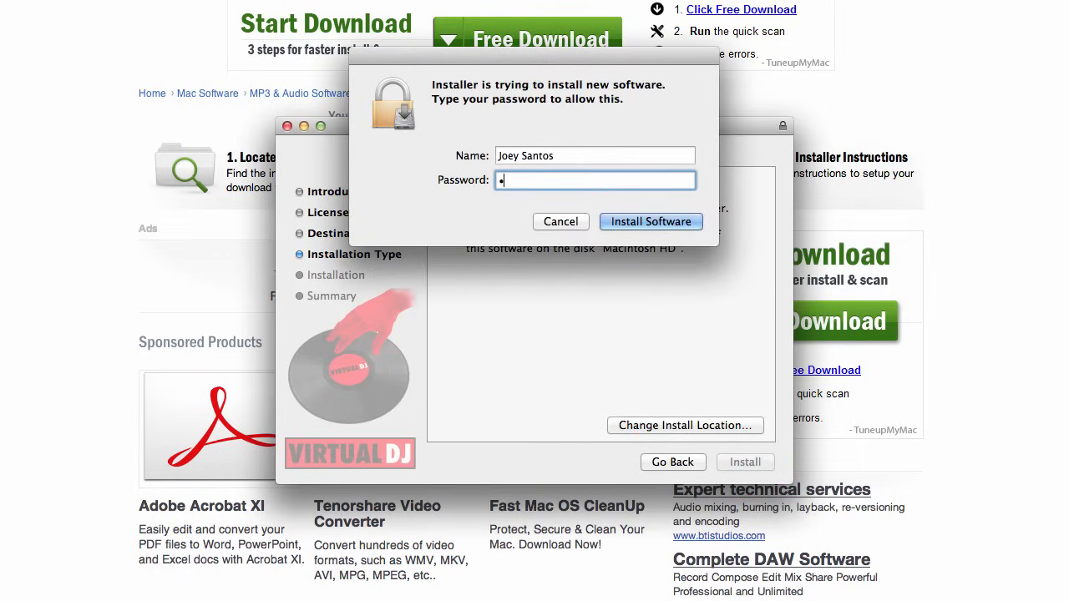
pyautogui.click(650, 221)
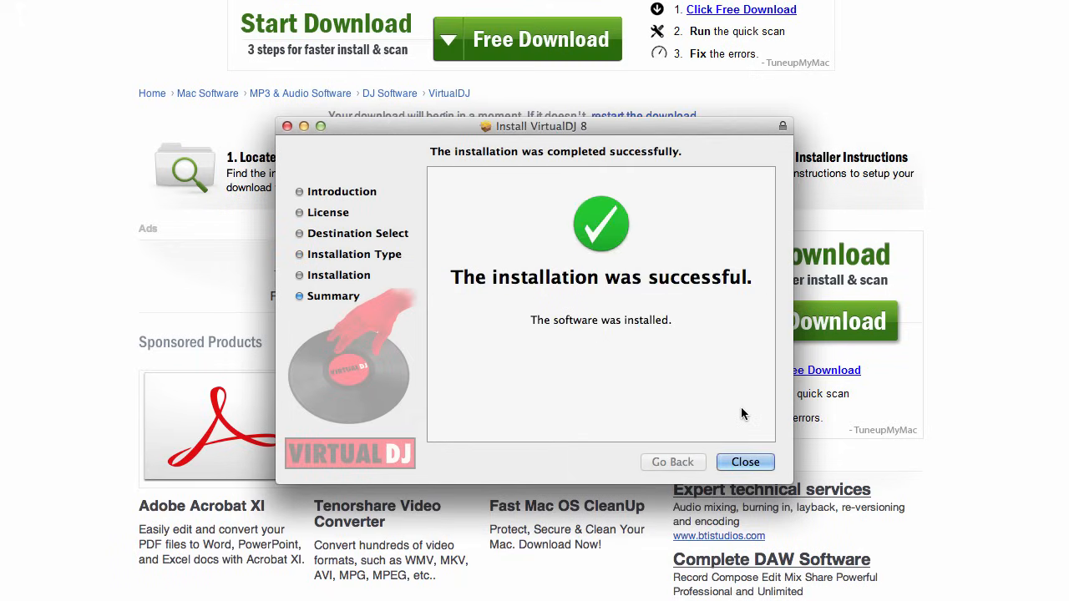
pyautogui.moveTo(746, 426)
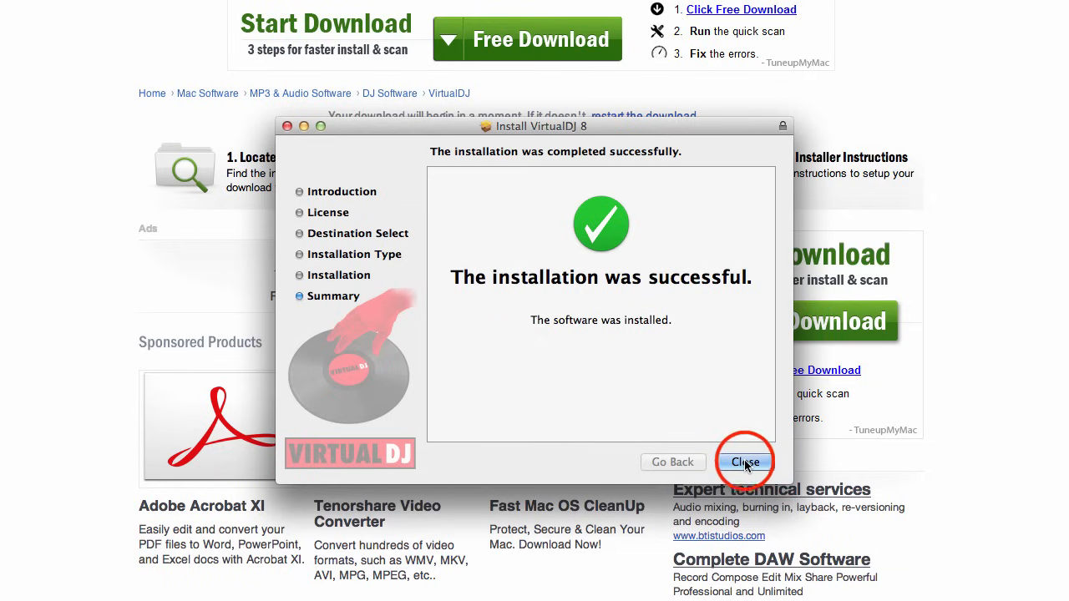
pyautogui.click(744, 462)
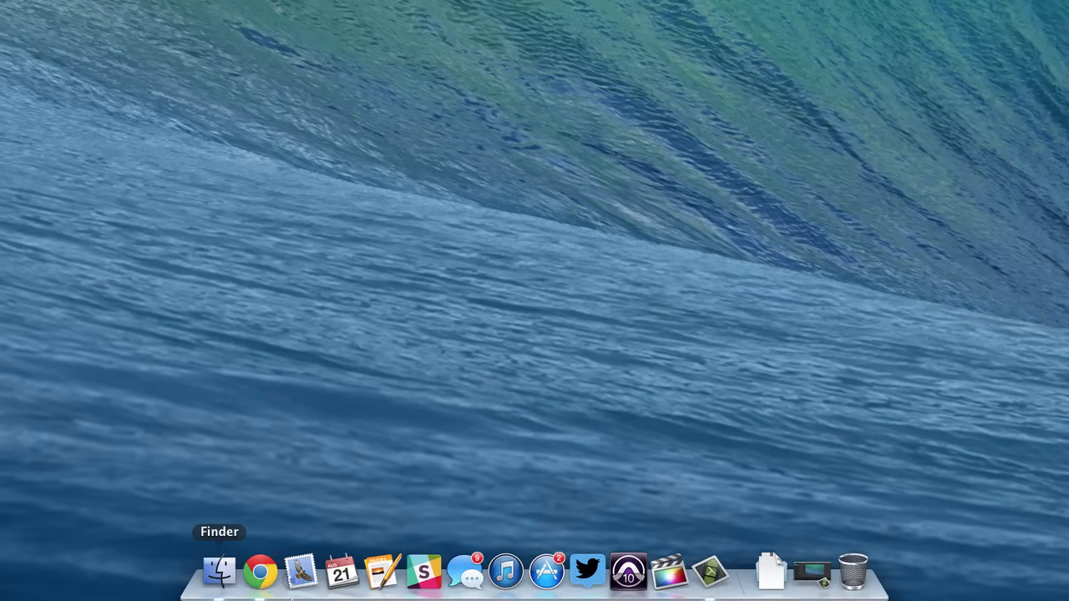
# - Open Applications in a new Finder window and select VirtualDJ 8
pyautogui.click(219, 572)
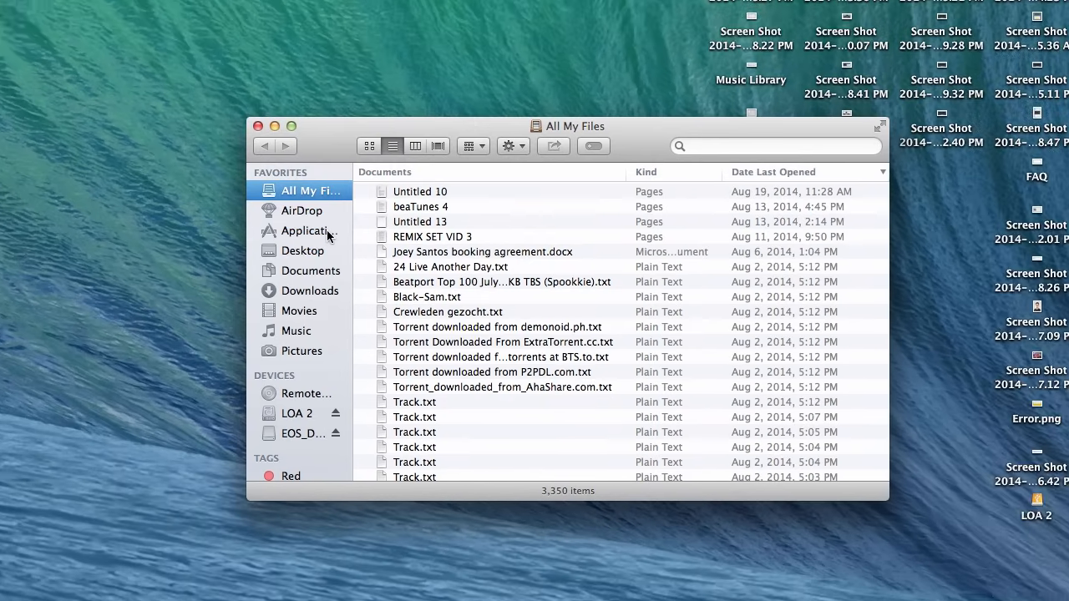
pyautogui.click(310, 230)
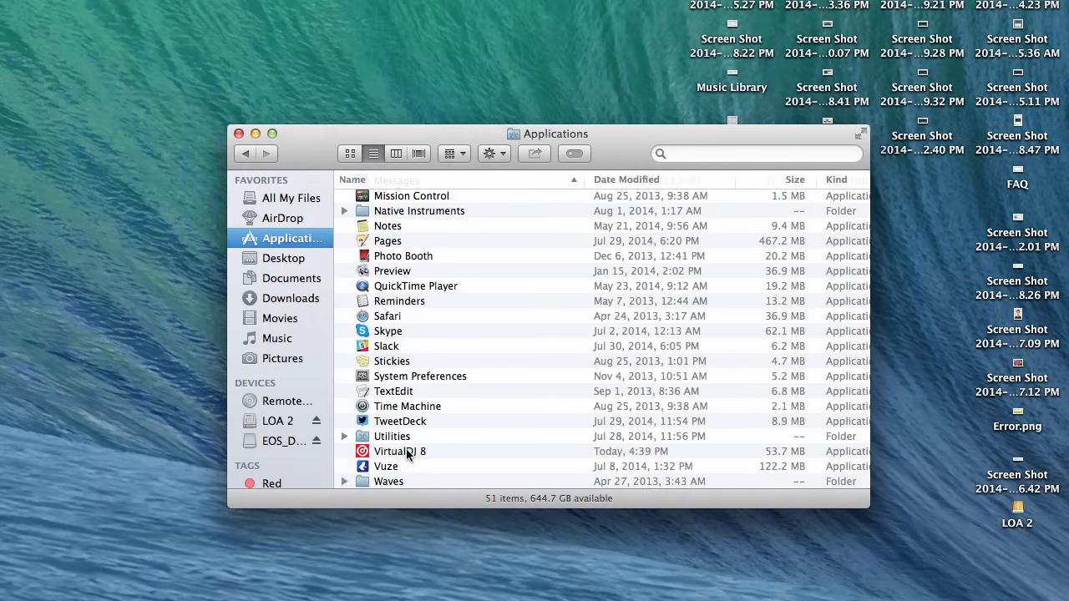
pyautogui.click(400, 450)
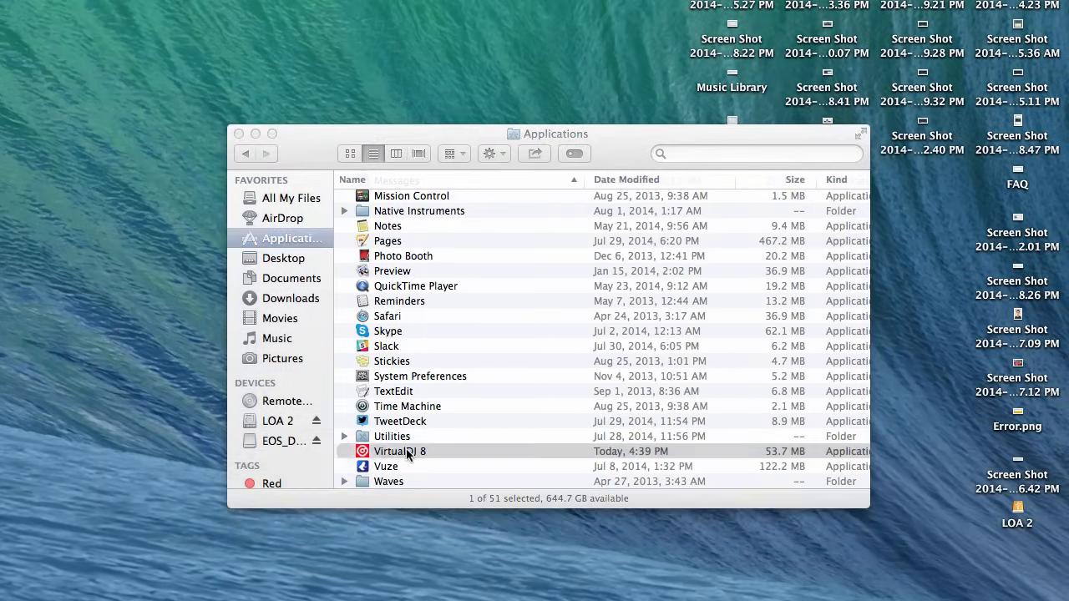
# - Launch VirtualDJ 8, fill in the new account form, and request an emailed confirmation code
pyautogui.doubleClick(399, 451)
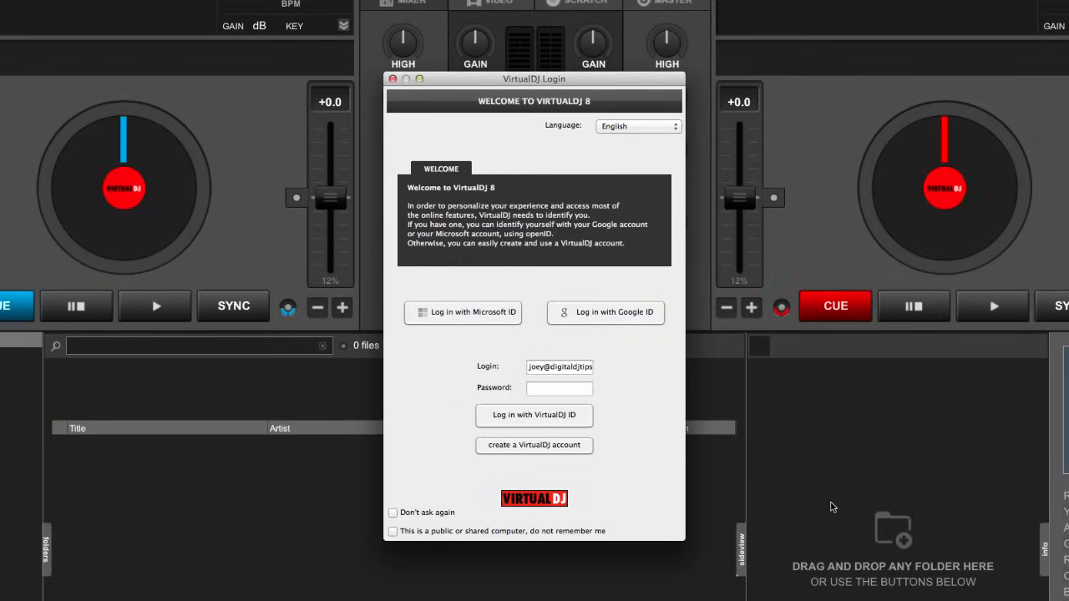
pyautogui.moveTo(547, 452)
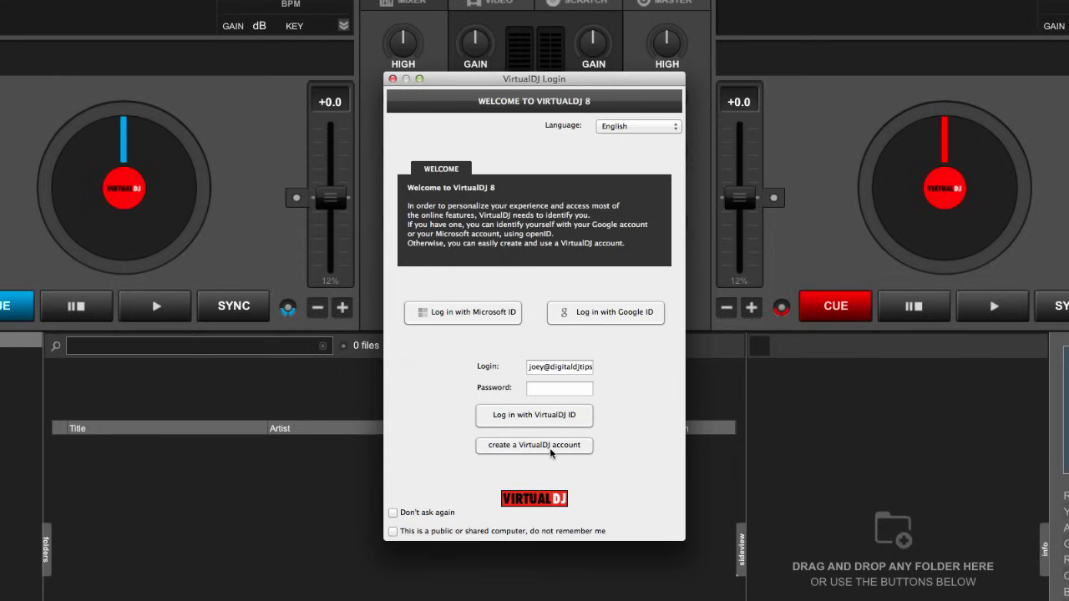
pyautogui.click(533, 444)
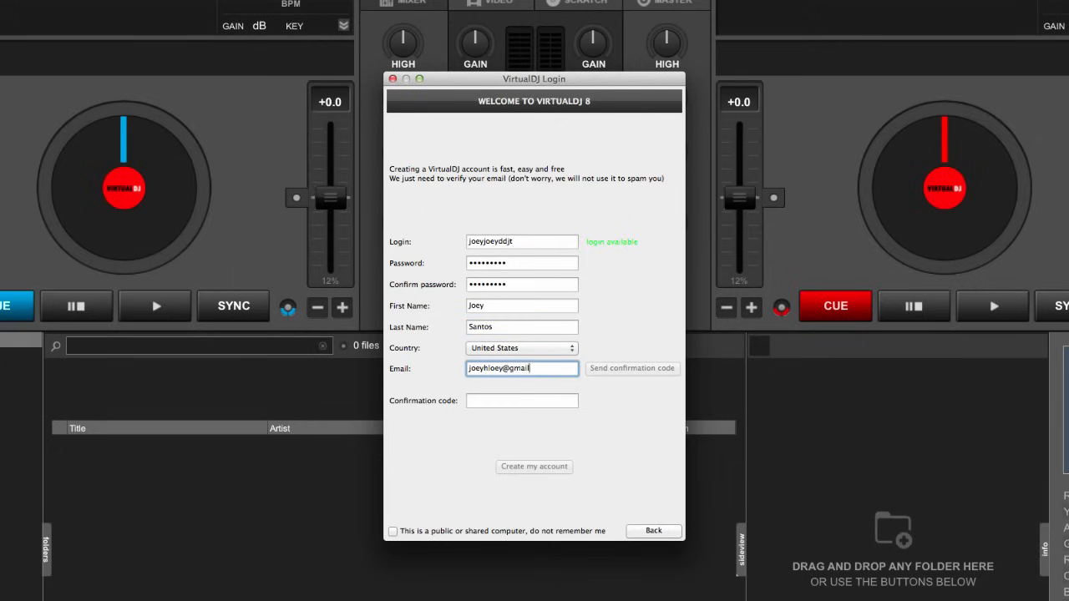
pyautogui.write('.com')
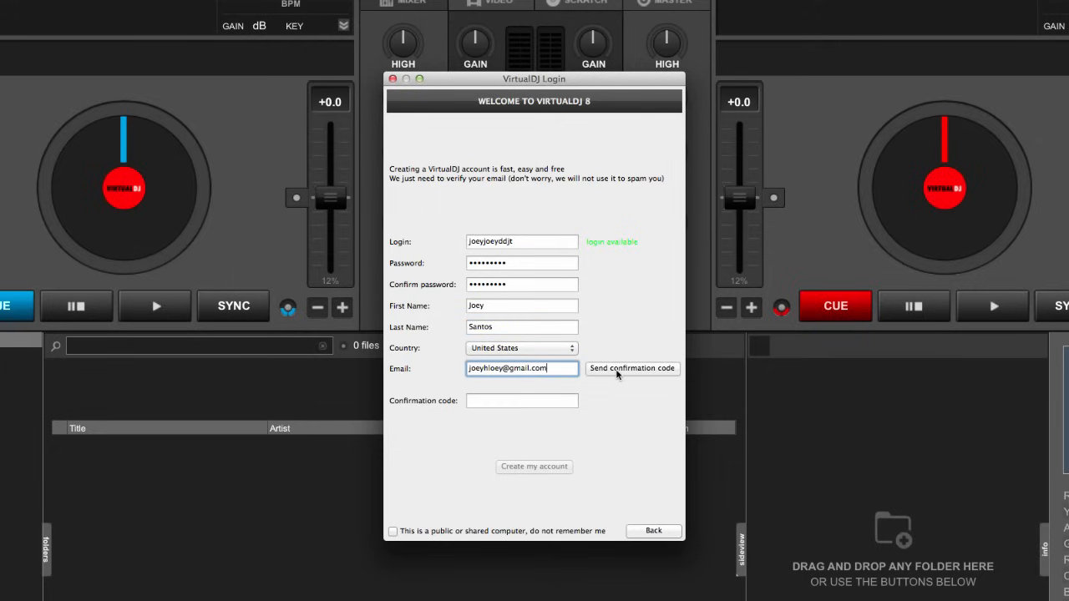
pyautogui.click(632, 369)
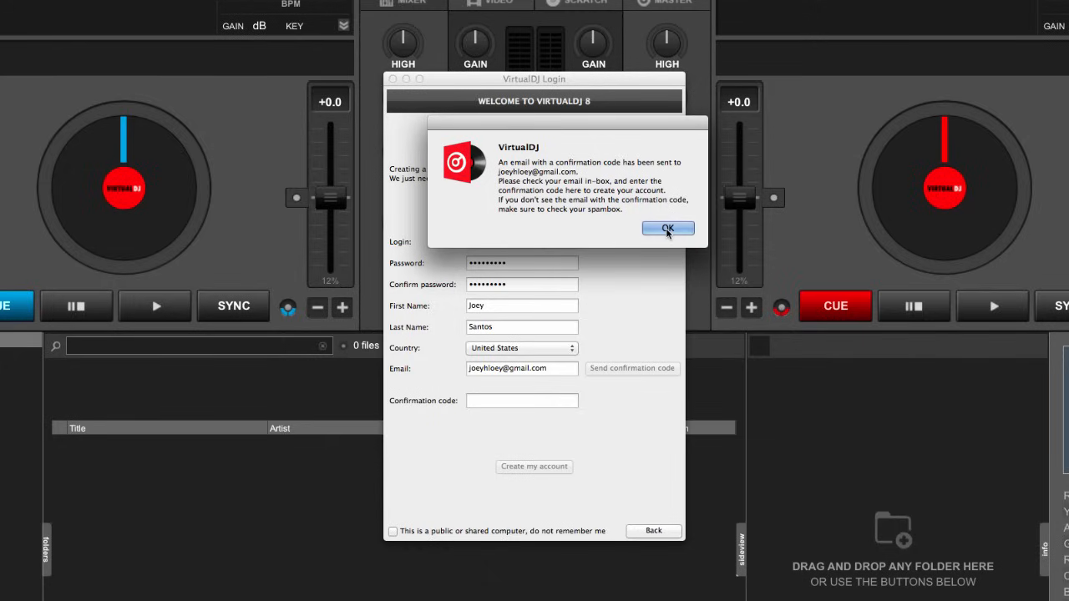
pyautogui.click(667, 229)
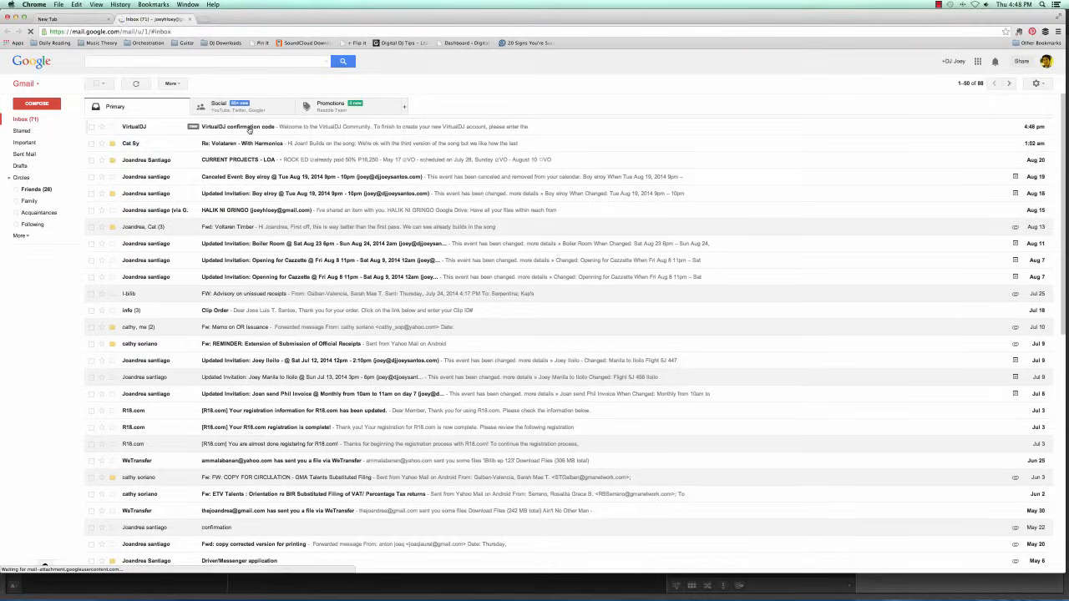
# - Open the 'VirtualDJ confirmation code' email and highlight the code
pyautogui.click(238, 126)
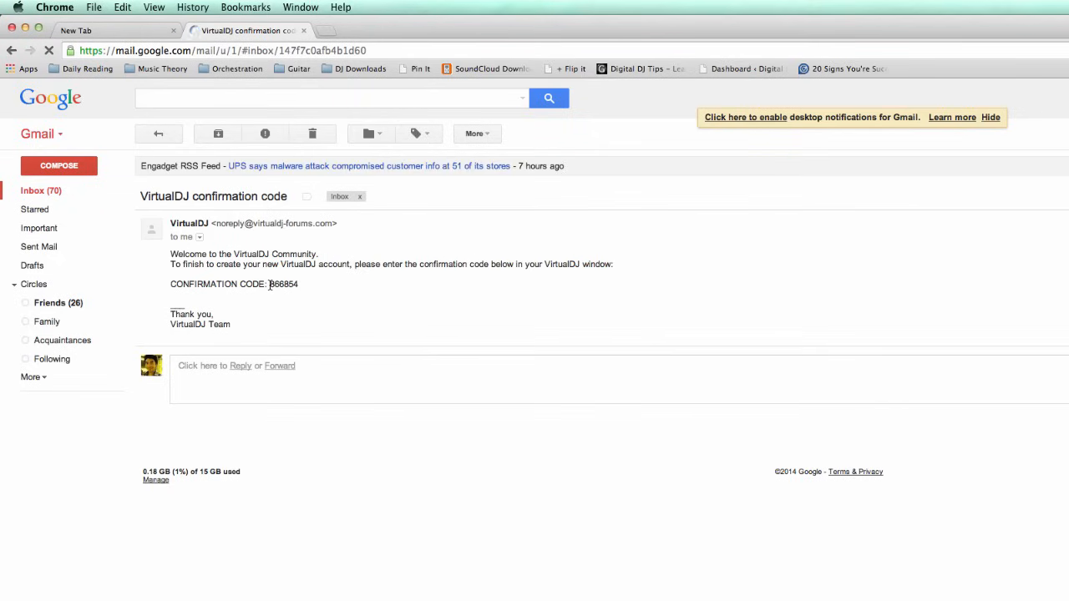
pyautogui.doubleClick(283, 284)
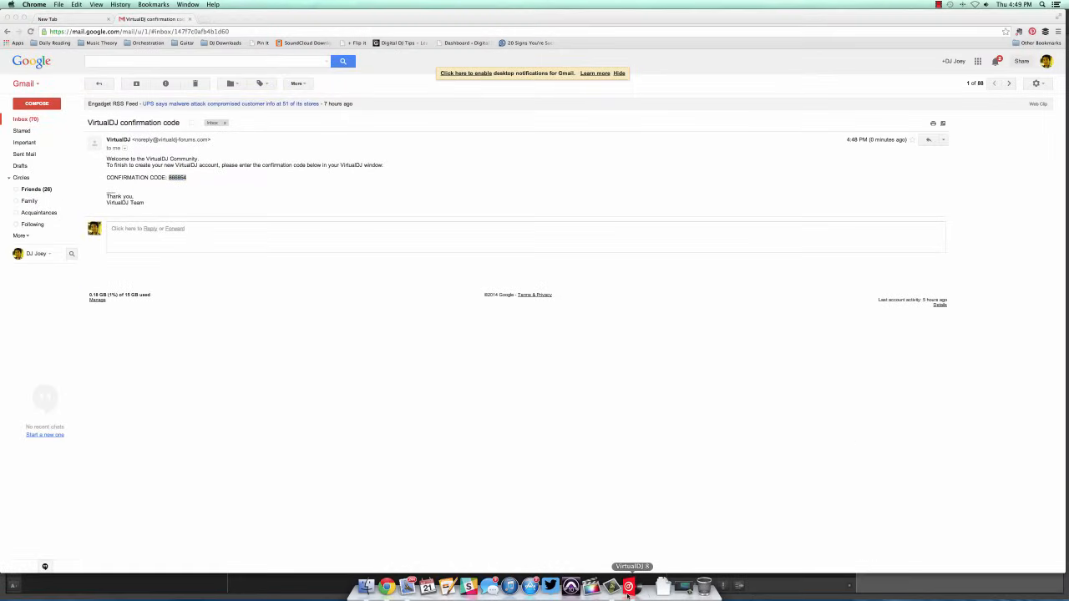
pyautogui.click(627, 585)
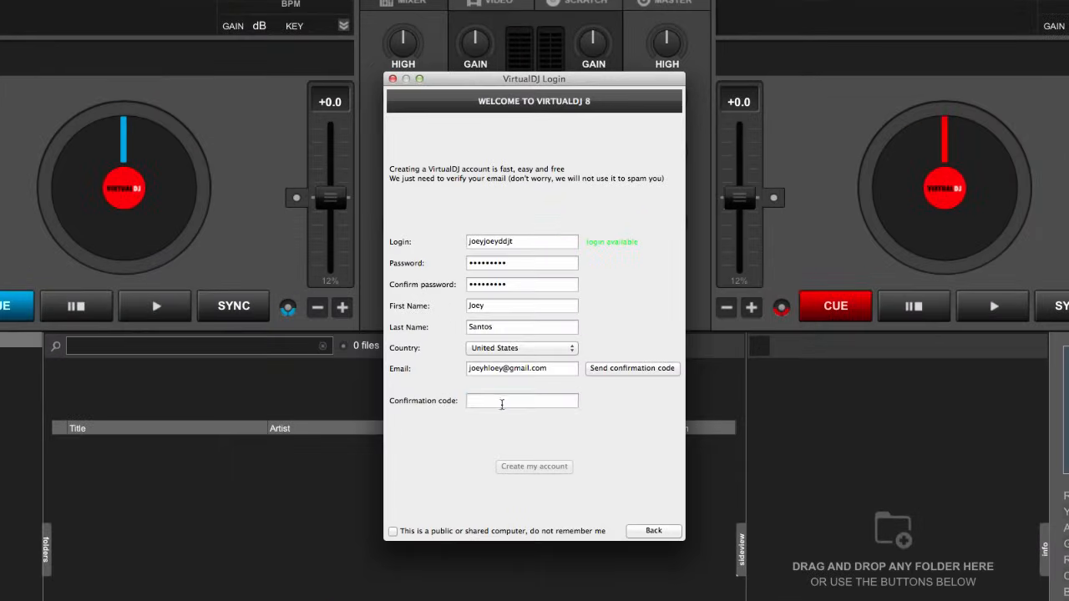
pyautogui.click(522, 400)
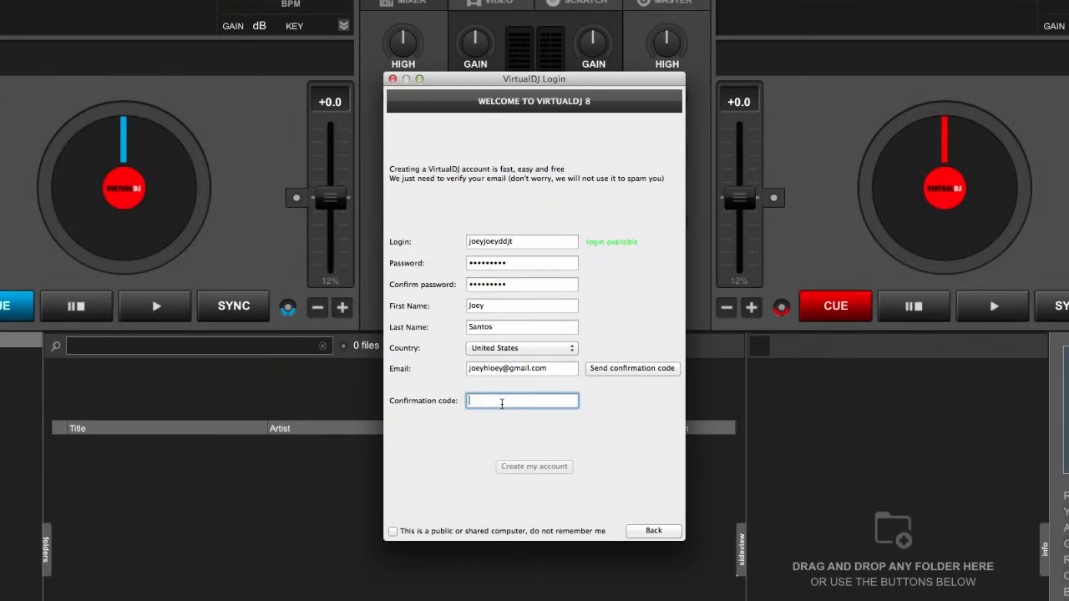
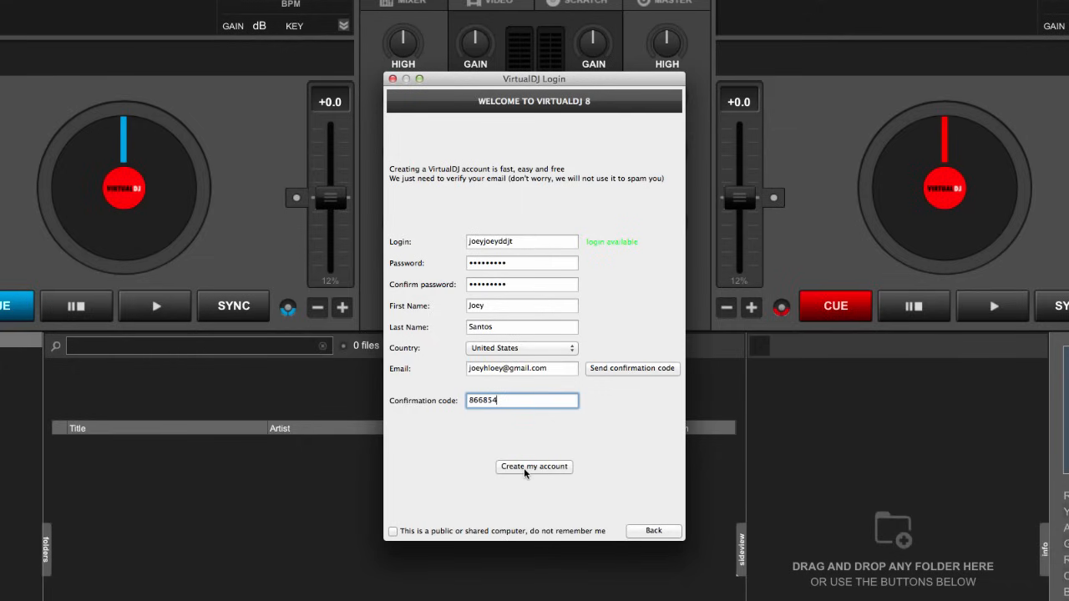
pyautogui.click(533, 466)
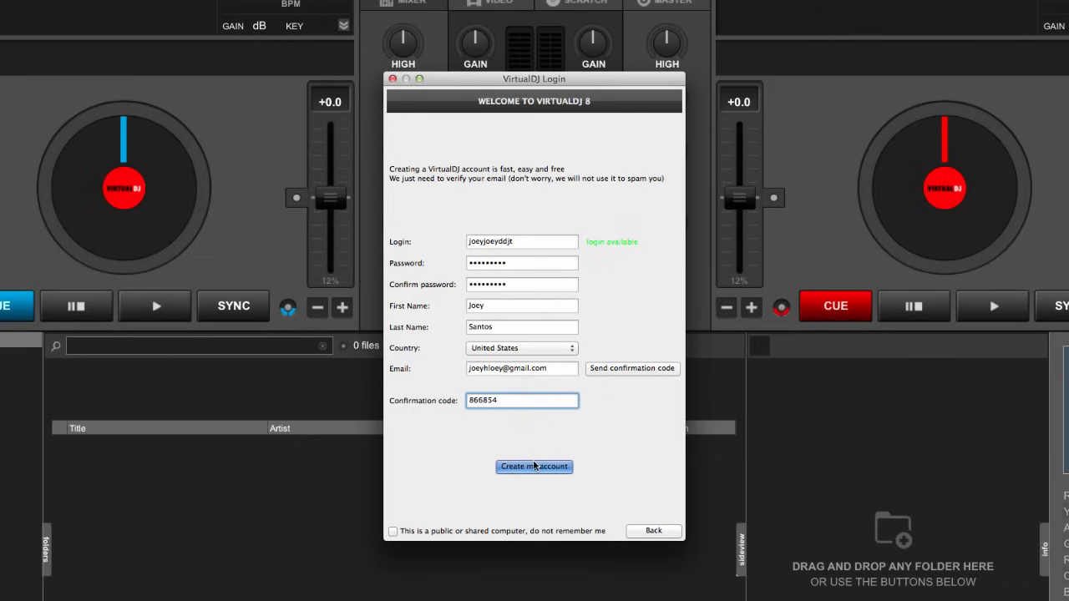
pyautogui.click(534, 466)
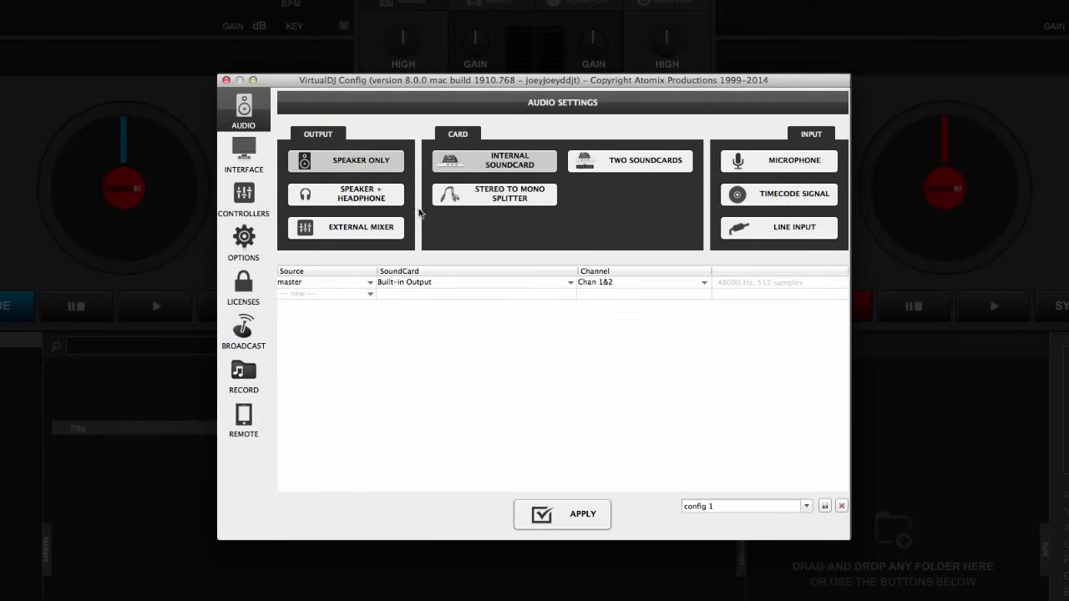
pyautogui.moveTo(633, 238)
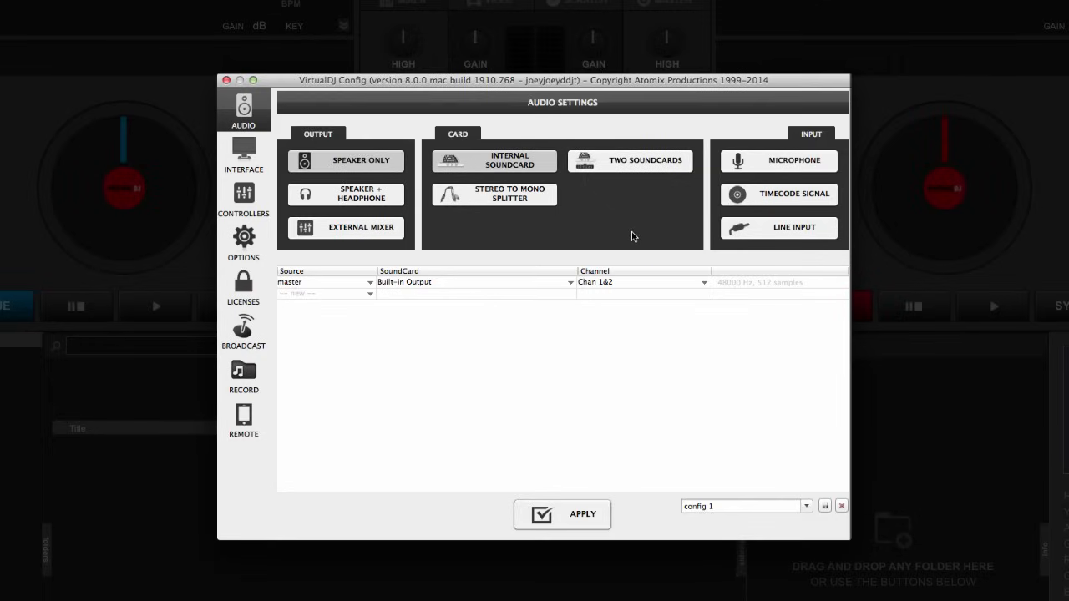
# - Select Internal Soundcard as the audio card and apply the settings
pyautogui.click(522, 163)
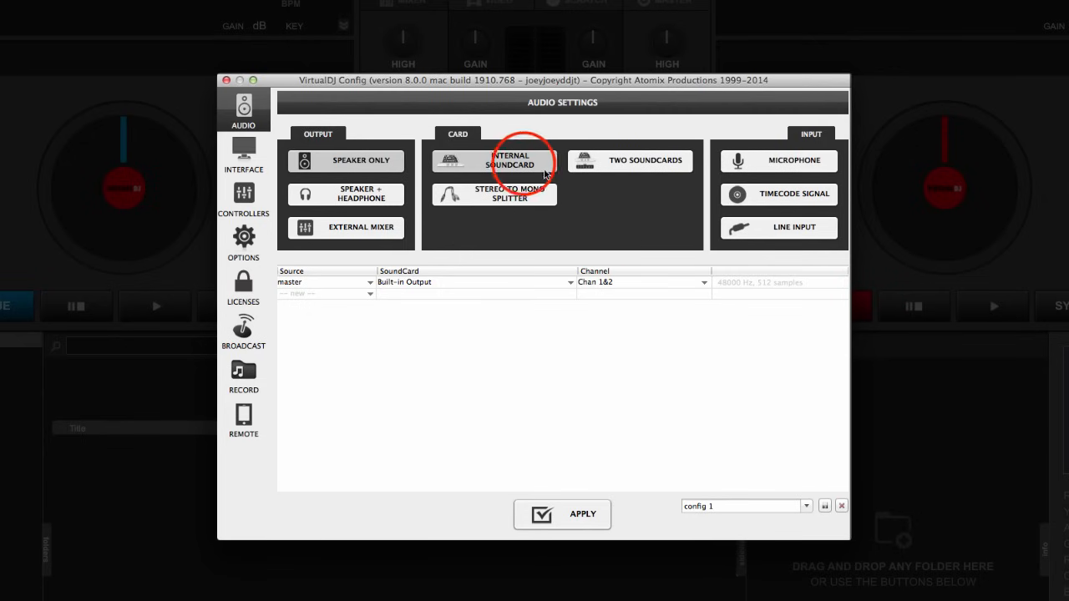
pyautogui.click(562, 514)
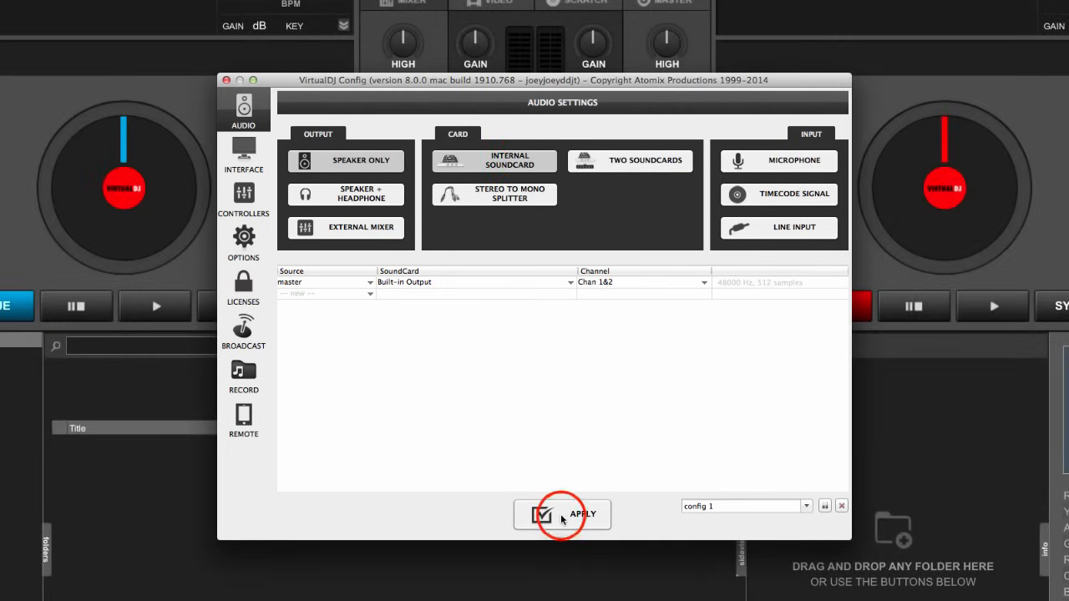
pyautogui.click(562, 514)
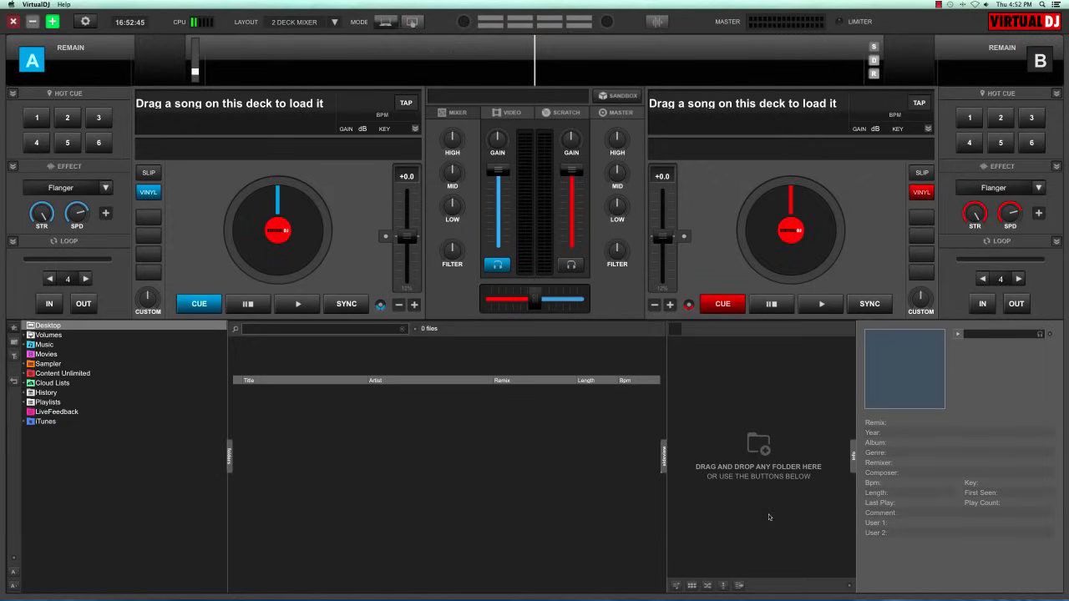
pyautogui.moveTo(608, 482)
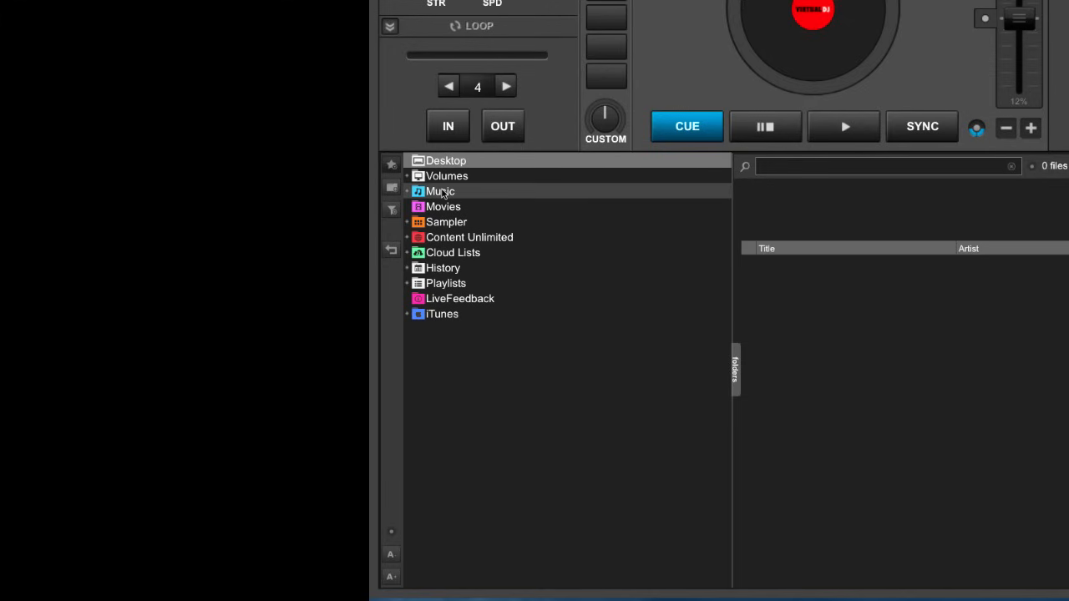
# - Select the Music folder in the browser's folder tree
pyautogui.click(441, 191)
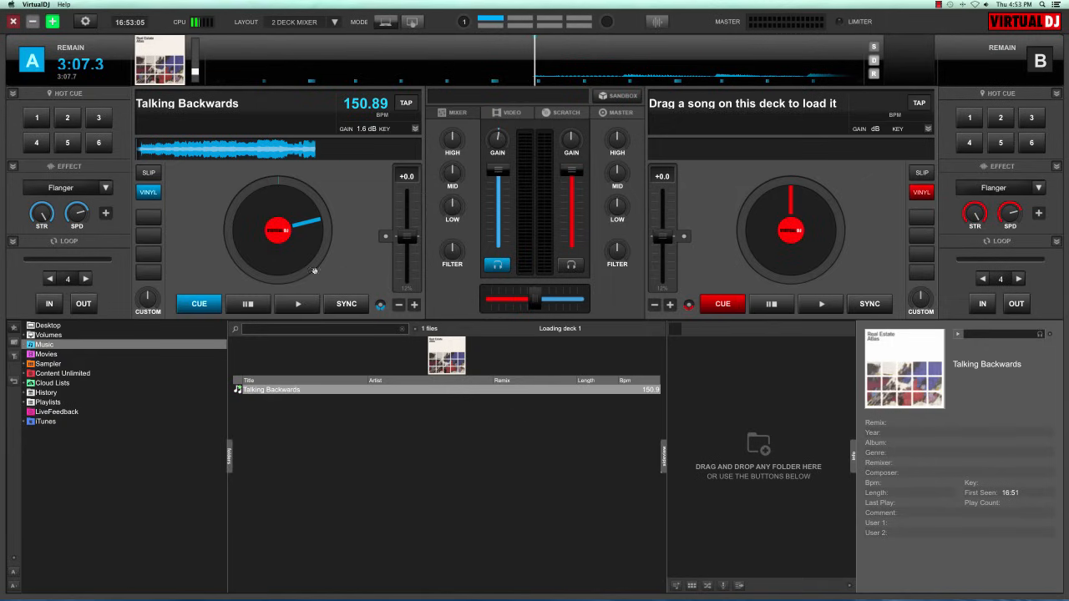
# - Play 'Talking Backwards' on deck A
pyautogui.click(297, 303)
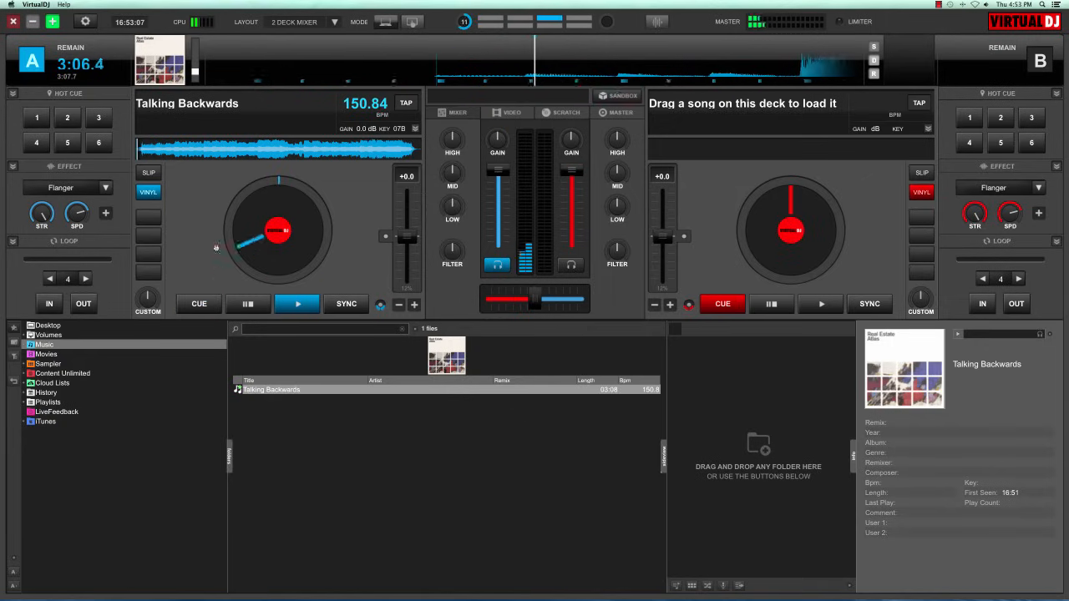
pyautogui.click(199, 303)
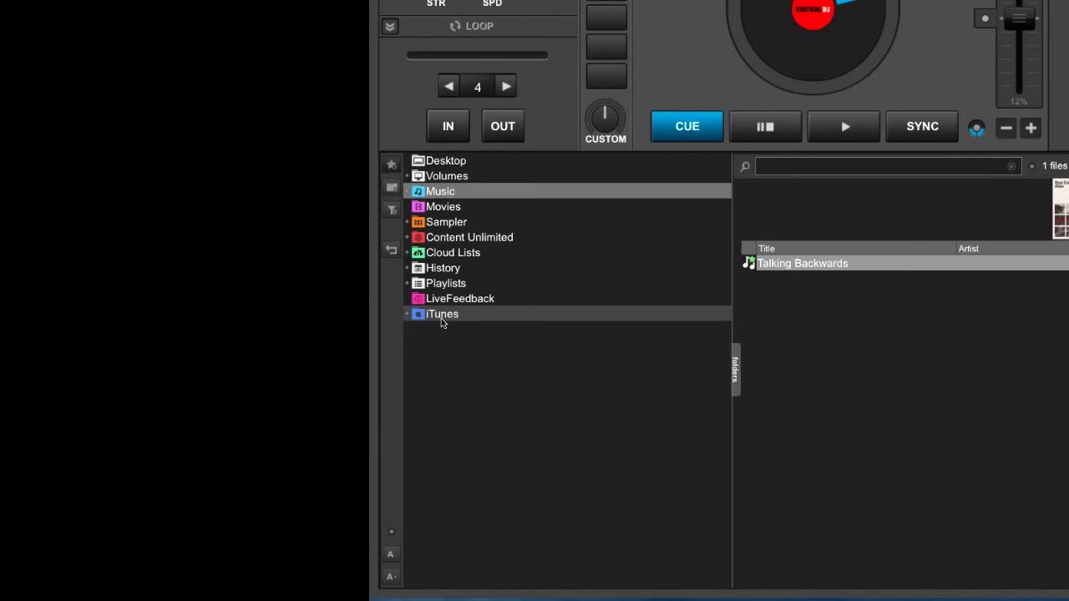
# - Expand iTunes in the folder tree and open its 121-track Music collection
pyautogui.click(442, 314)
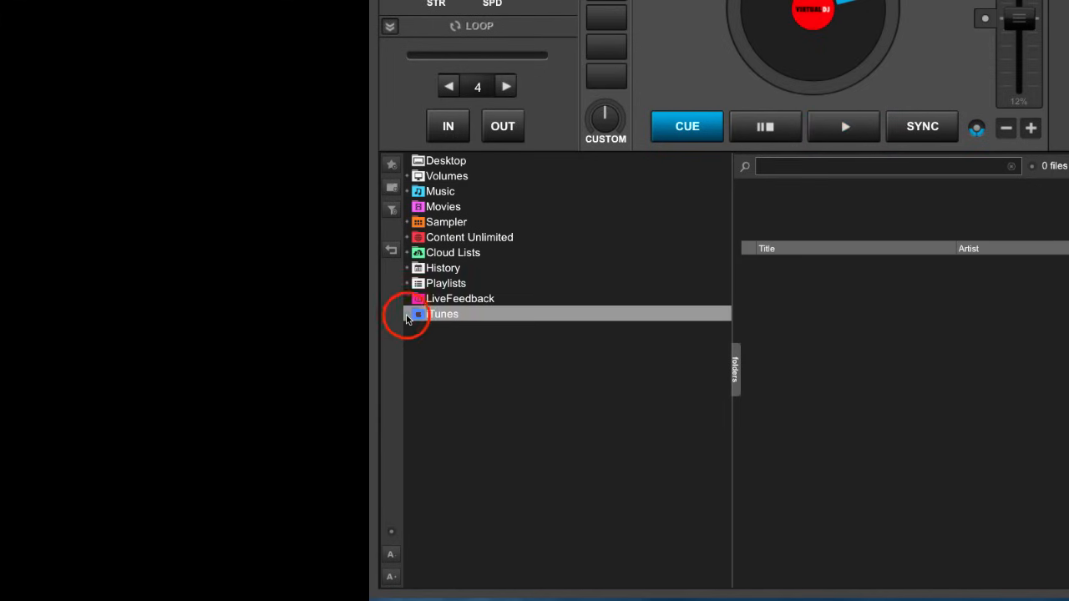
pyautogui.click(409, 314)
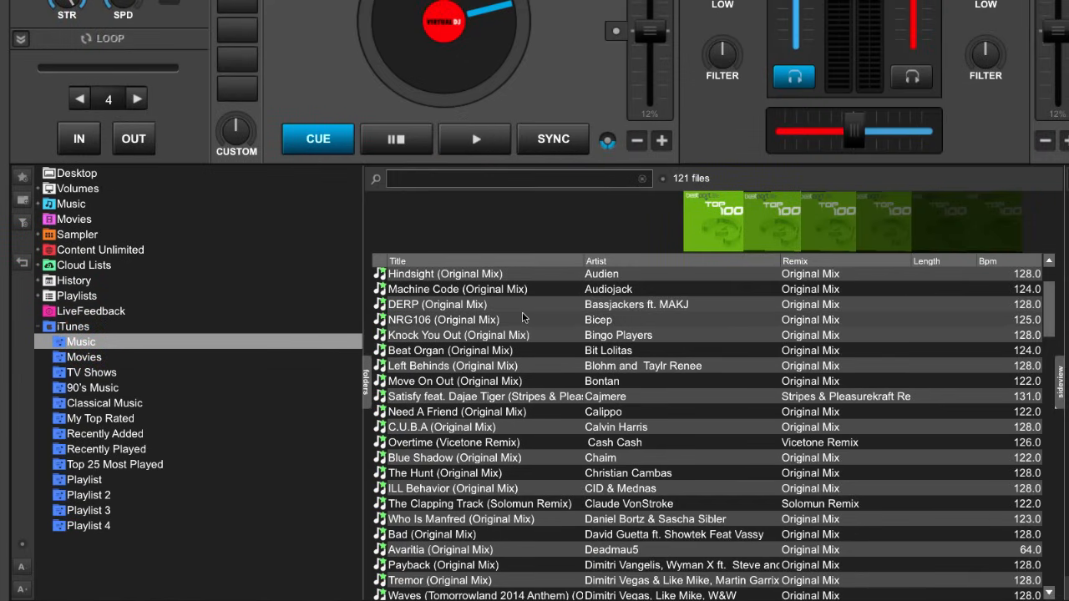
pyautogui.click(475, 139)
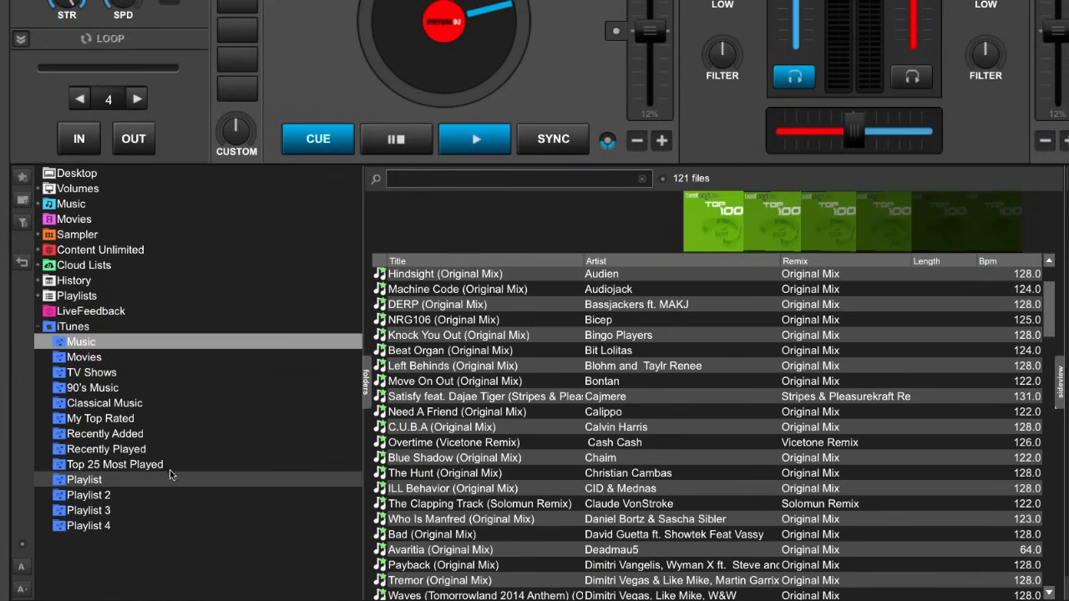
pyautogui.moveTo(457, 426)
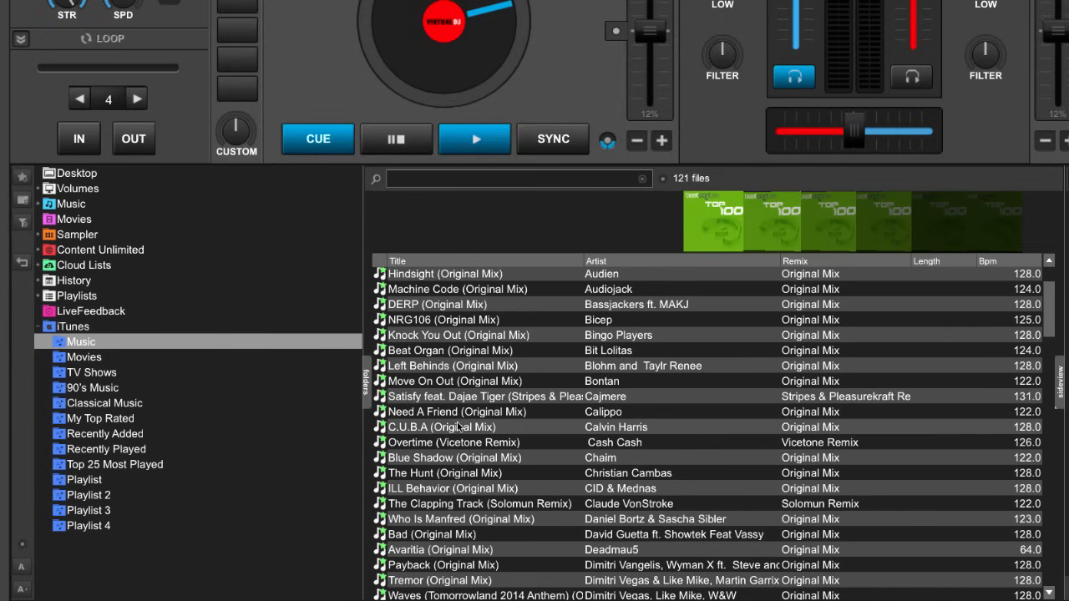
pyautogui.scroll(-3)
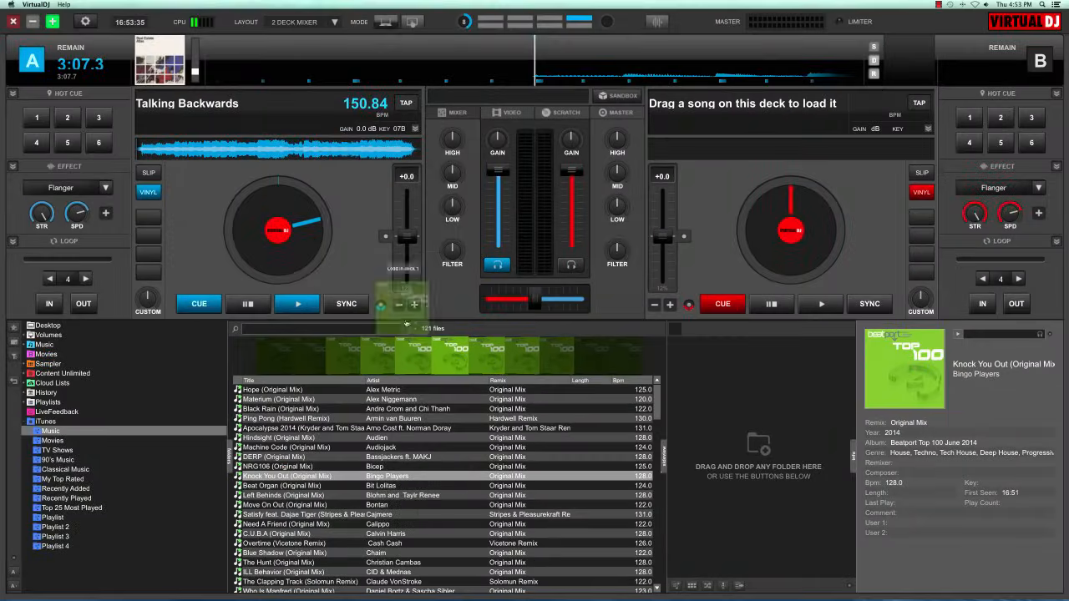
# - Browse iTunes Playlist 2 and Playlist 3, then load a track from the list
pyautogui.click(54, 527)
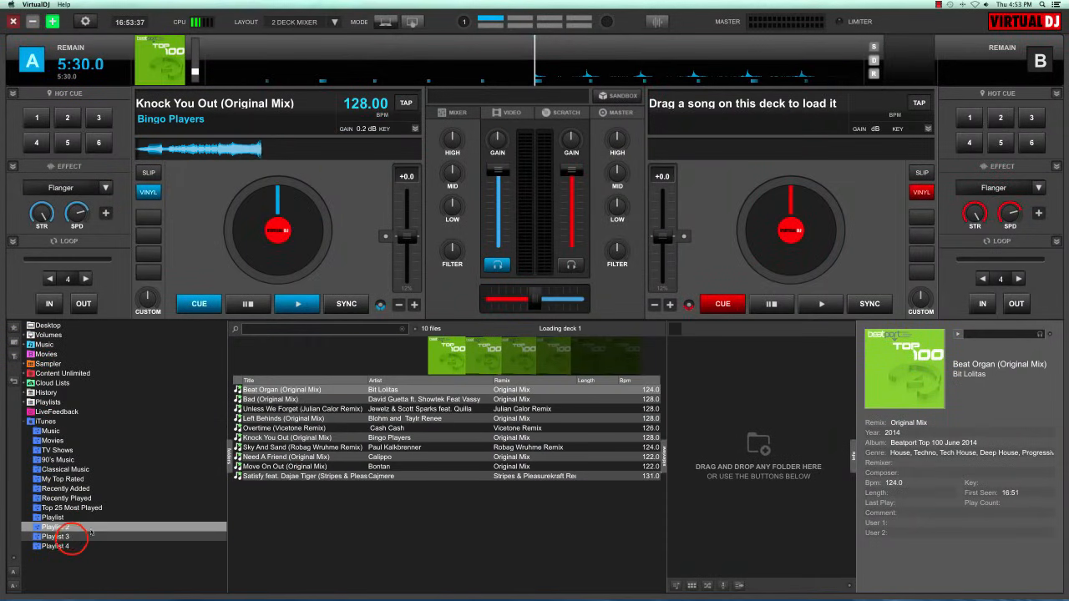
pyautogui.click(54, 536)
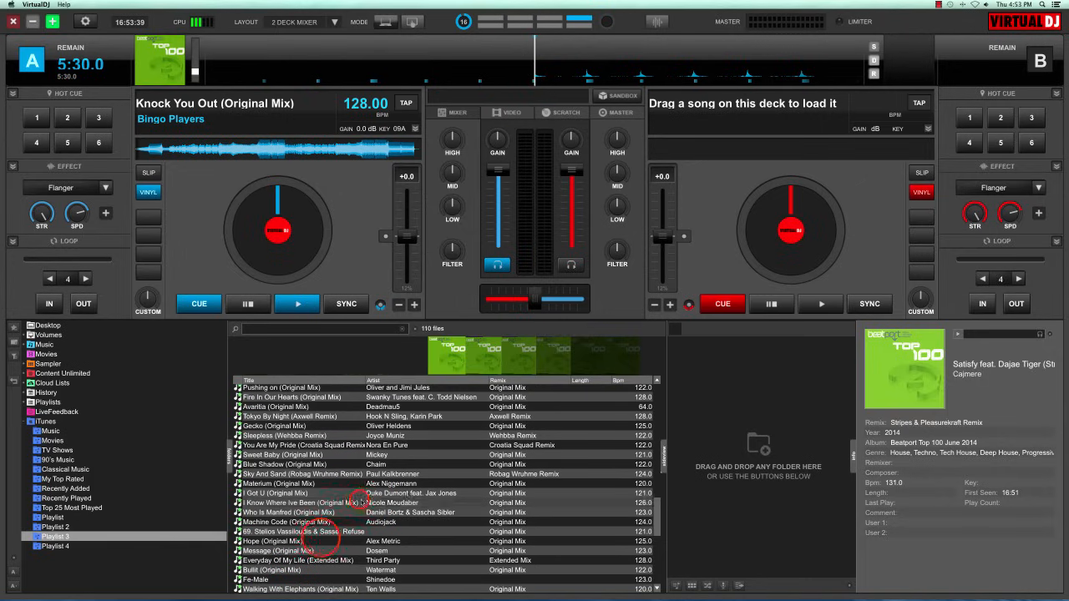
pyautogui.doubleClick(276, 540)
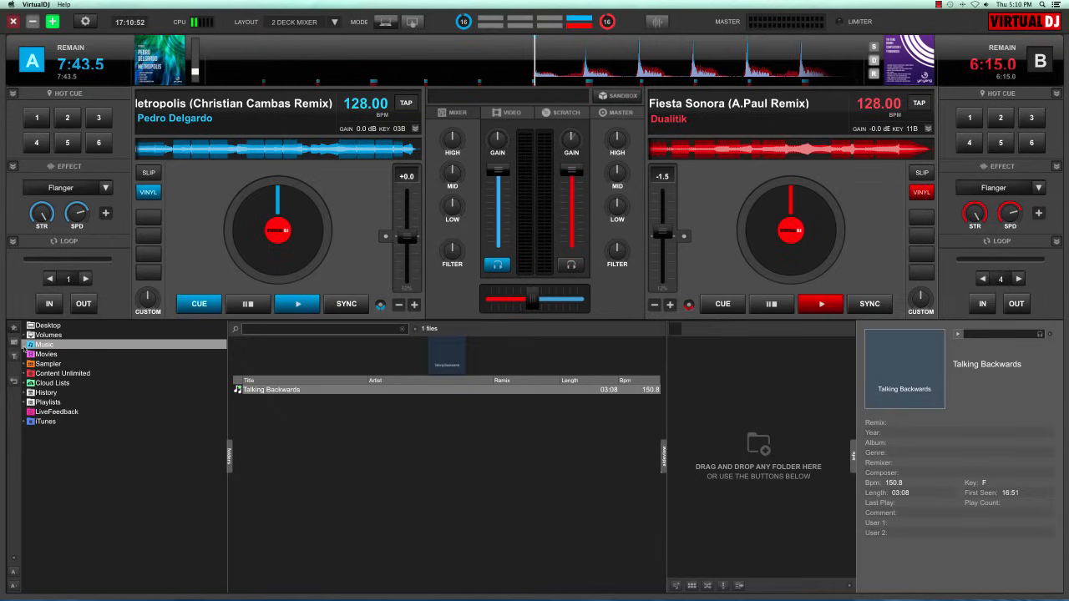
# - Expand Music and open the New Beatport Downloads TxF folder
pyautogui.click(29, 344)
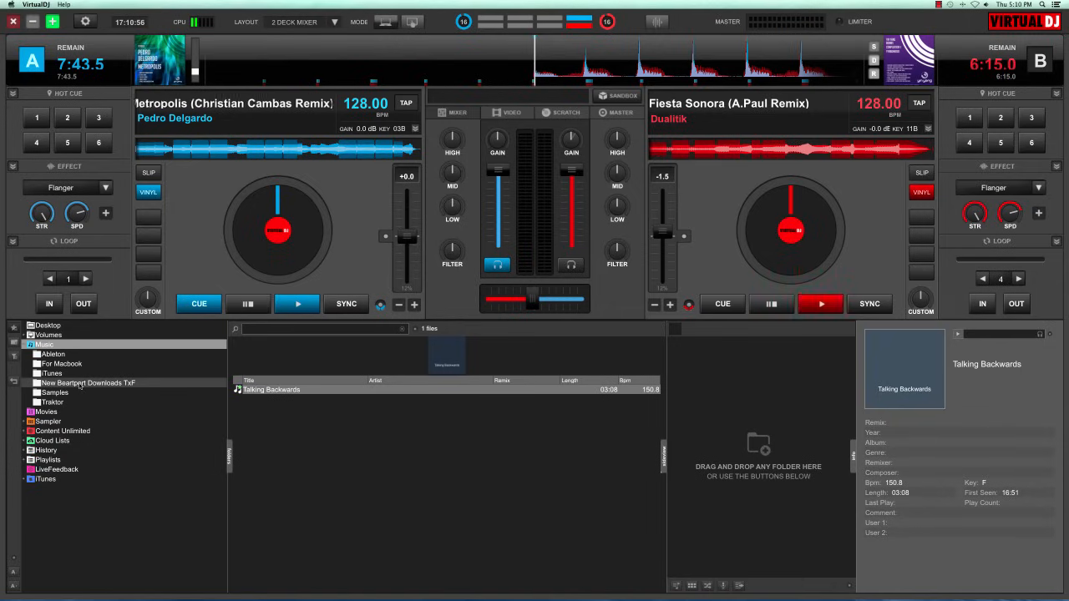
pyautogui.click(88, 383)
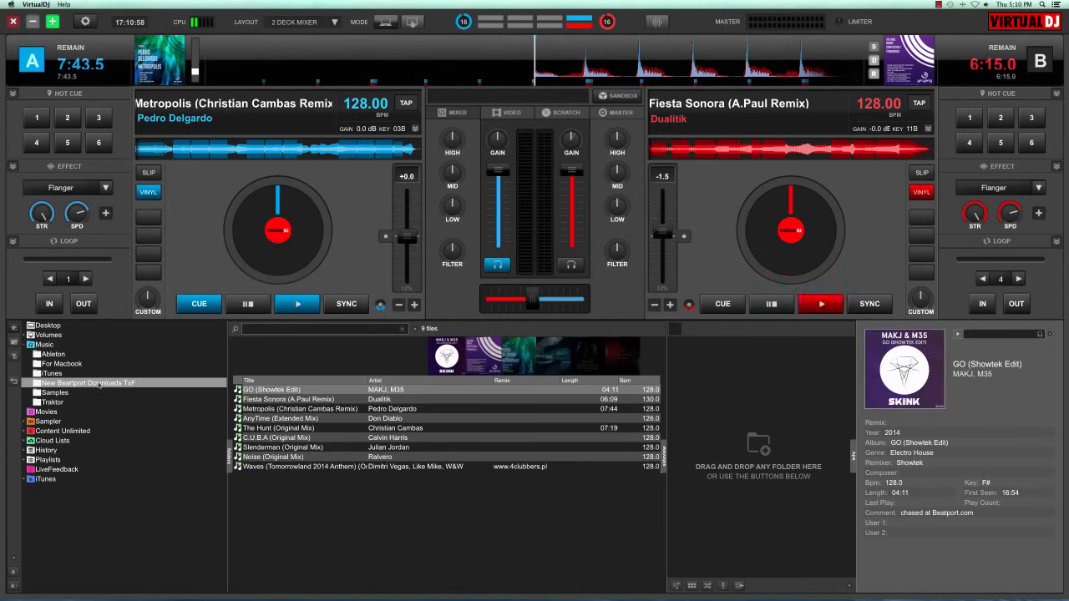
pyautogui.click(280, 418)
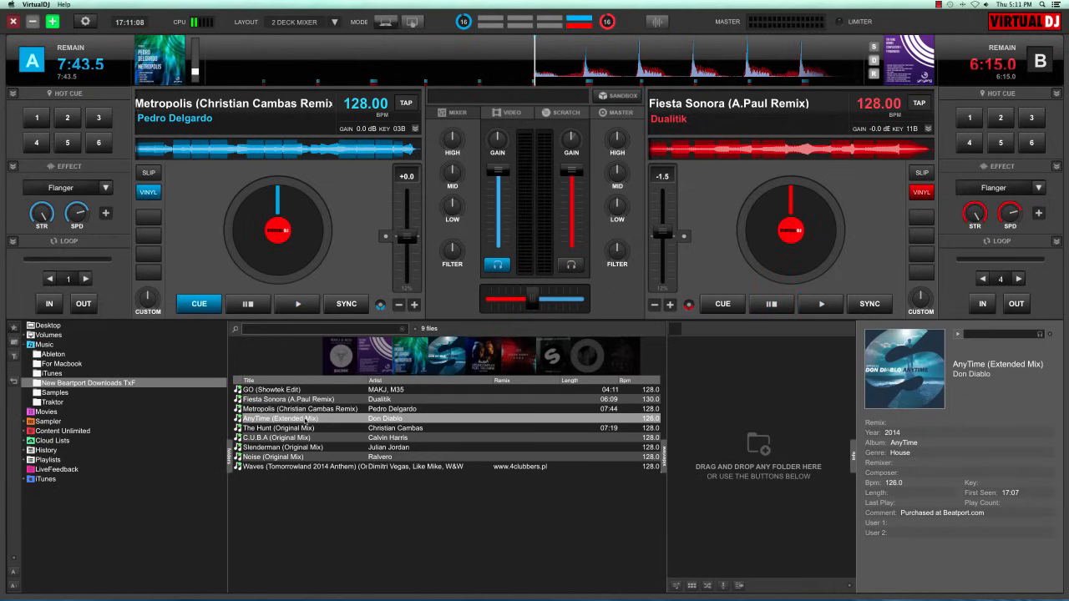
# - Load AnyTime, Metropolis, then Fiesta Sonora onto deck A, stopping playback, and begin selecting tracks
pyautogui.doubleClick(280, 418)
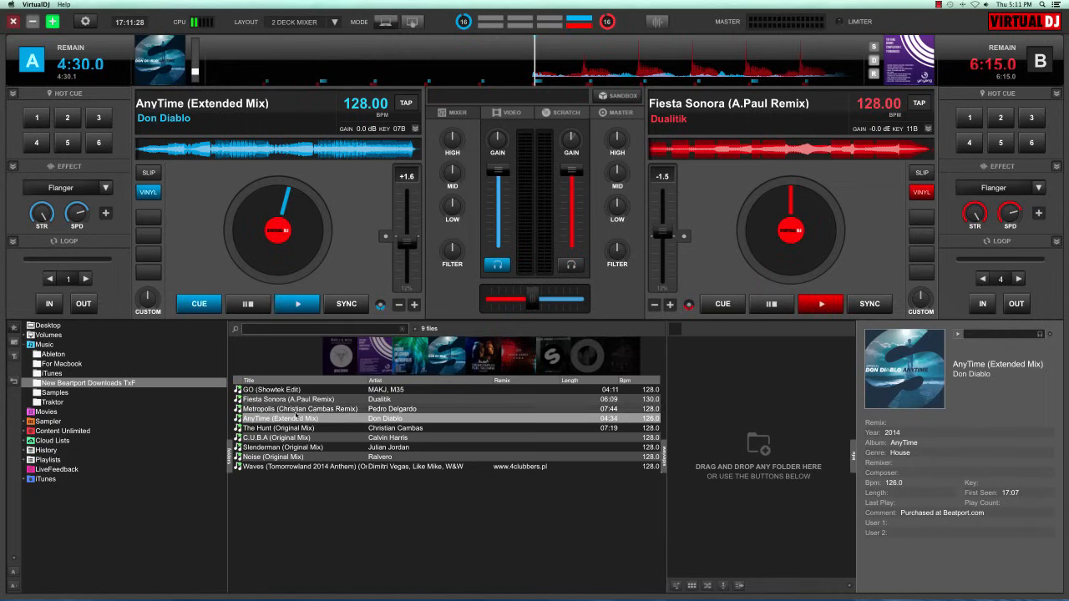
pyautogui.doubleClick(299, 409)
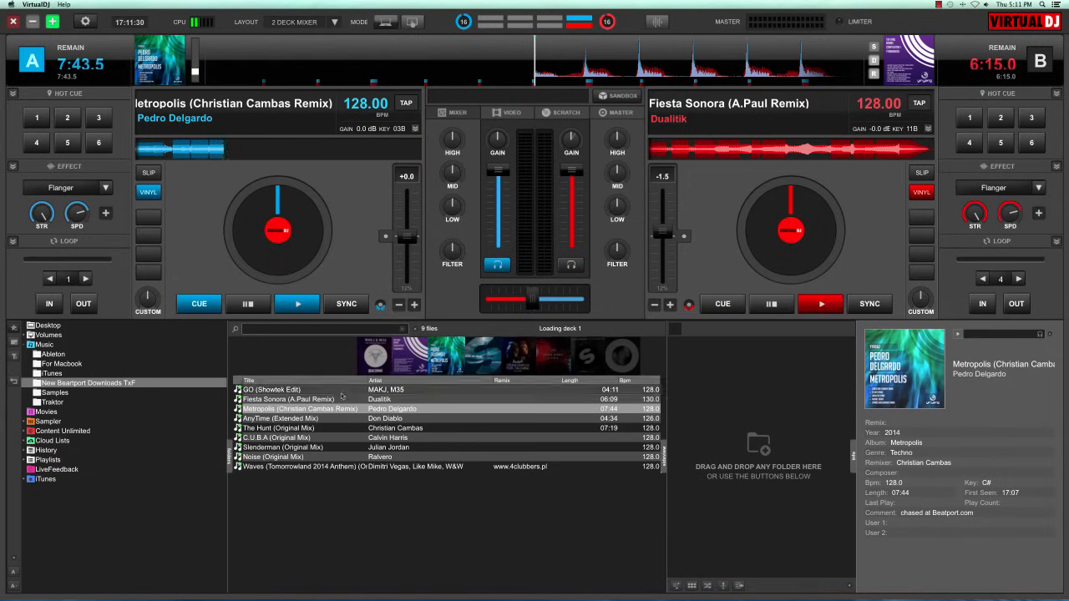
pyautogui.doubleClick(288, 399)
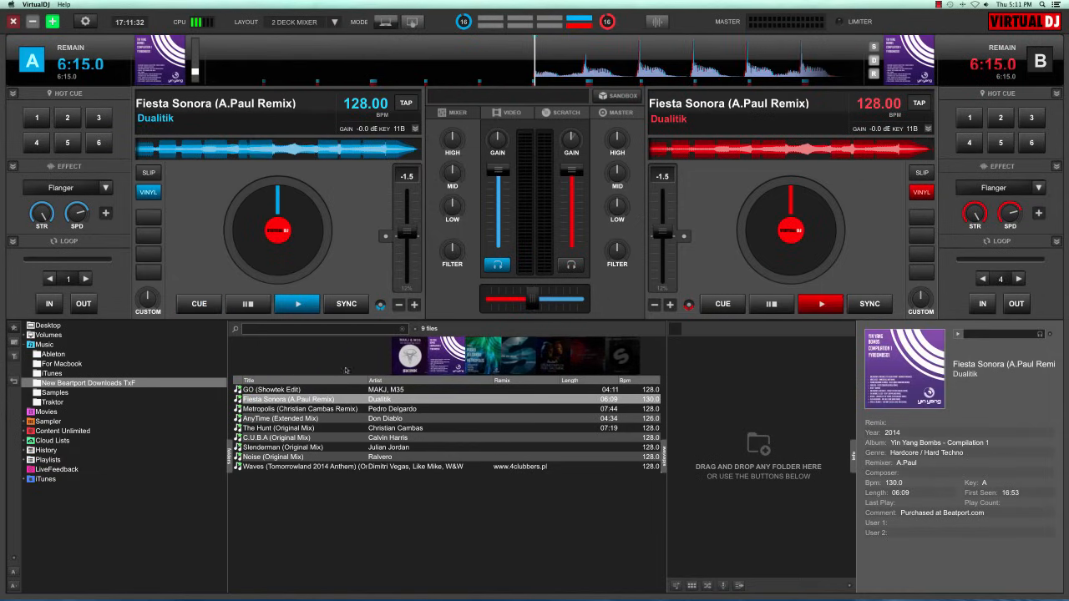
pyautogui.click(271, 389)
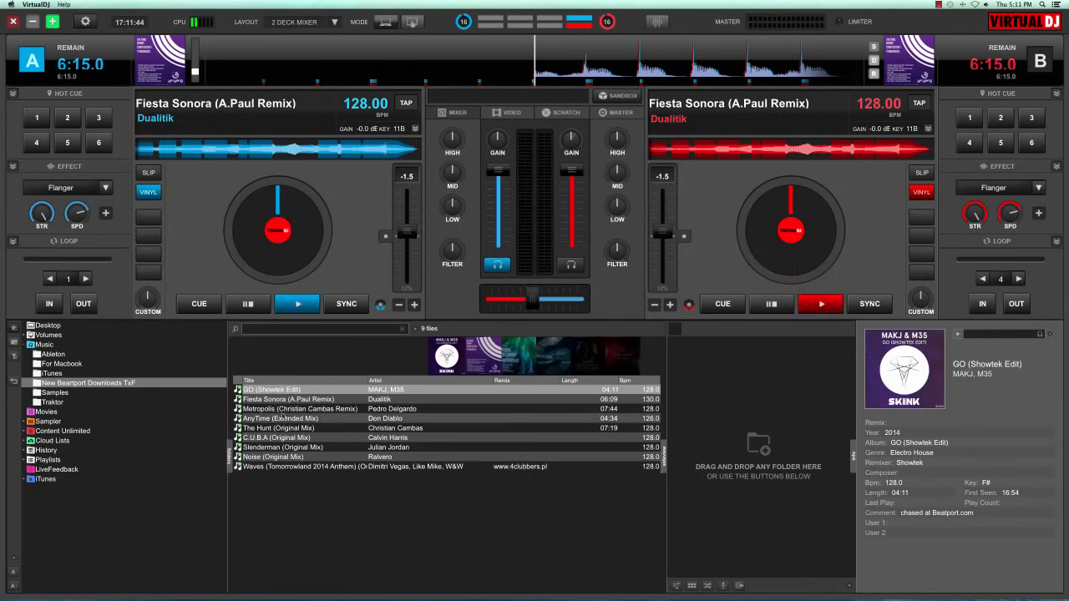
pyautogui.click(297, 304)
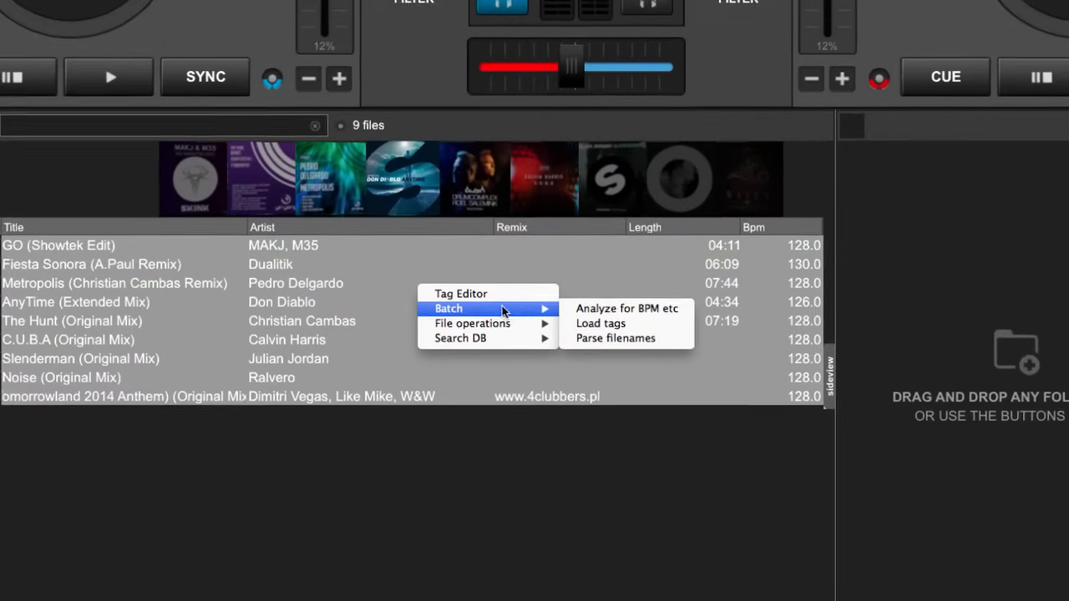
pyautogui.moveTo(627, 305)
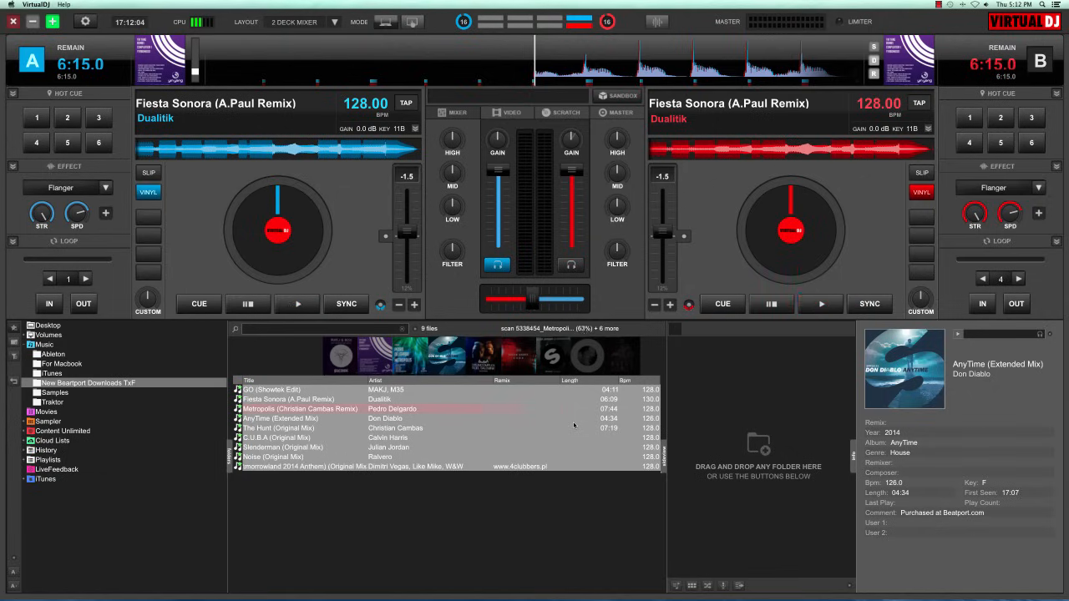
# - View the details of AnyTime (Extended Mix) and The Hunt (Original Mix)
pyautogui.click(297, 303)
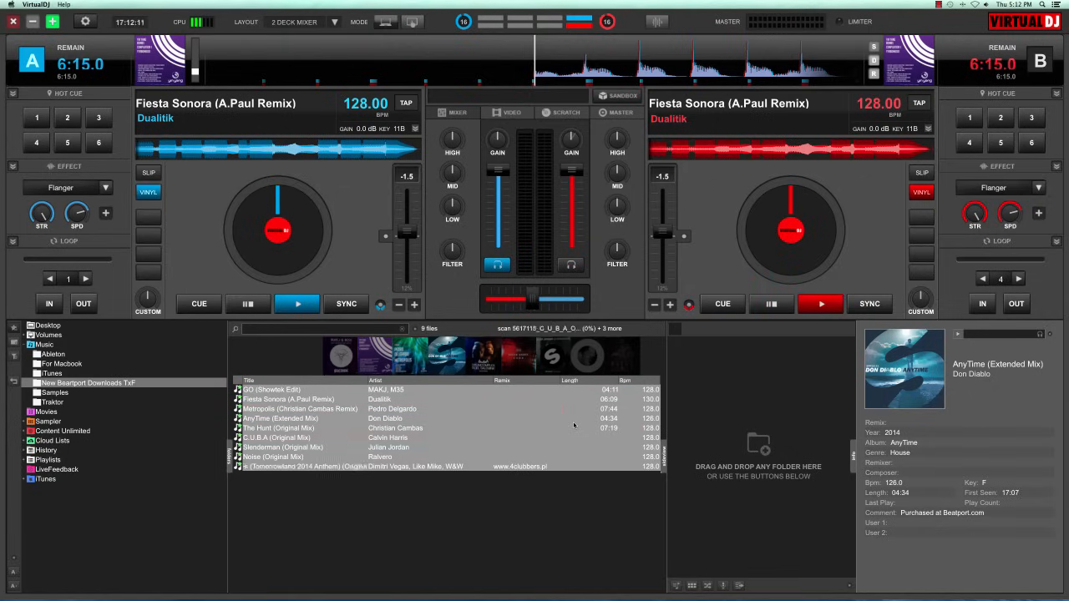
pyautogui.click(299, 409)
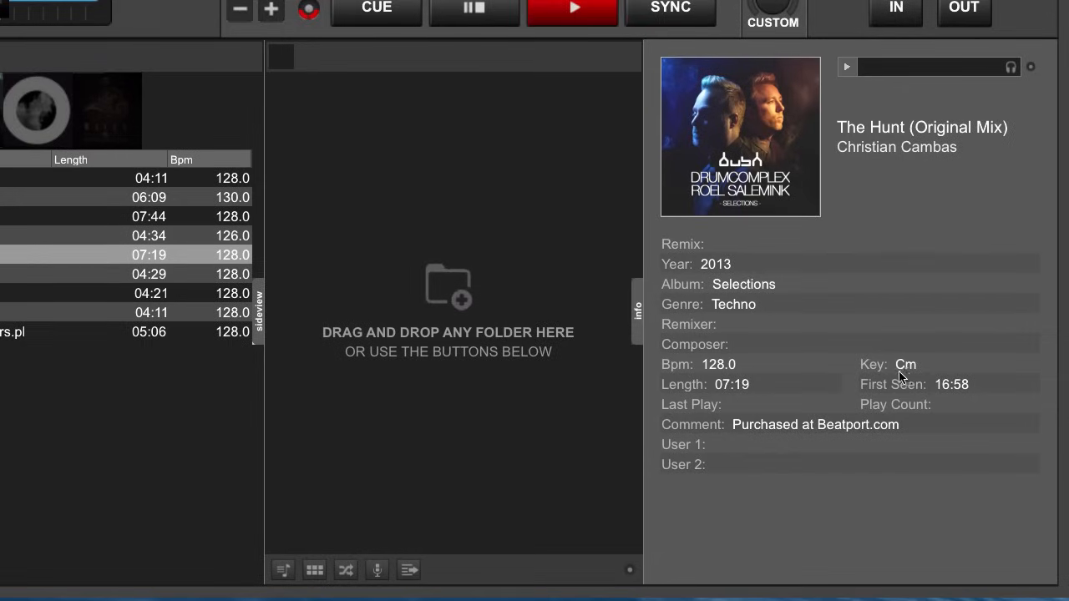
# - View details of C.U.B.A, Slenderman, Noise, Waves and Fiesta Sonora, then load tracks onto deck A
pyautogui.click(125, 274)
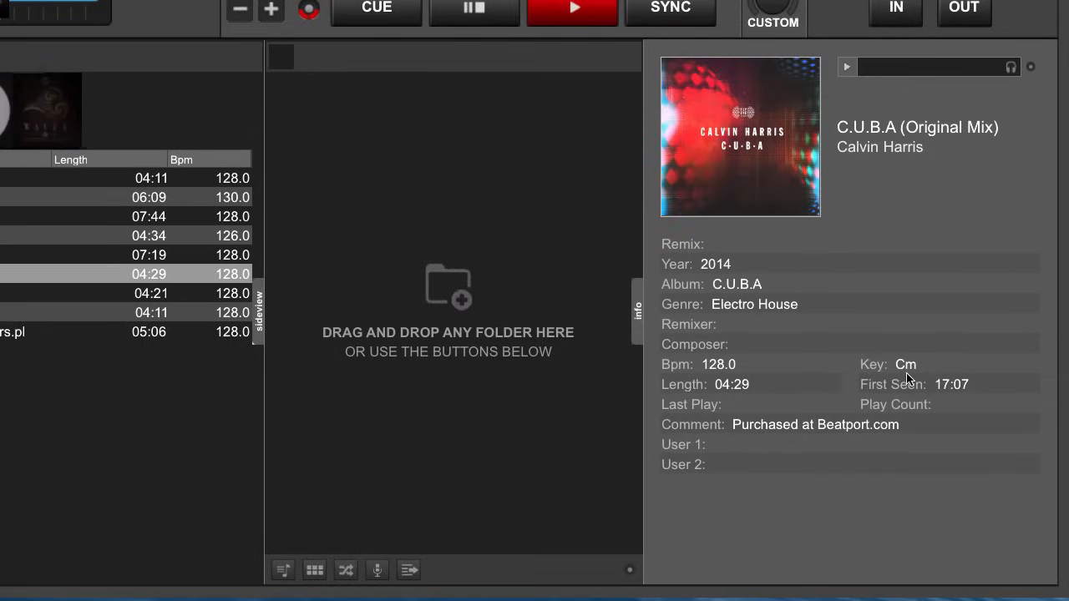
pyautogui.click(151, 293)
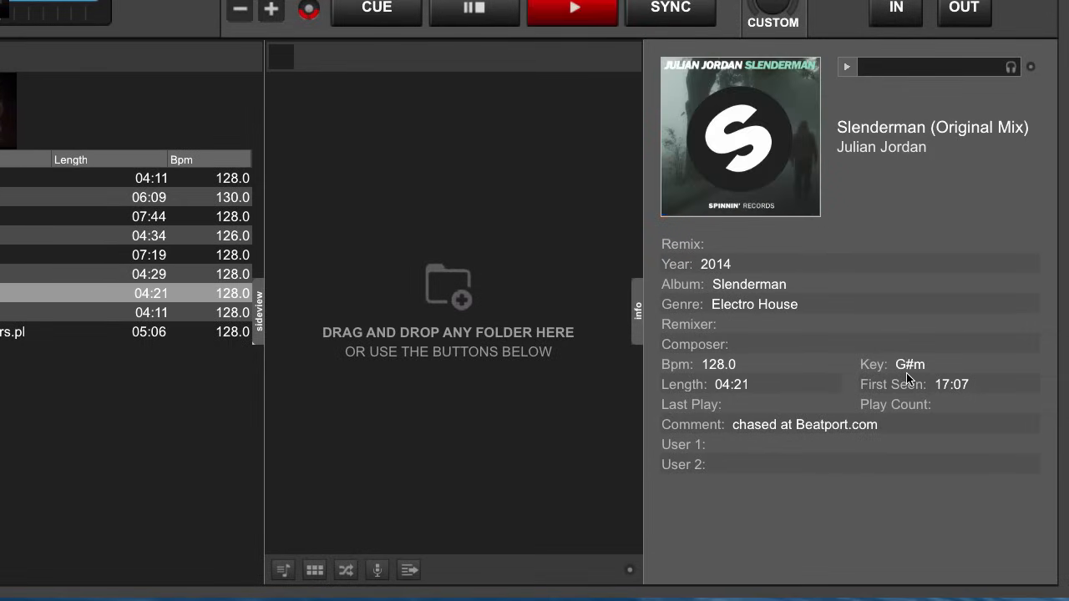
pyautogui.click(151, 312)
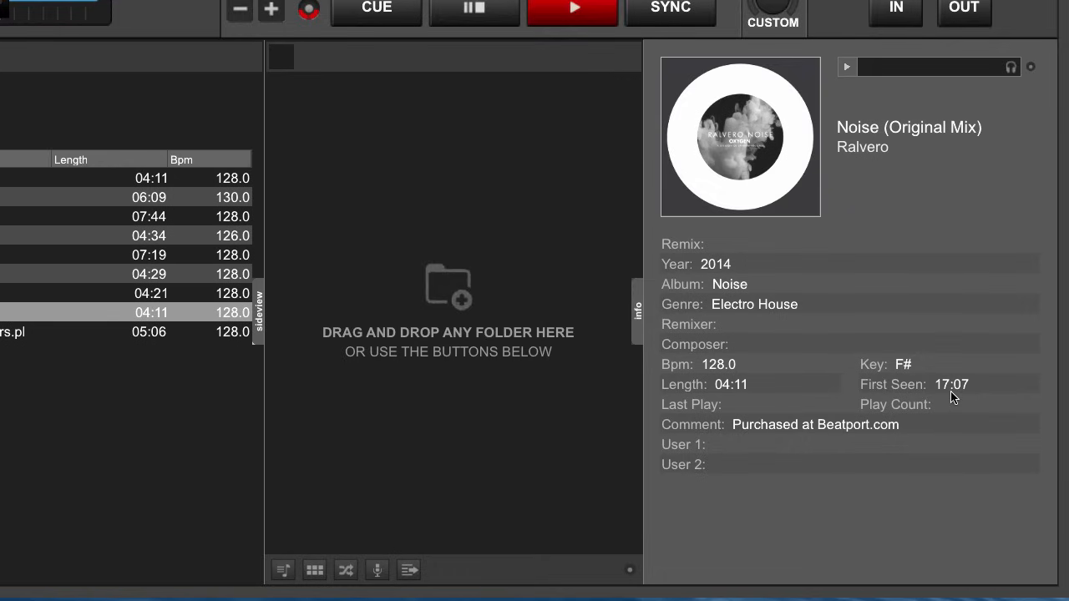
pyautogui.click(148, 331)
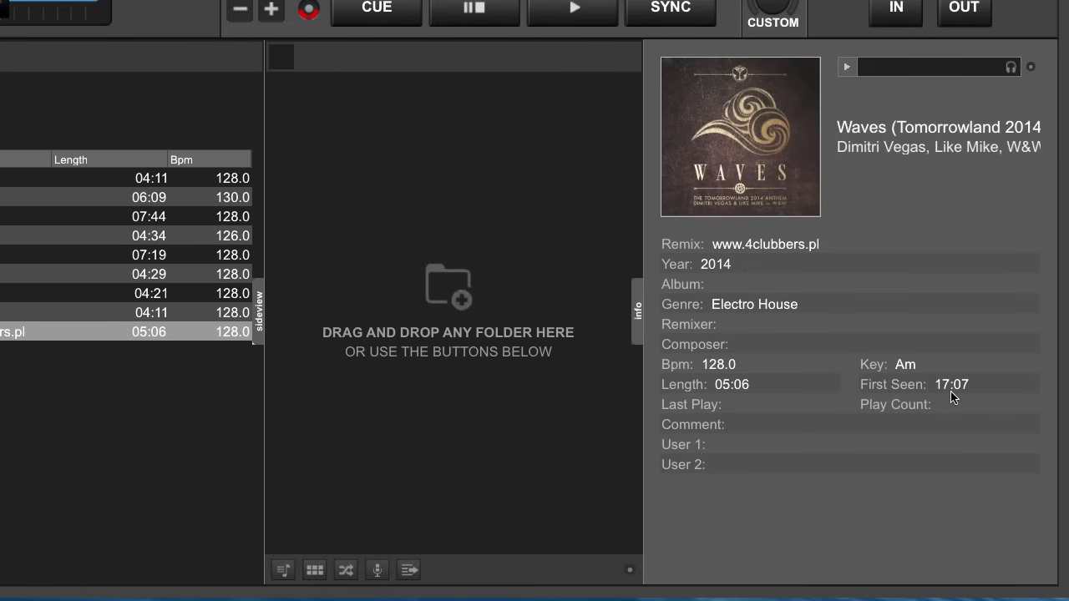
pyautogui.click(125, 293)
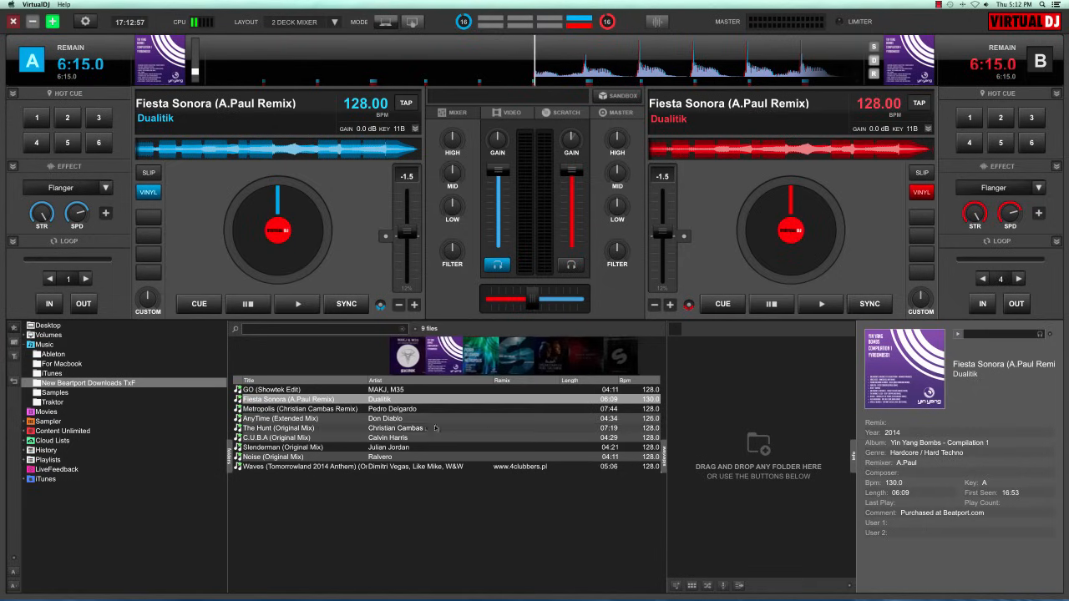
pyautogui.doubleClick(276, 438)
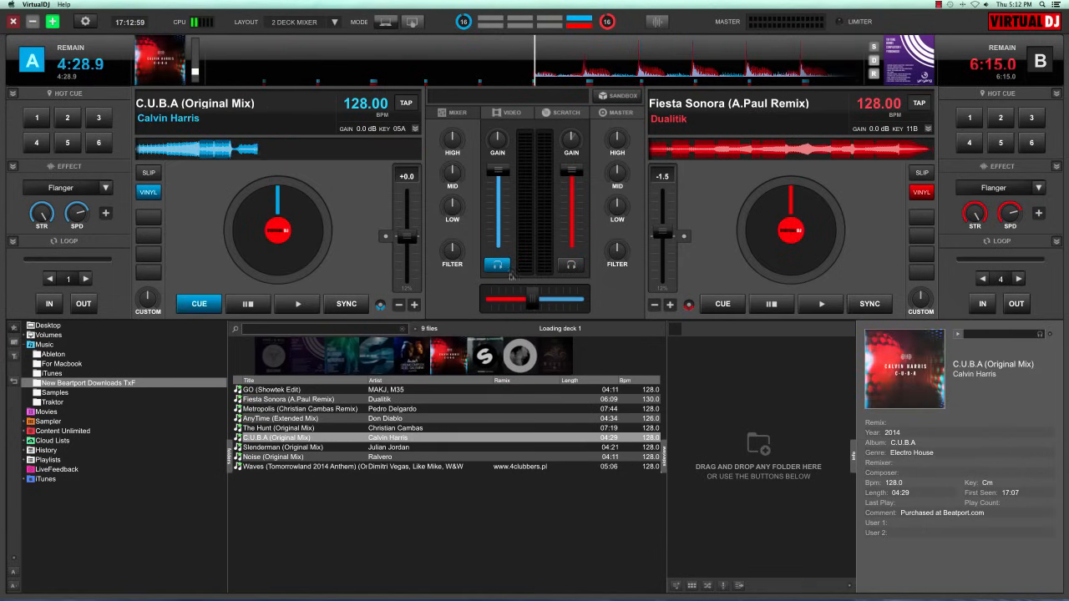
pyautogui.doubleClick(283, 446)
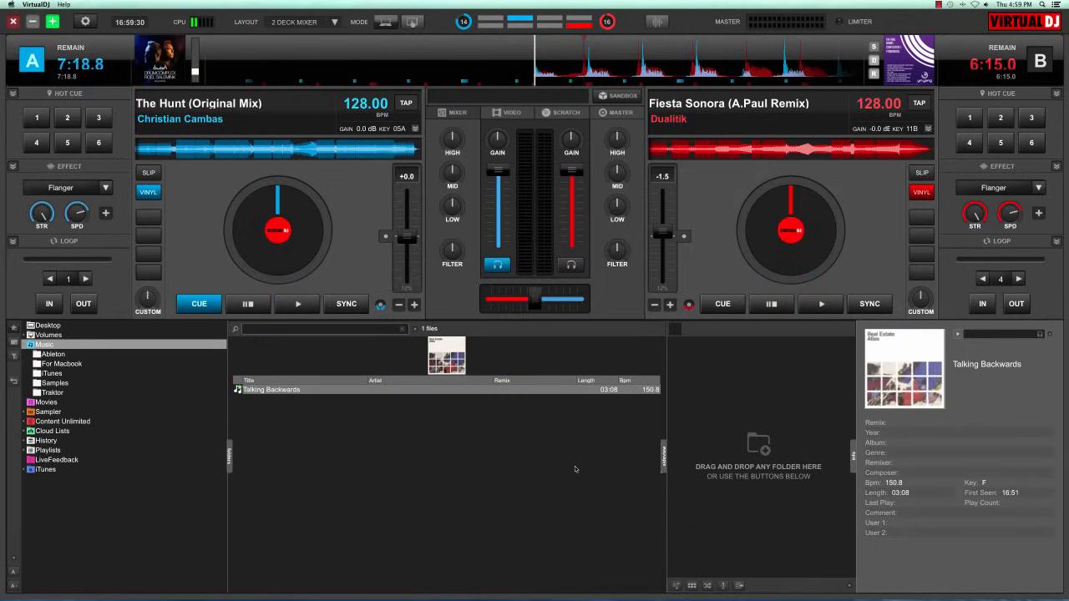
# - Briefly play The Hunt on deck A, make deck B active, and start Fiesta Sonora
pyautogui.click(297, 303)
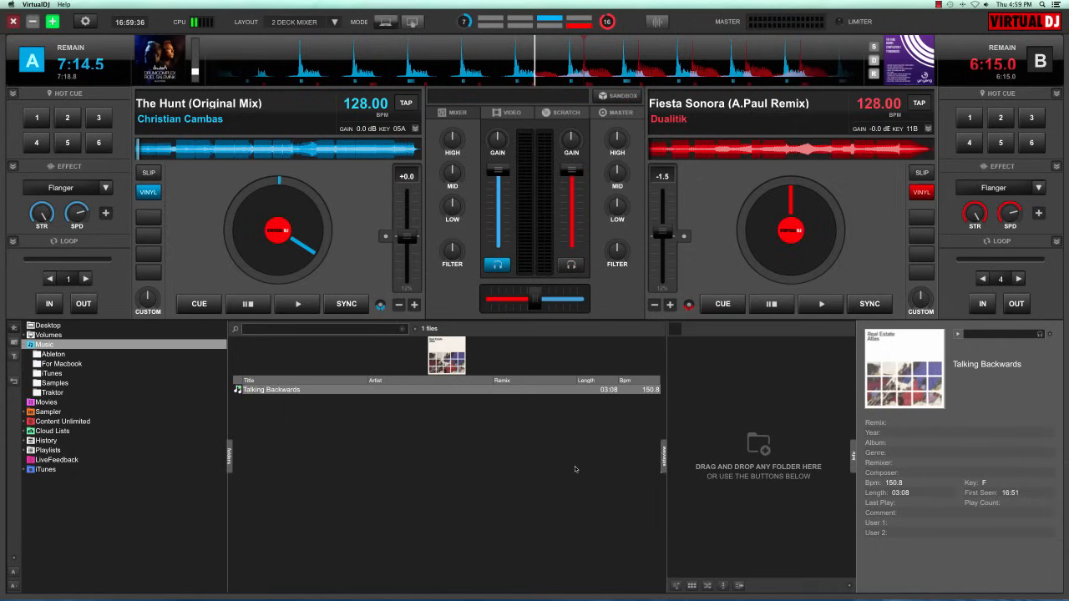
pyautogui.moveTo(449, 292)
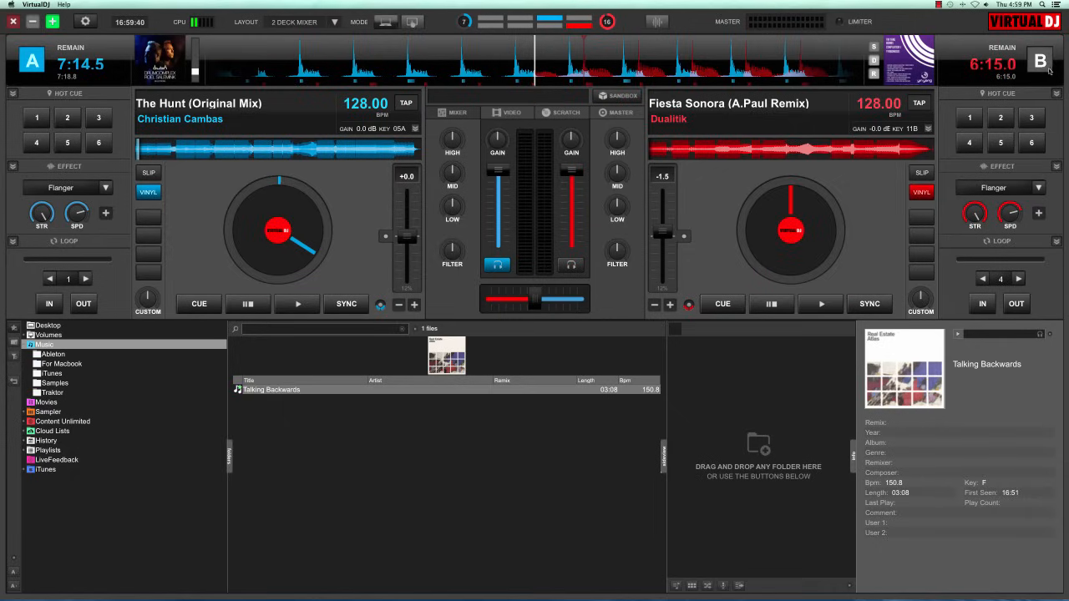
pyautogui.moveTo(815, 273)
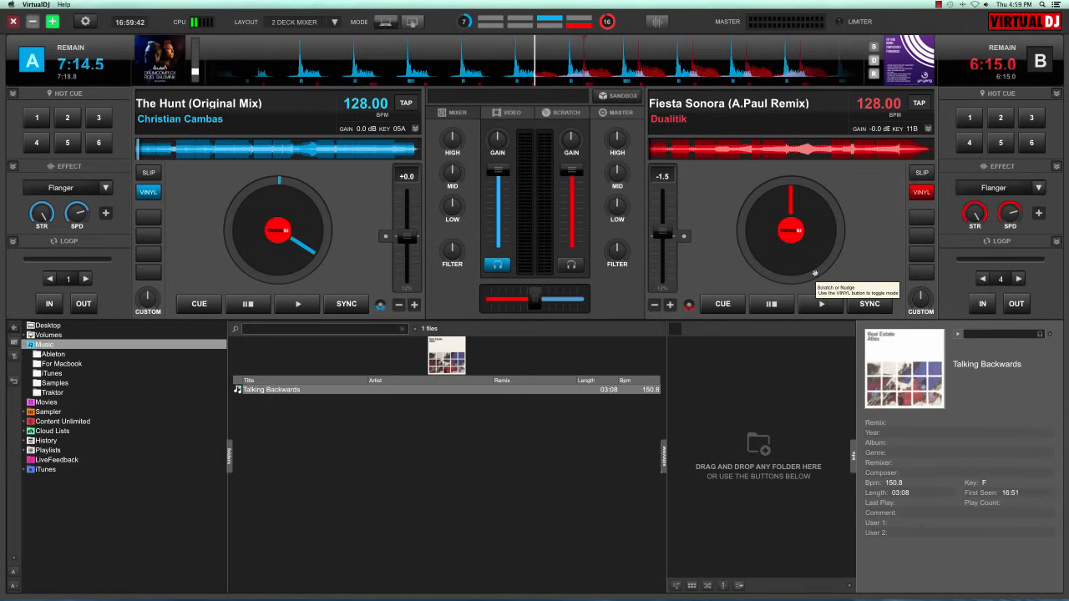
pyautogui.click(571, 264)
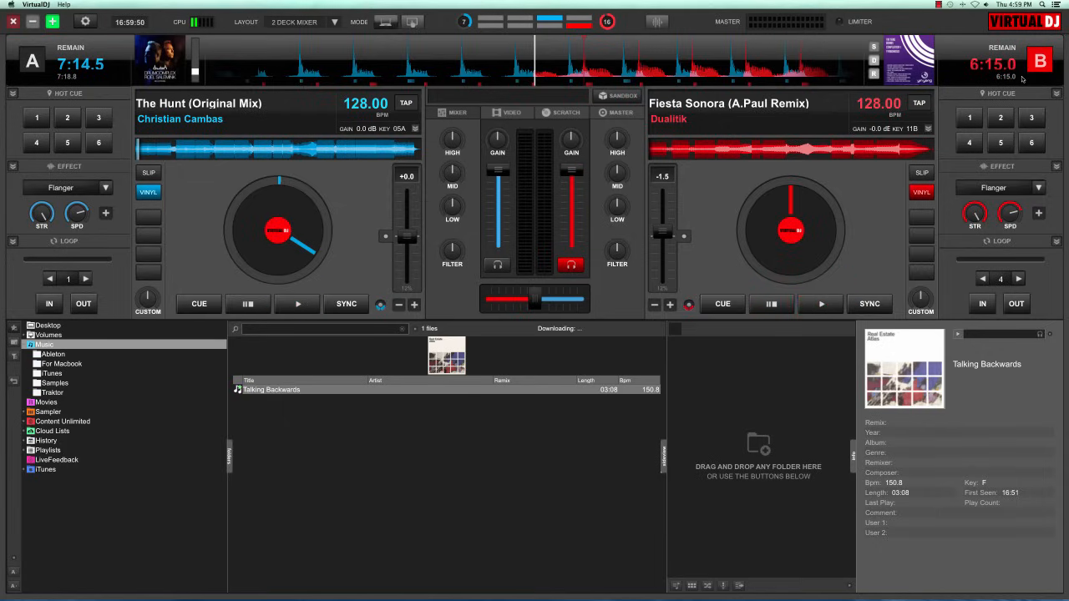
pyautogui.click(819, 303)
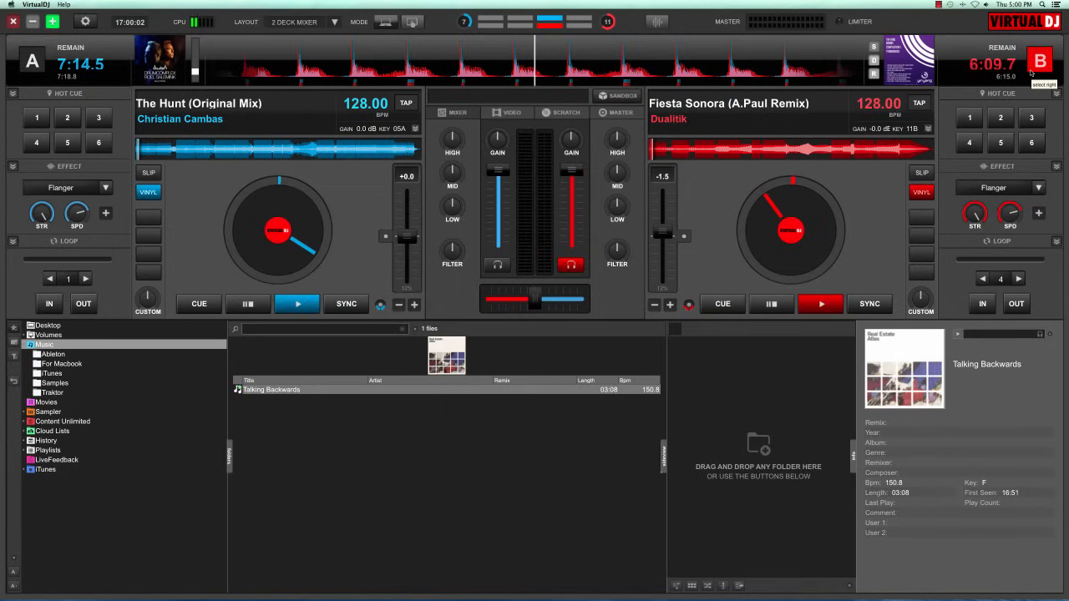
# - Set hot cues on deck B's Fiesta Sonora, clear them, and pause at the cue point
pyautogui.press('cmd+1')
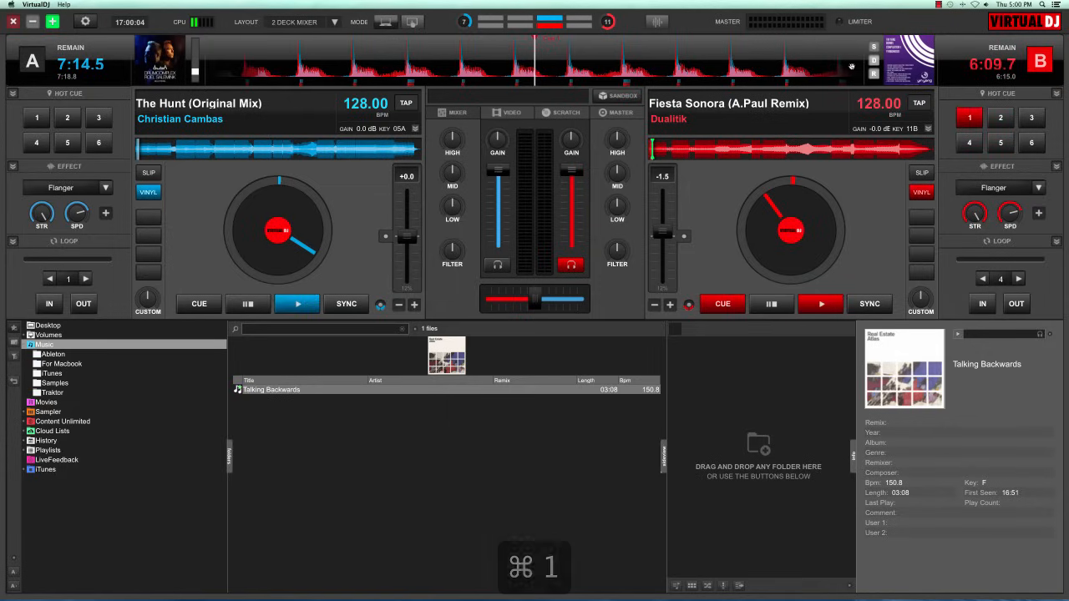
pyautogui.press('5')
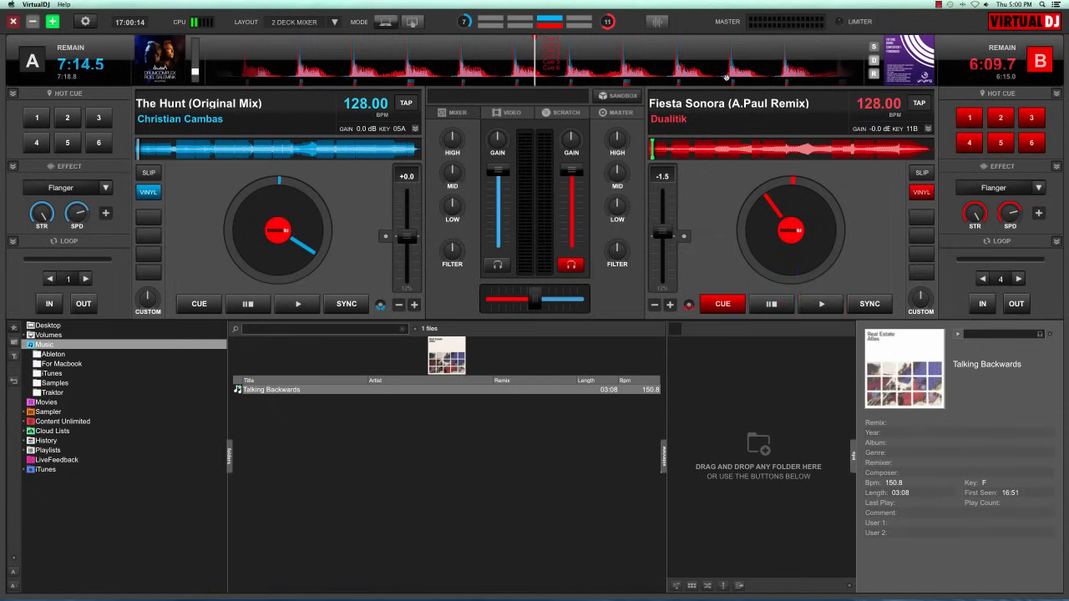
pyautogui.press('alt+1')
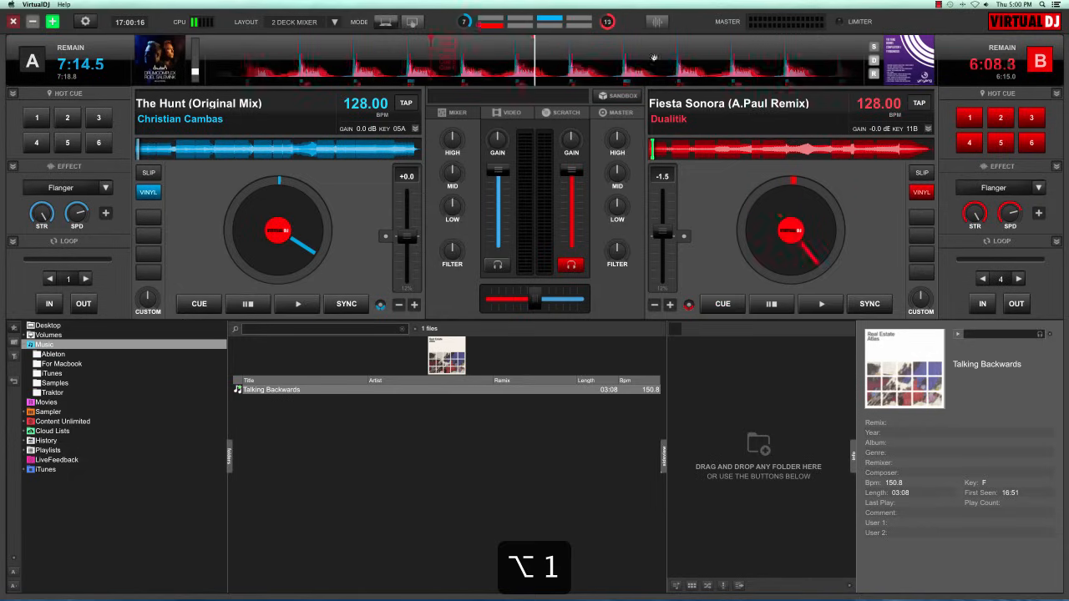
pyautogui.click(721, 303)
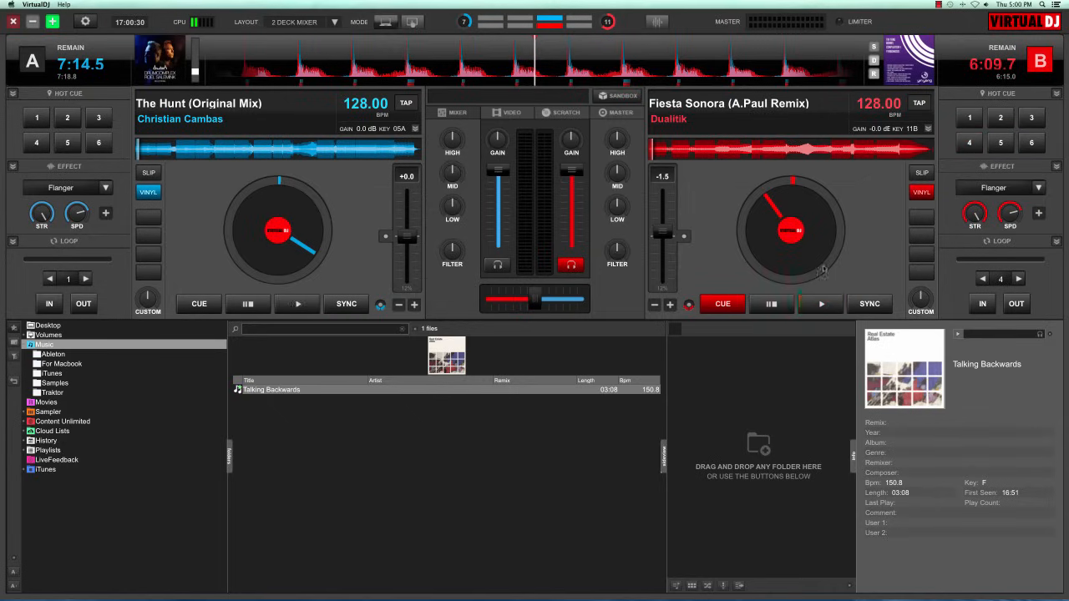
# - Start Fiesta Sonora on deck B and The Hunt on deck A playing
pyautogui.click(820, 303)
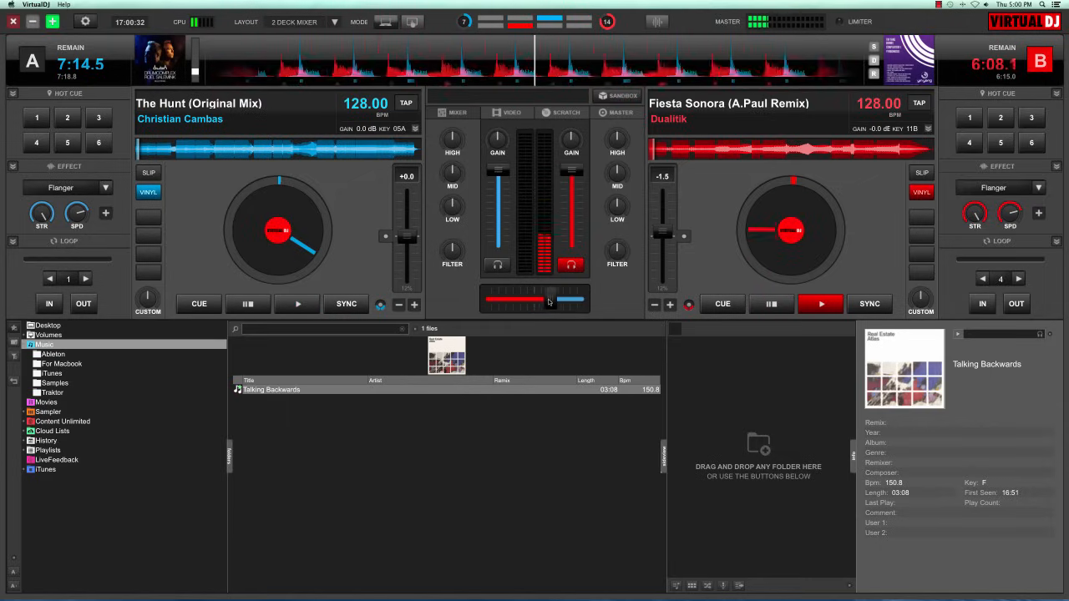
pyautogui.click(298, 304)
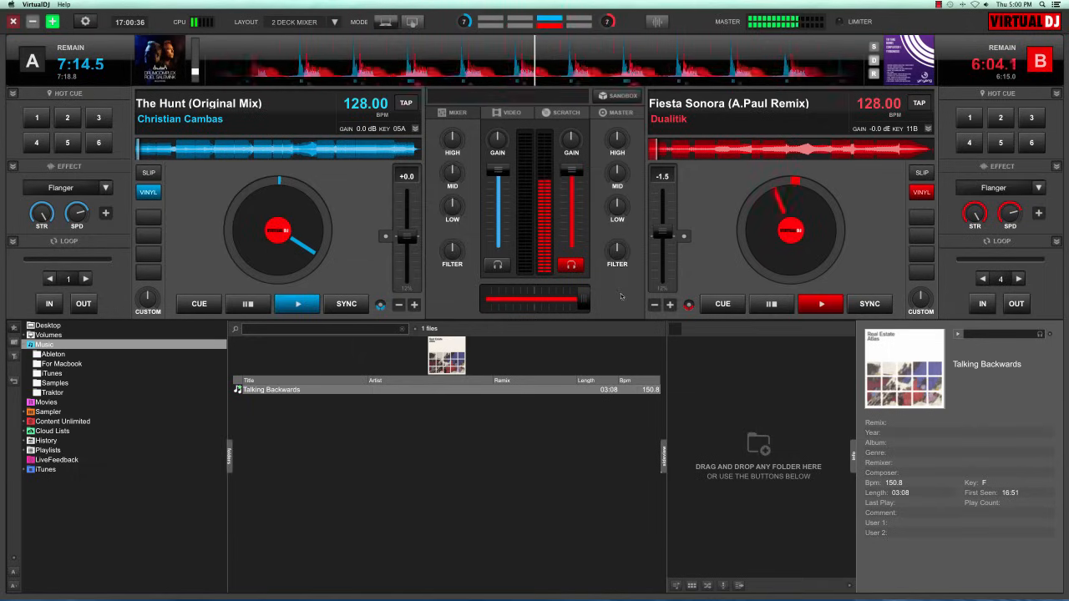
pyautogui.click(296, 303)
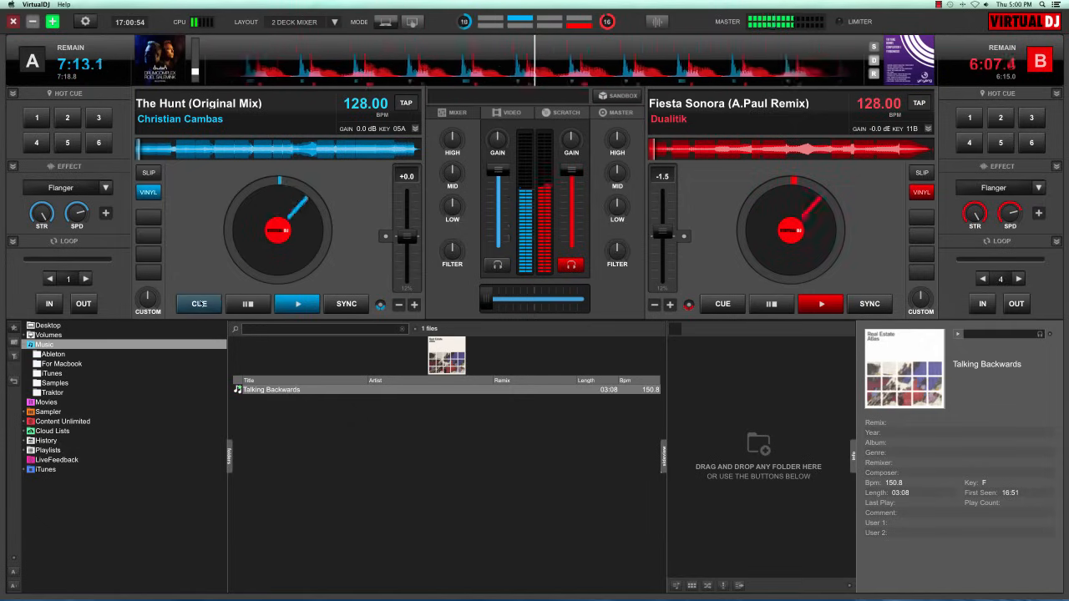
# - Return deck A to its cue point and pause Fiesta Sonora on deck B
pyautogui.click(199, 303)
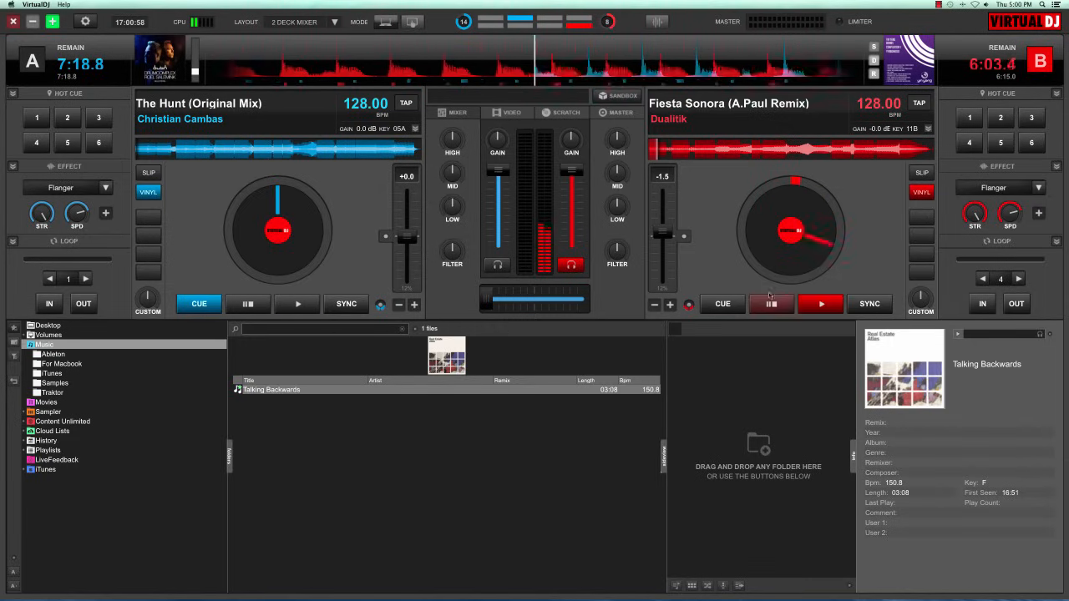
pyautogui.click(820, 303)
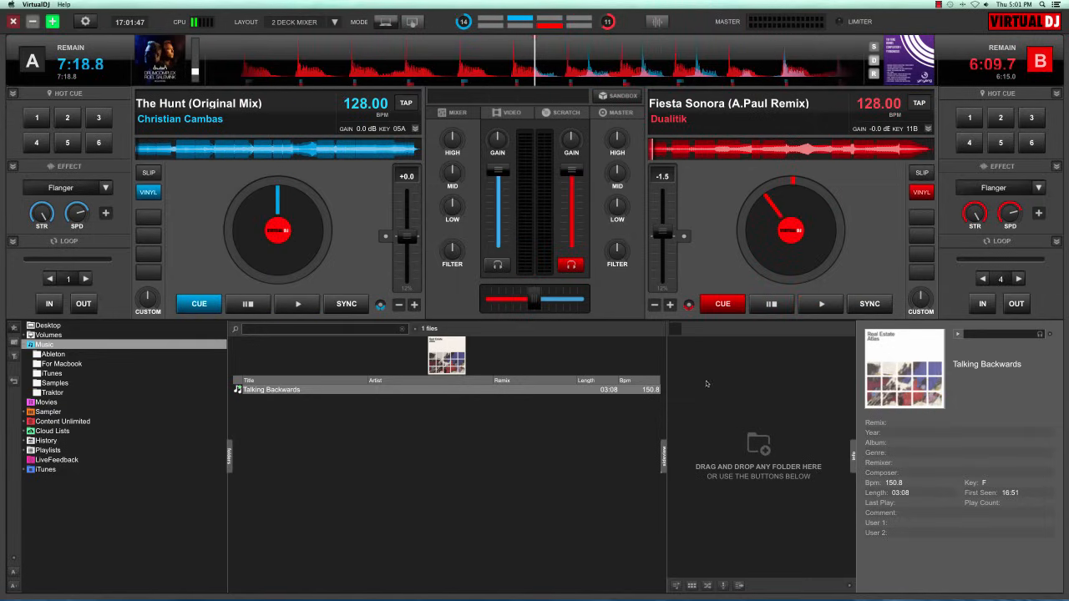
pyautogui.moveTo(688, 409)
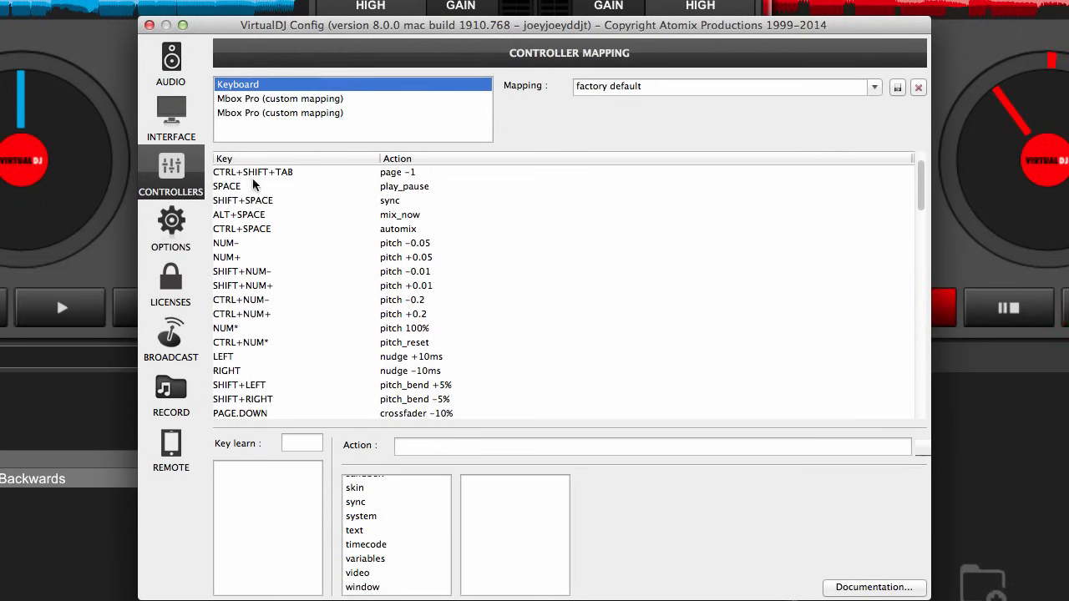
# - Scroll down and back up through the keyboard shortcut mapping list
pyautogui.scroll(-3)
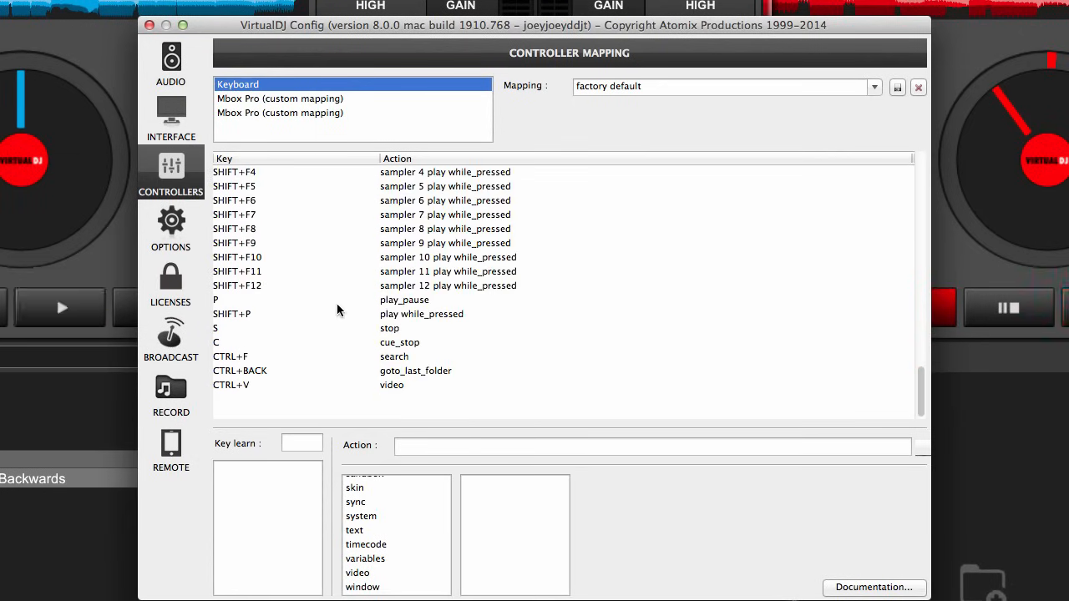
pyautogui.scroll(3)
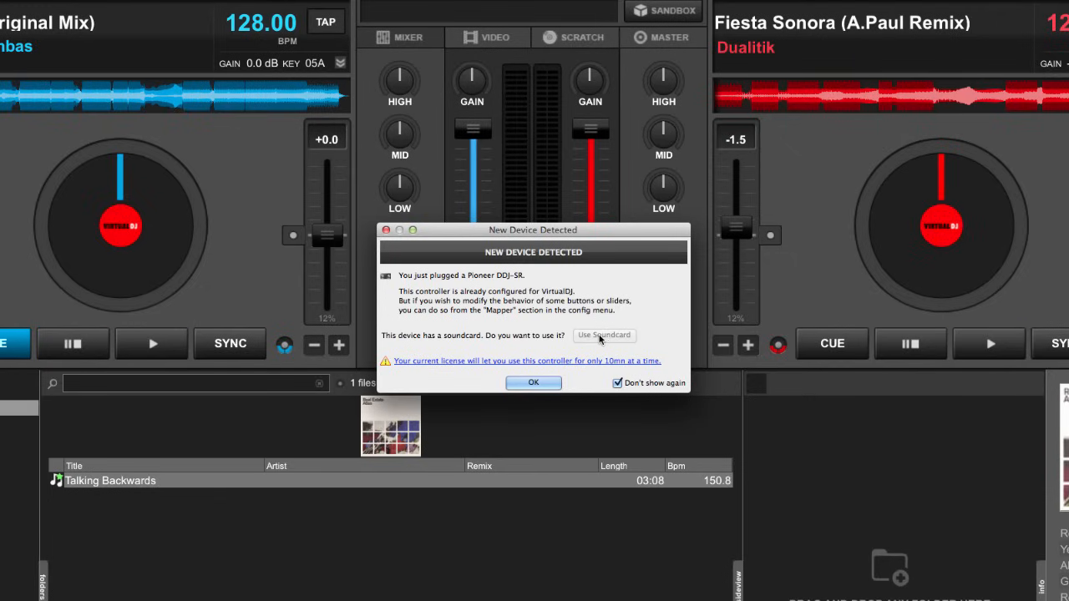
pyautogui.moveTo(666, 354)
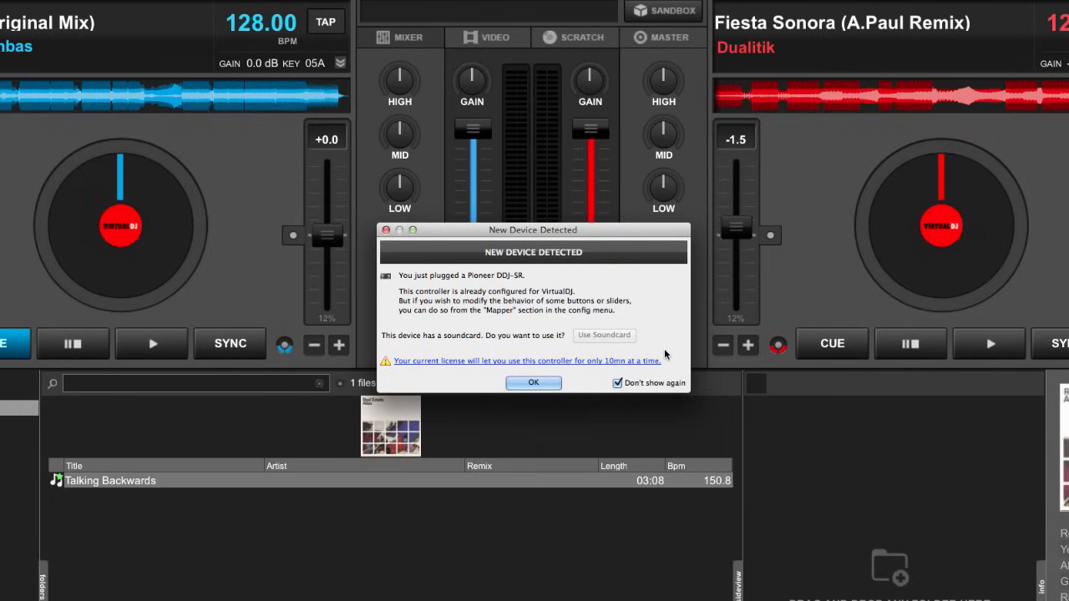
pyautogui.moveTo(663, 370)
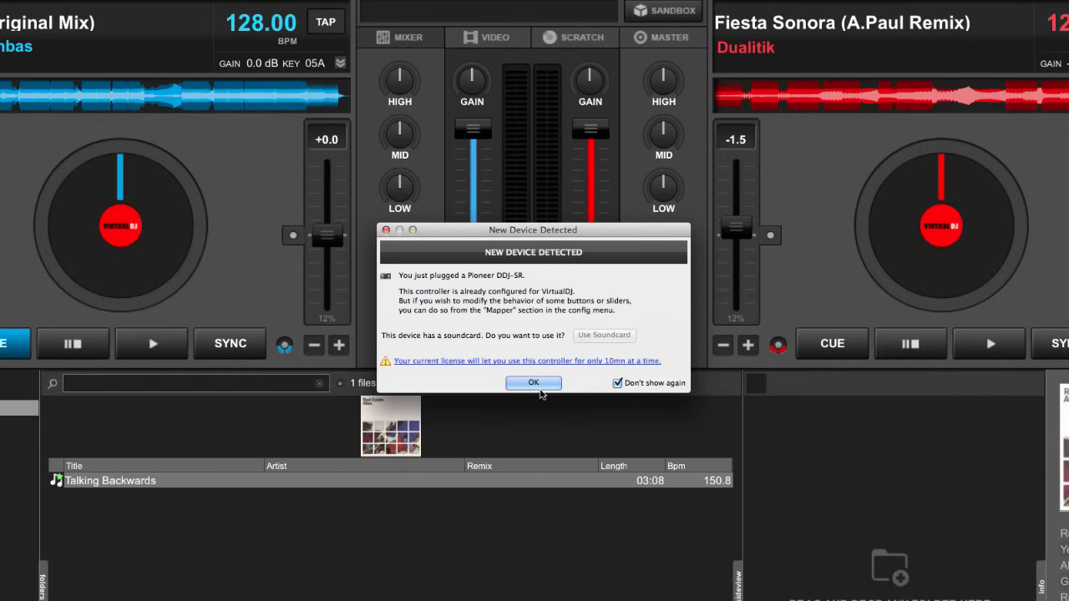
# - Confirm the Pioneer DDJ-SR New Device Detected notice with OK
pyautogui.click(532, 382)
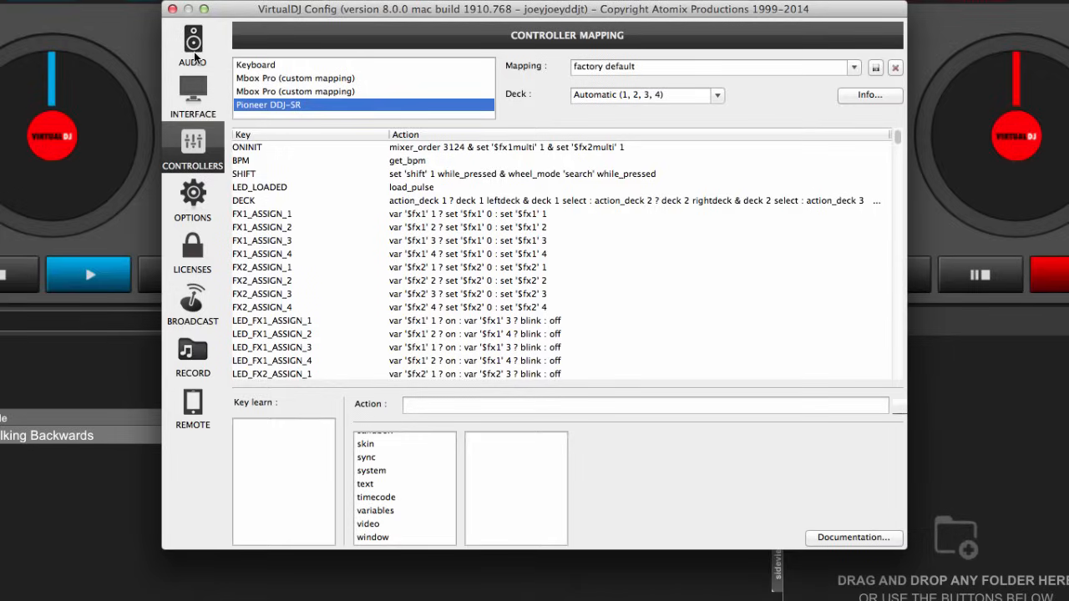
# - Make the Pioneer DDJ-SR the soundcard, master on channels 1&2 and headphones on 3&4
pyautogui.click(192, 42)
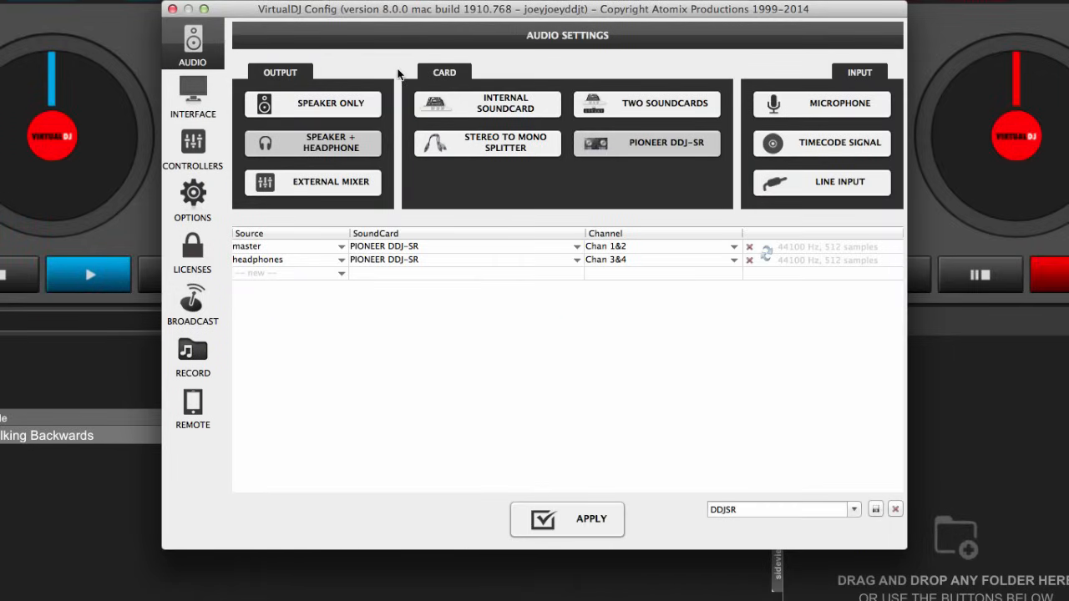
pyautogui.moveTo(566, 138)
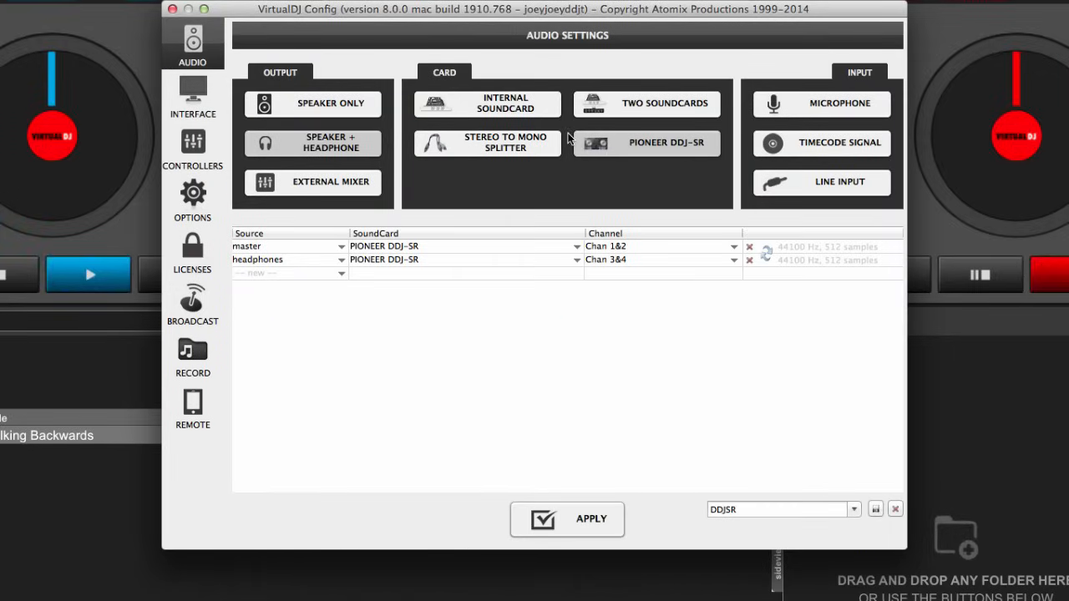
pyautogui.moveTo(632, 149)
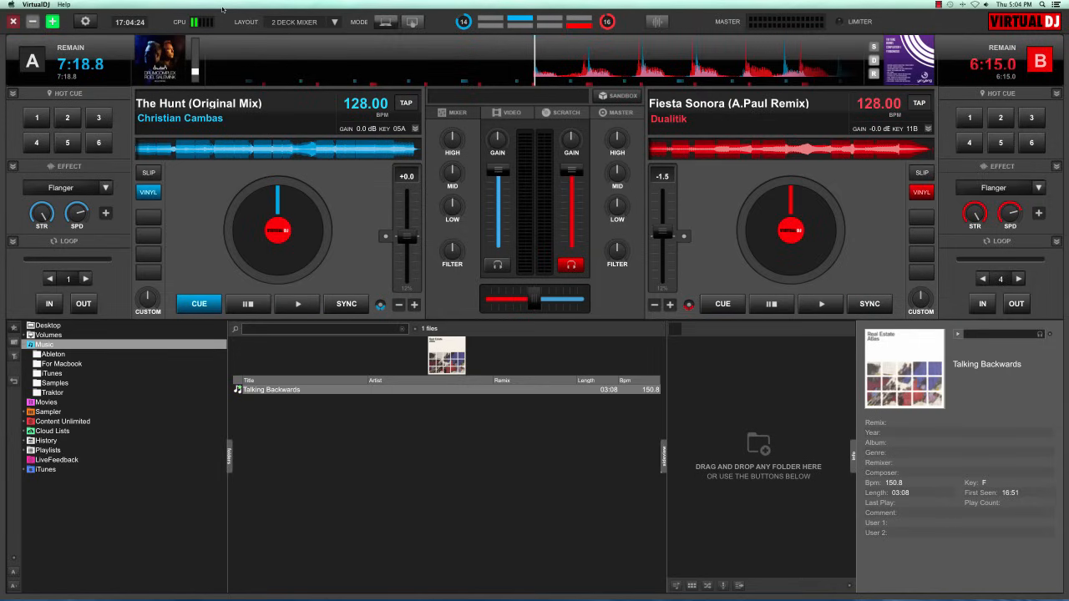
# - Load C.U.B.A on deck A from New Beatport Downloads TxF, then play Slenderman on deck B
pyautogui.click(297, 303)
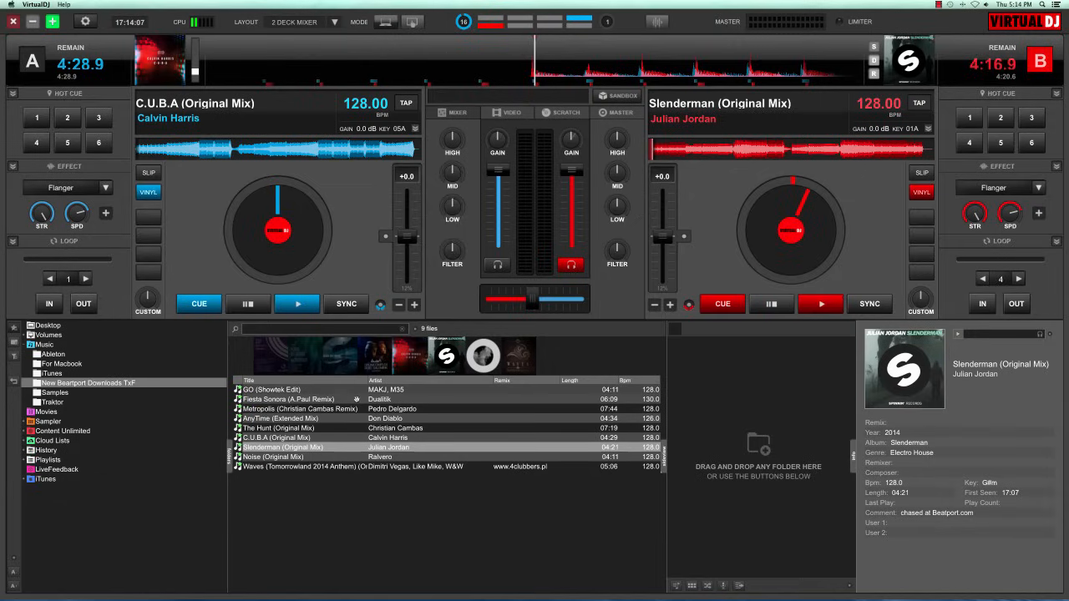
# - Preview the default skin's 4-deck, 6-deck, tablet and 2-deck layouts, ending on 4 decks
pyautogui.click(86, 21)
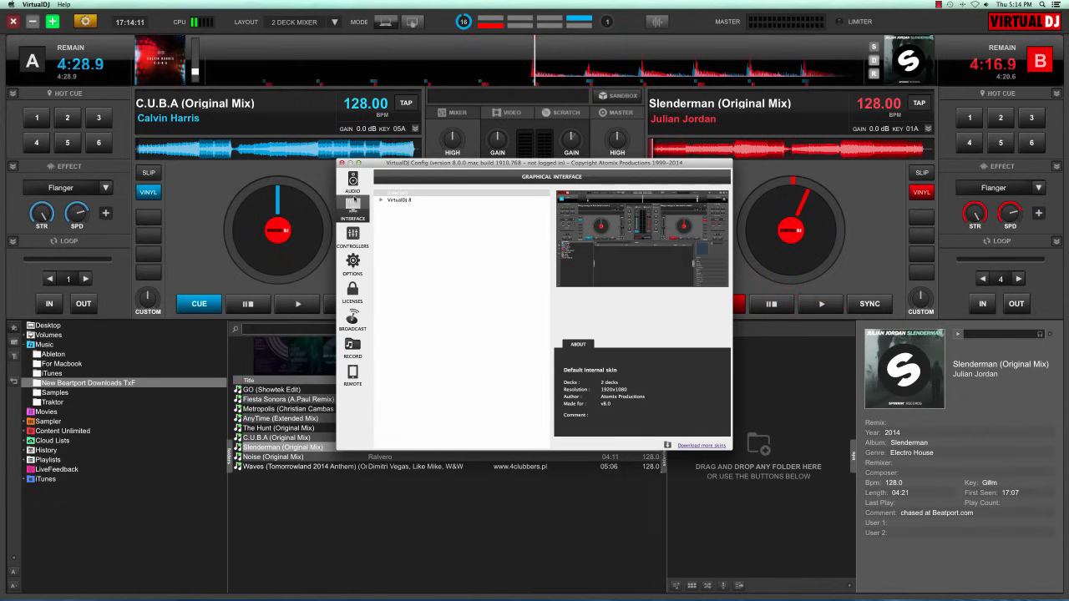
pyautogui.click(397, 193)
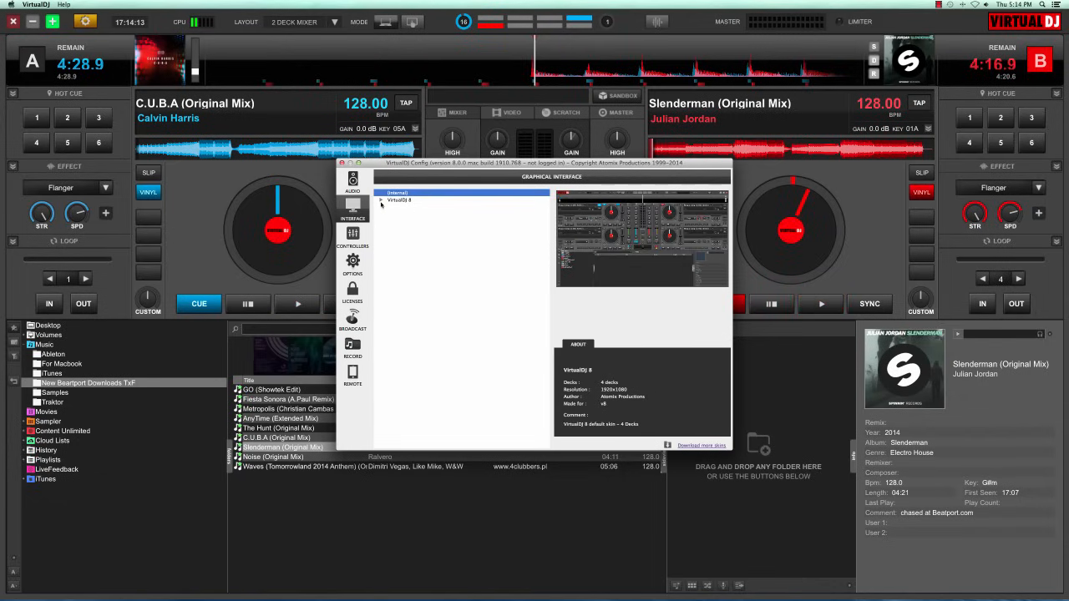
pyautogui.click(381, 200)
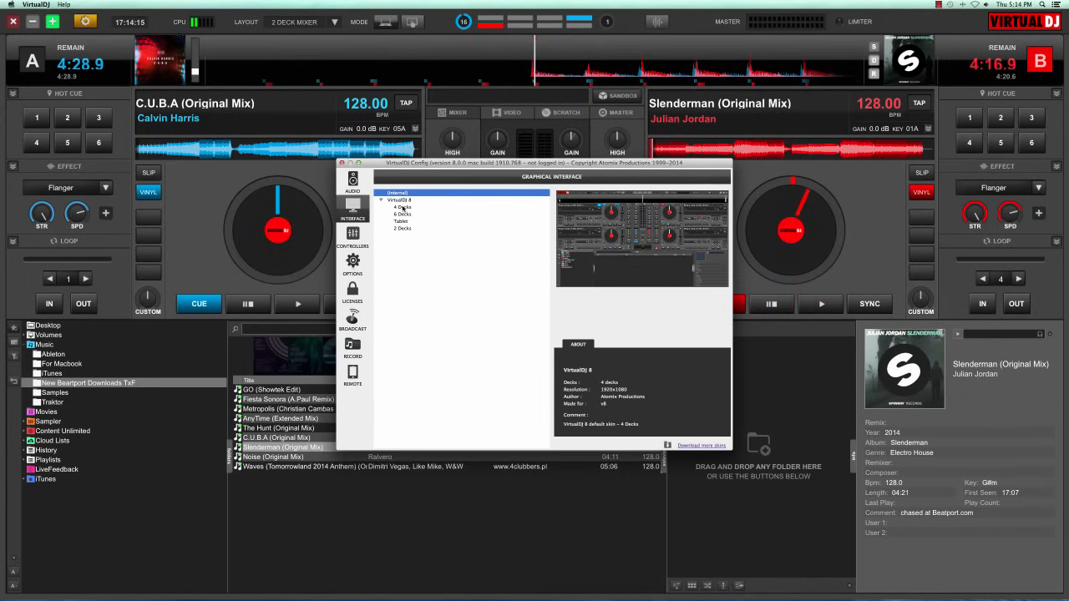
pyautogui.click(403, 206)
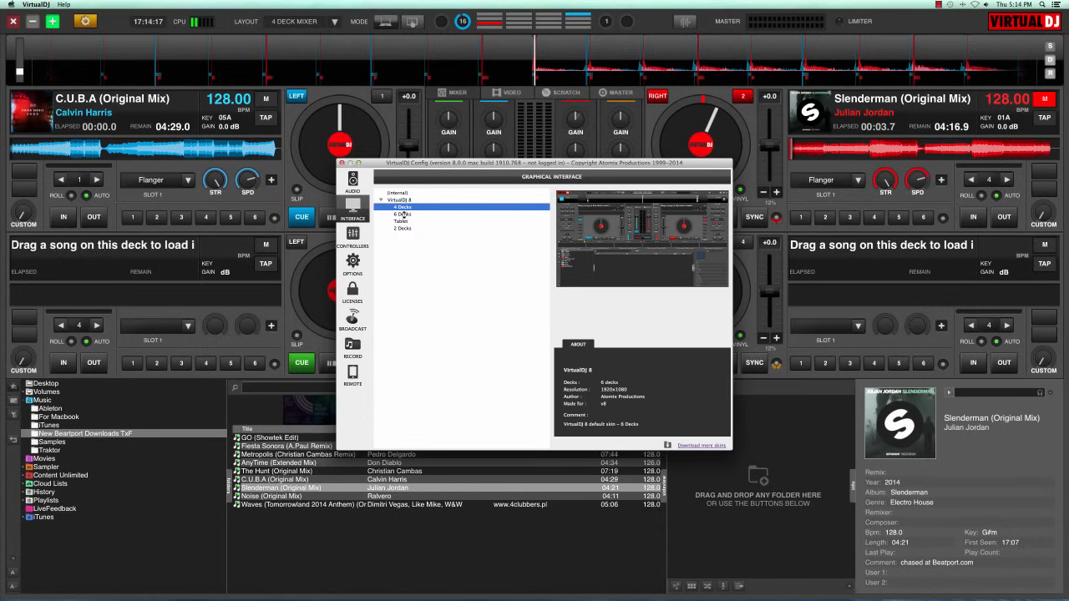
pyautogui.click(404, 214)
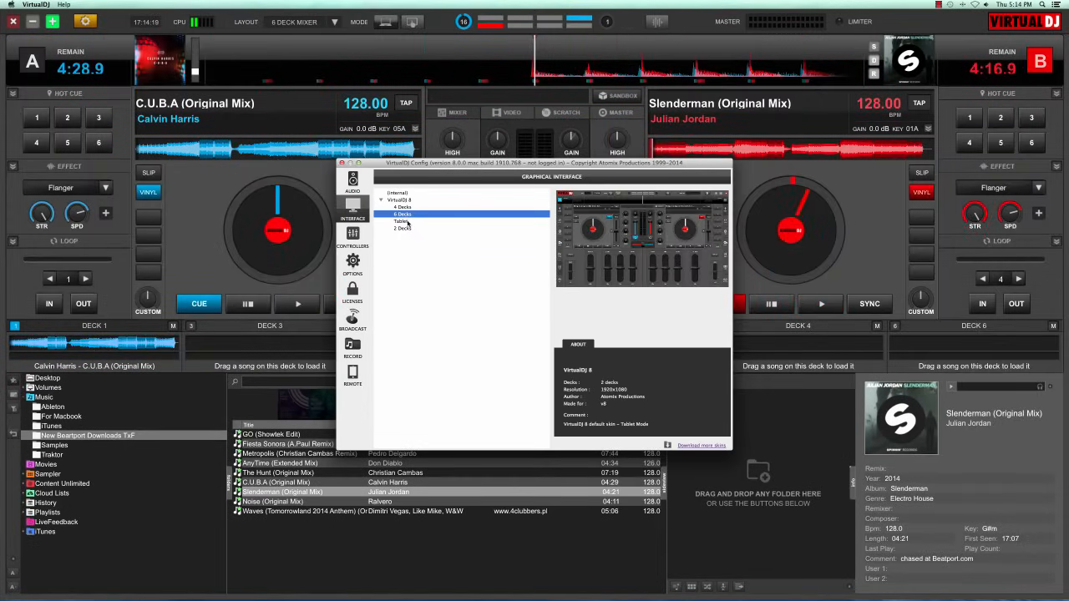
pyautogui.click(401, 221)
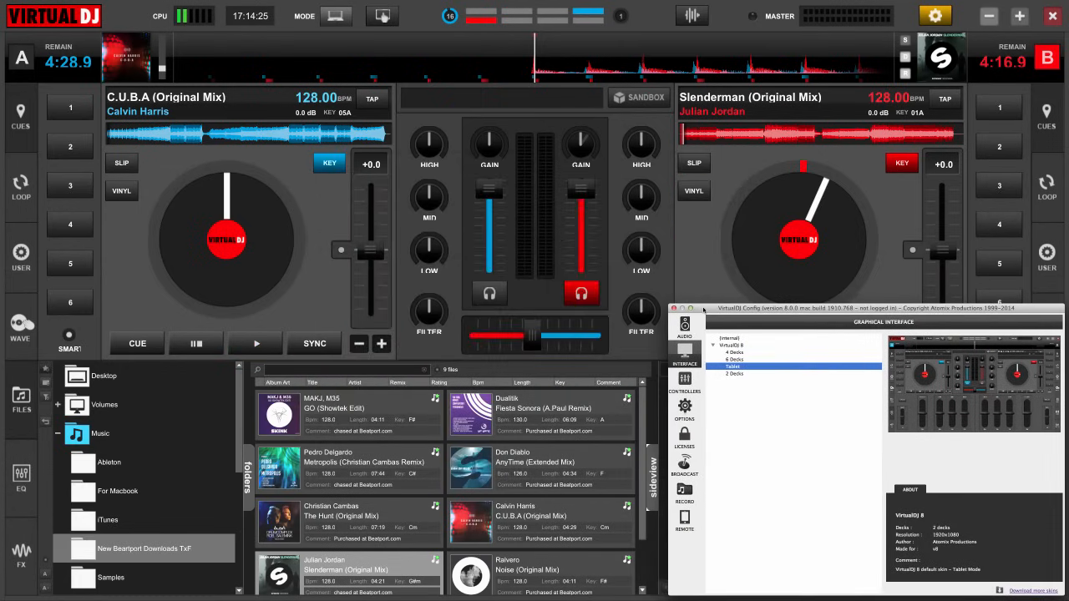
pyautogui.click(733, 373)
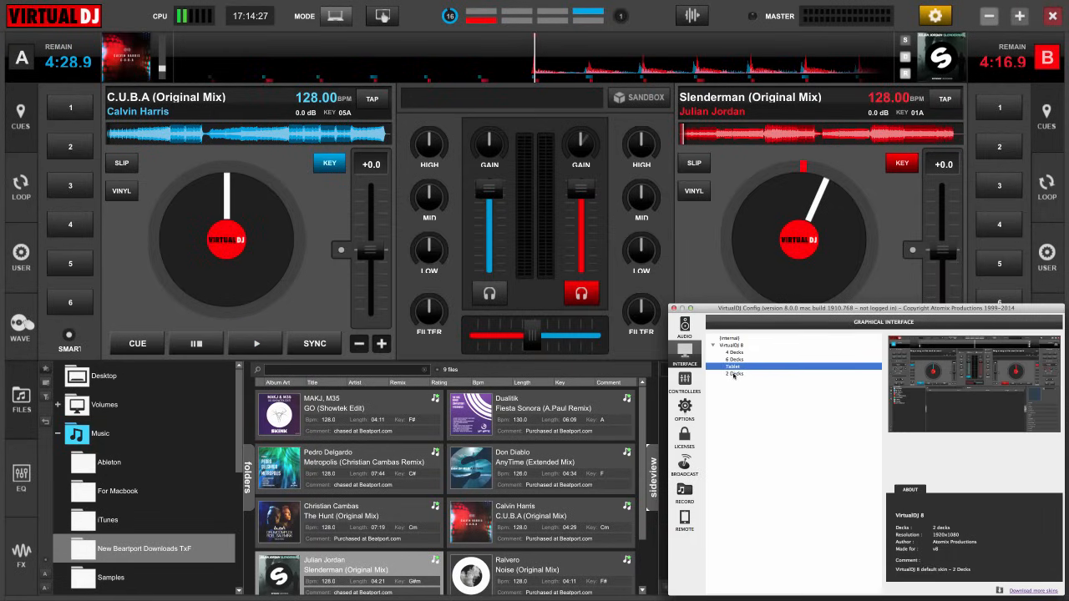
pyautogui.click(731, 345)
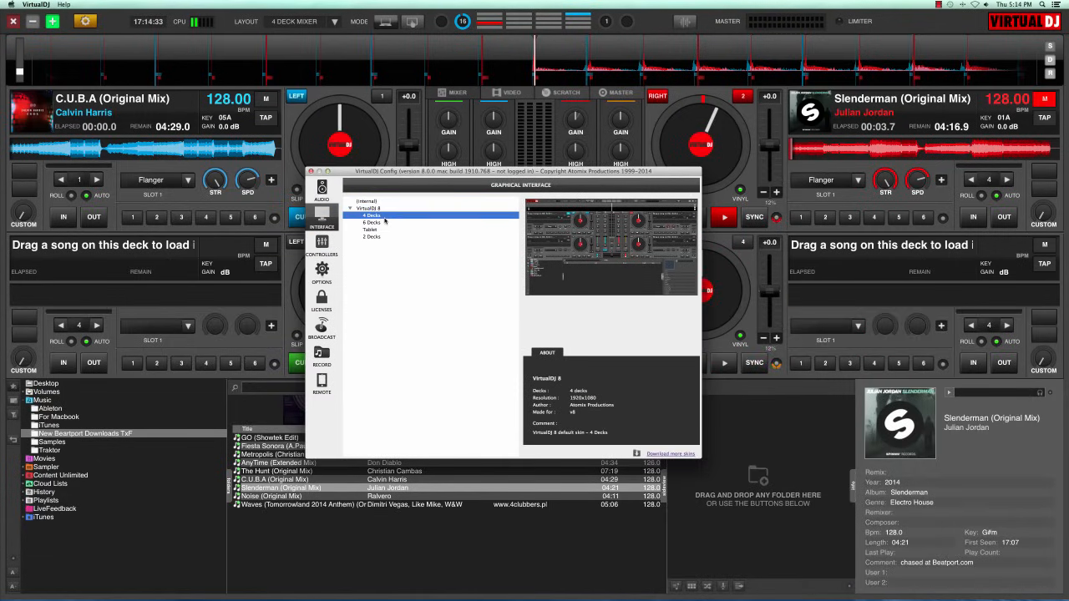
pyautogui.click(351, 207)
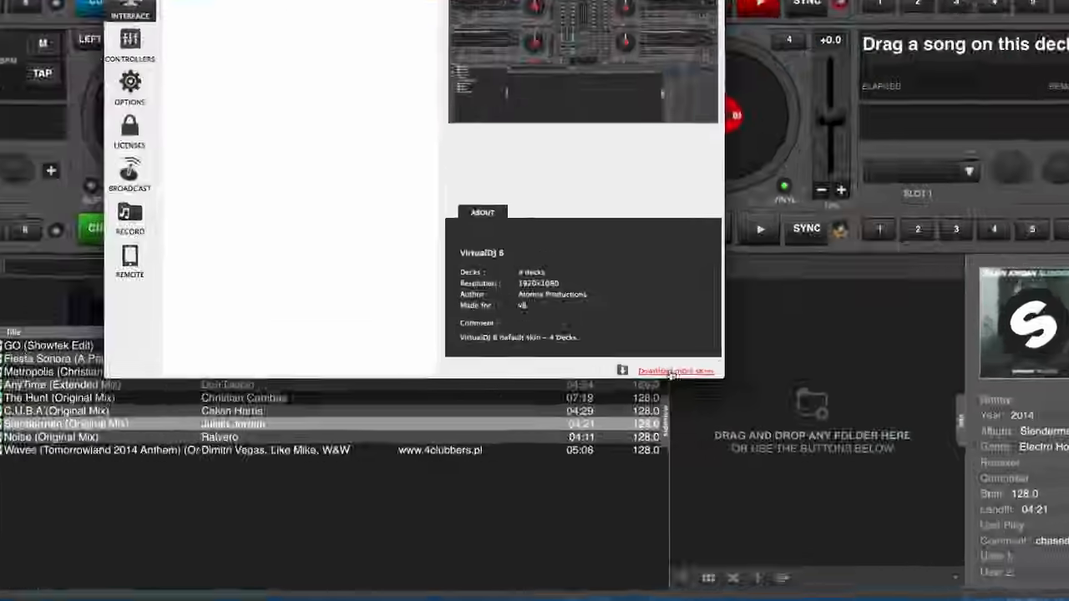
pyautogui.click(675, 371)
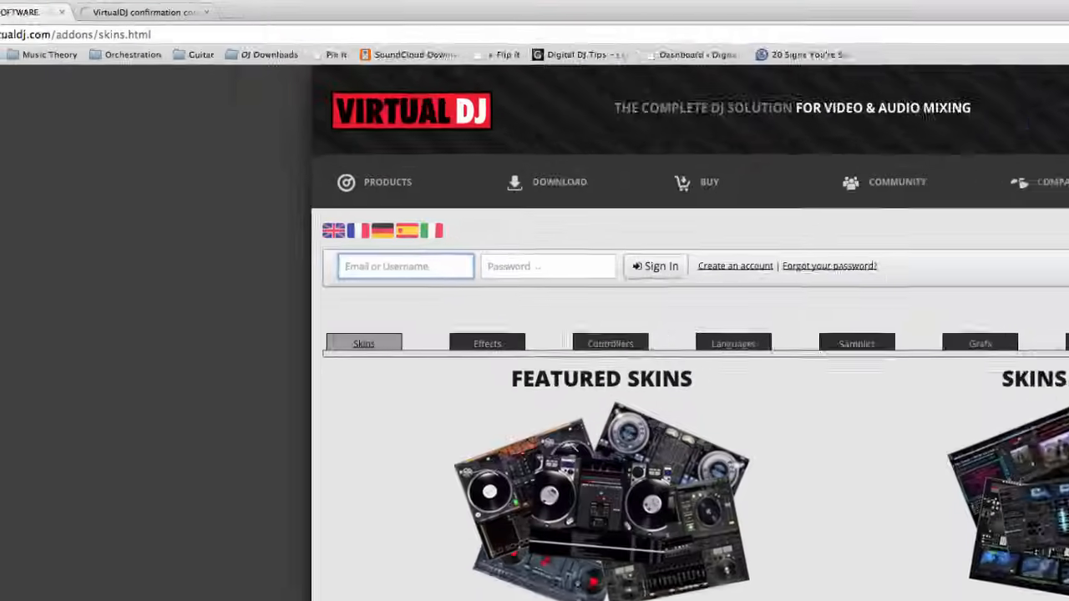
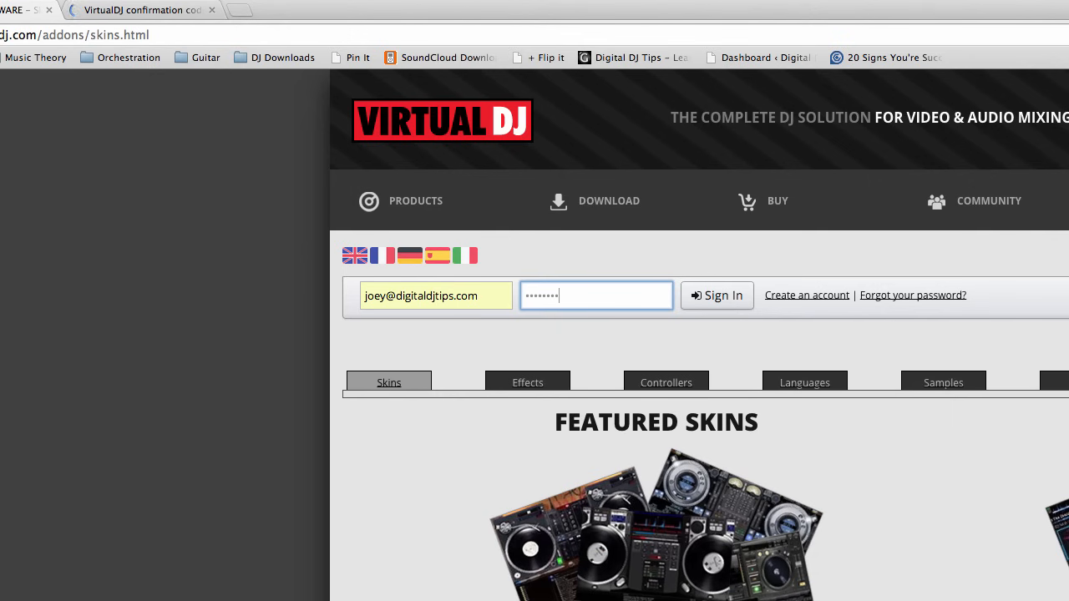
pyautogui.click(717, 294)
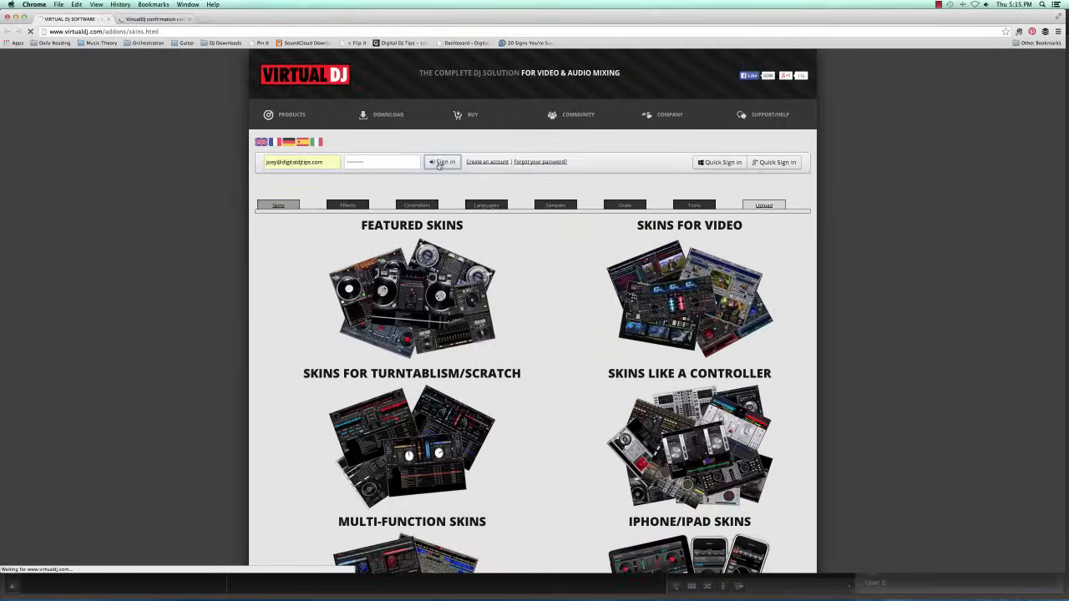
pyautogui.click(441, 161)
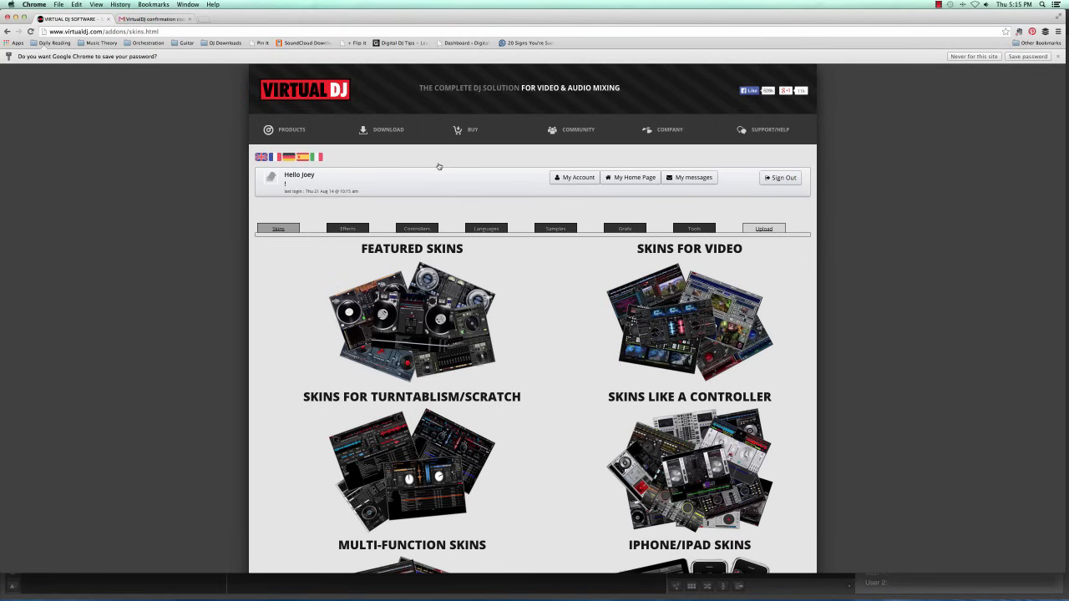
pyautogui.scroll(-3)
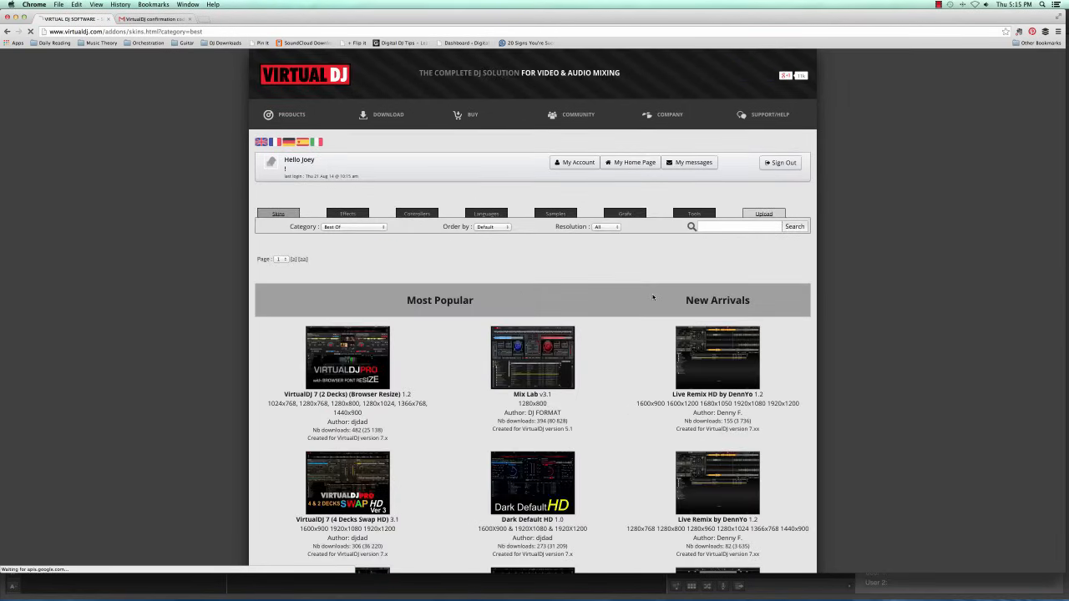
# - Open the Dark Default HD skin page to download its Mac installer
pyautogui.scroll(-3)
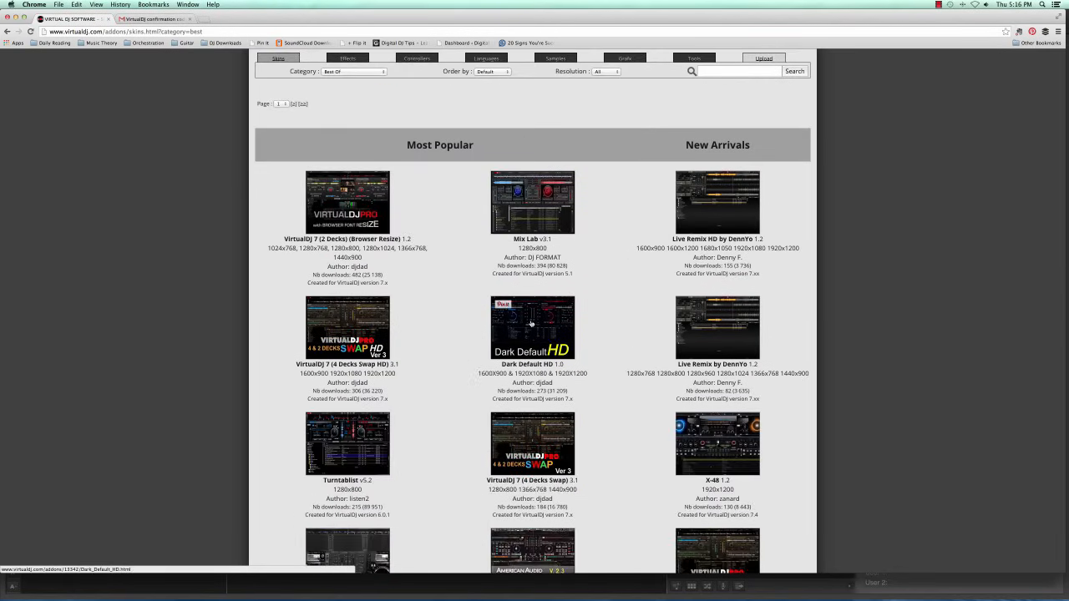
pyautogui.click(532, 327)
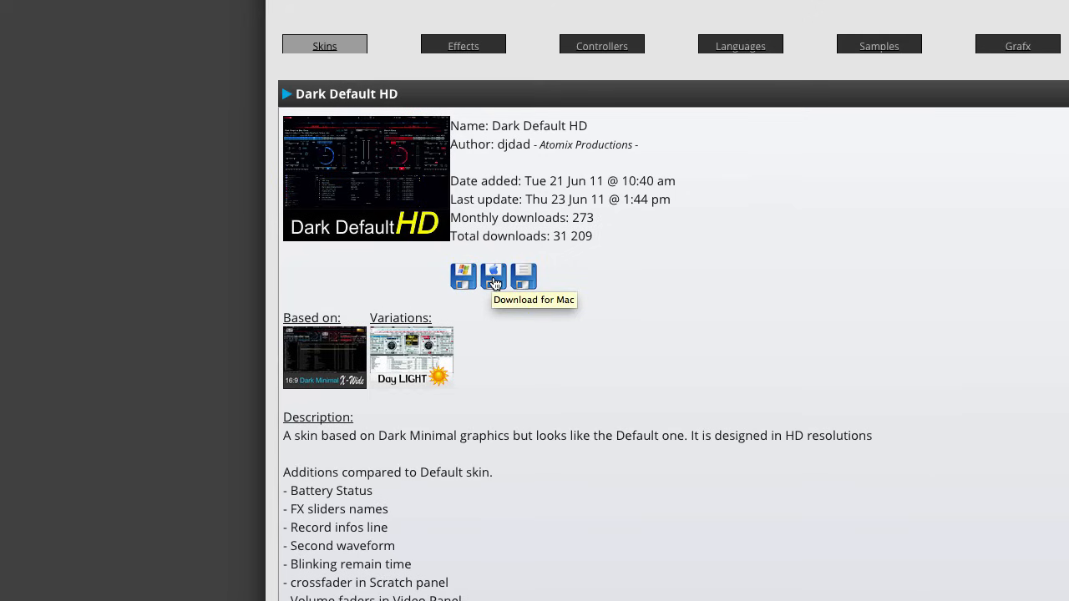
pyautogui.moveTo(464, 288)
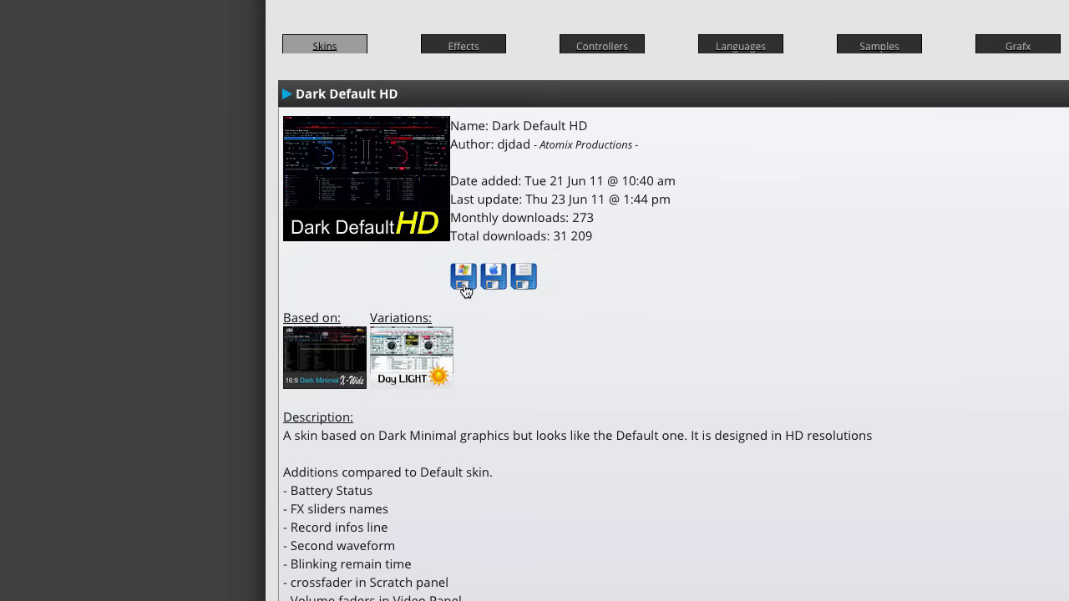
pyautogui.moveTo(493, 275)
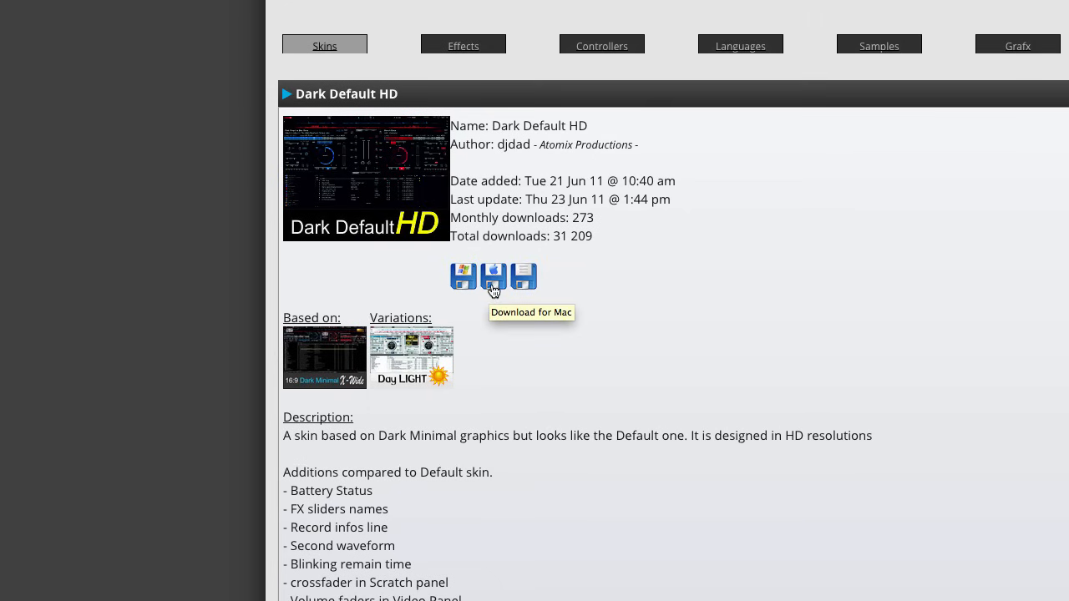
pyautogui.moveTo(493, 277)
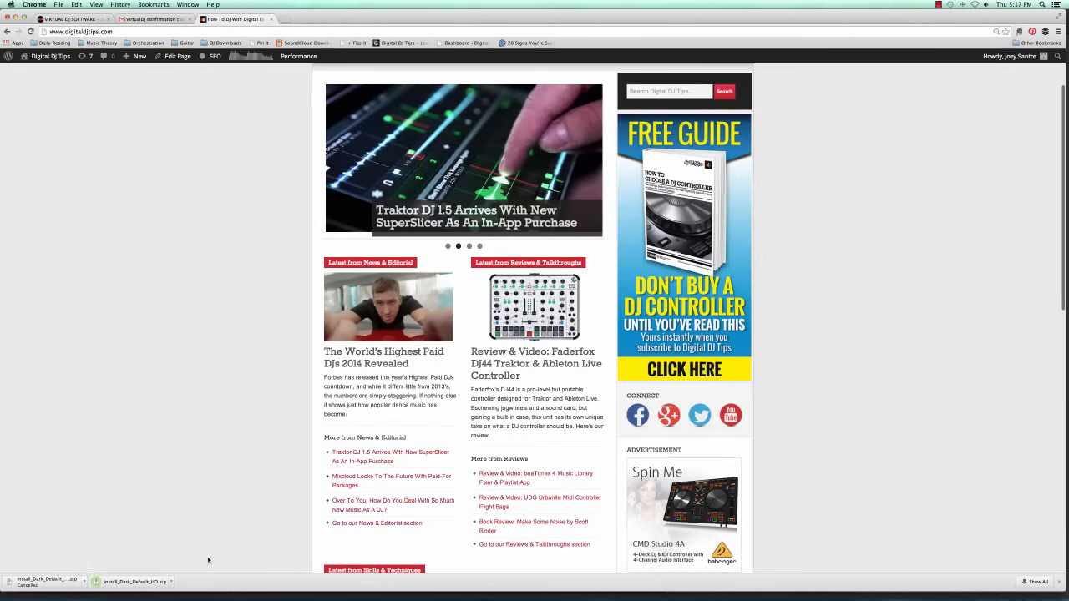
# - Run install_Dark_Default_HD, confirm the success message, and close the Config window
pyautogui.click(133, 581)
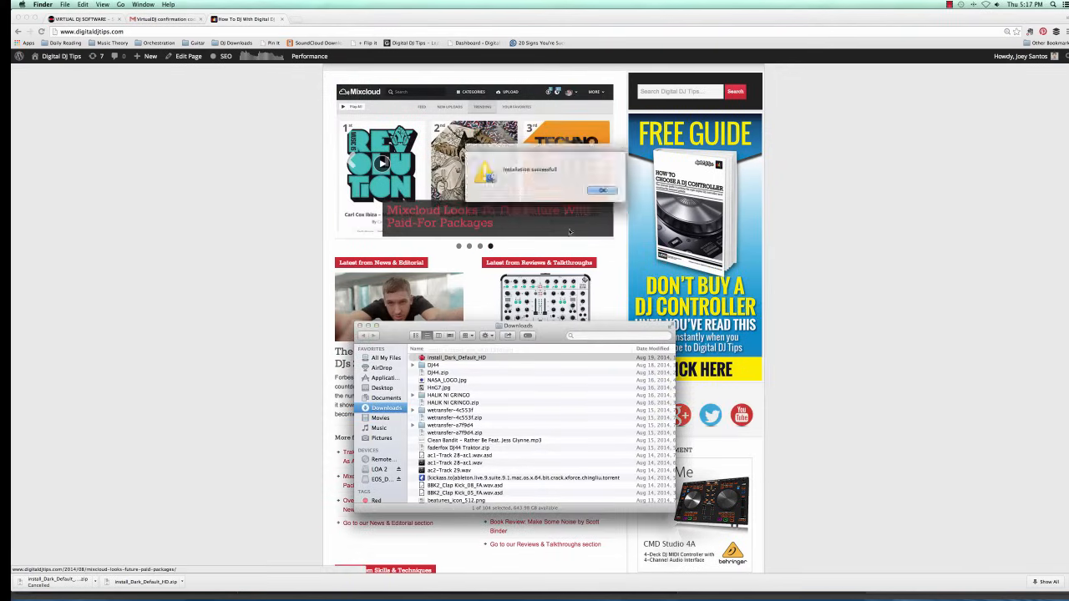
pyautogui.click(602, 191)
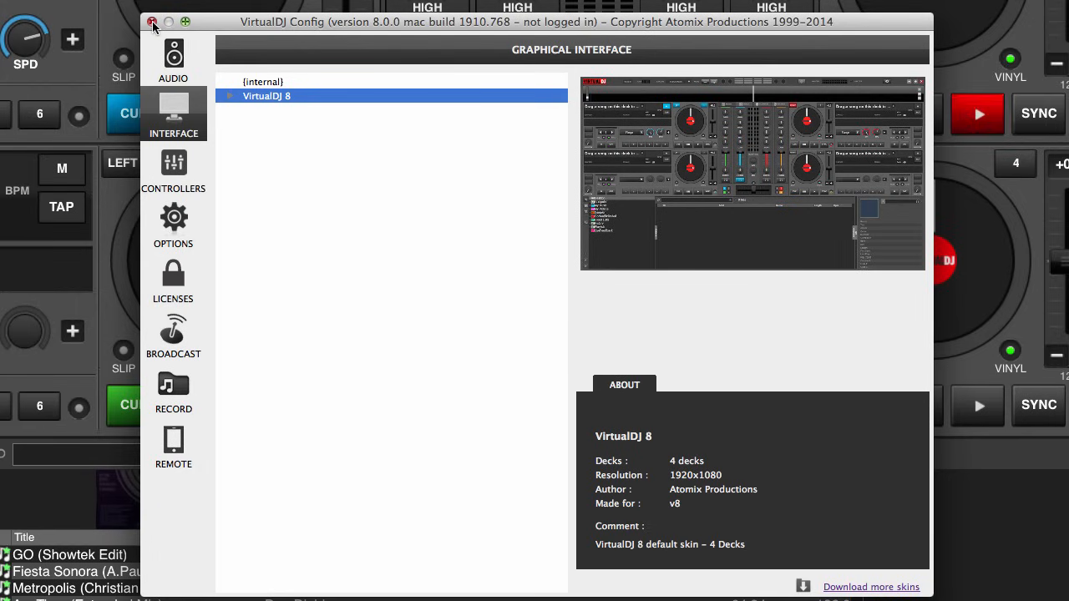
pyautogui.click(152, 21)
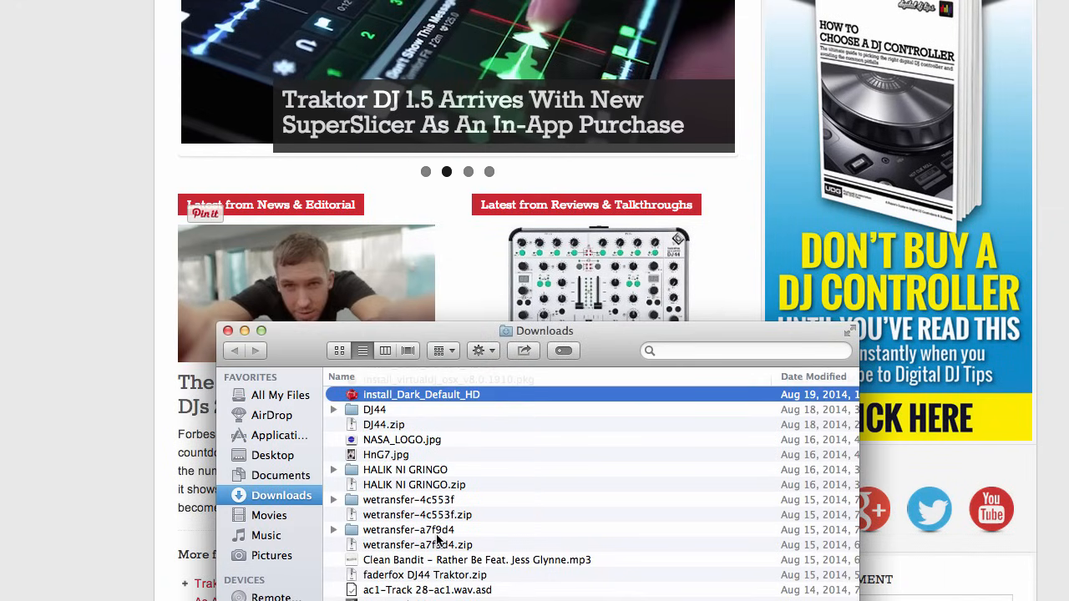
pyautogui.click(280, 435)
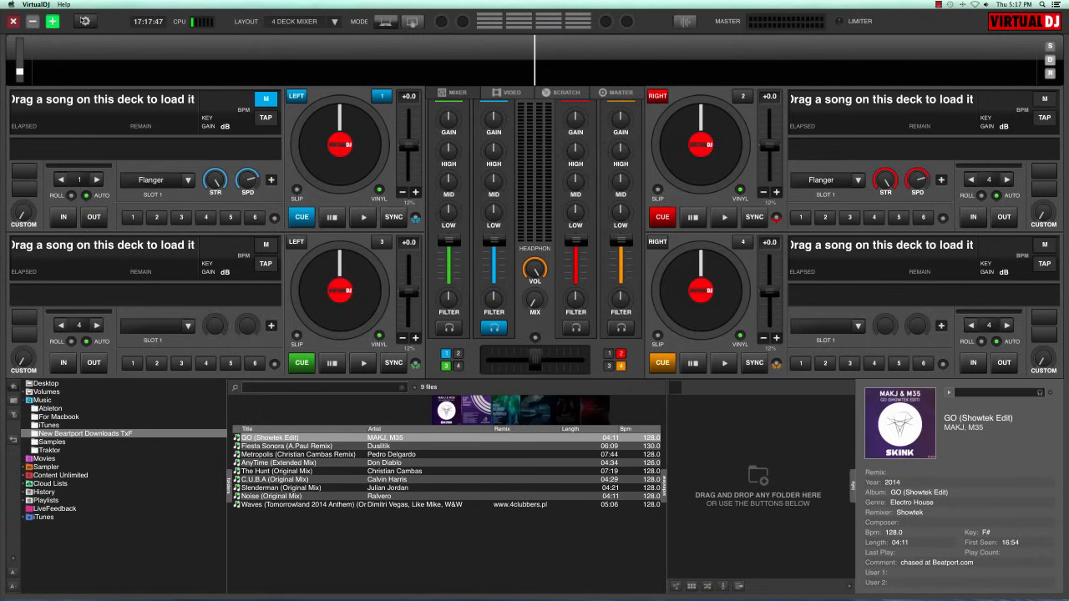
# - Choose Dark Default HD from the skin list in Config > Interface
pyautogui.click(85, 21)
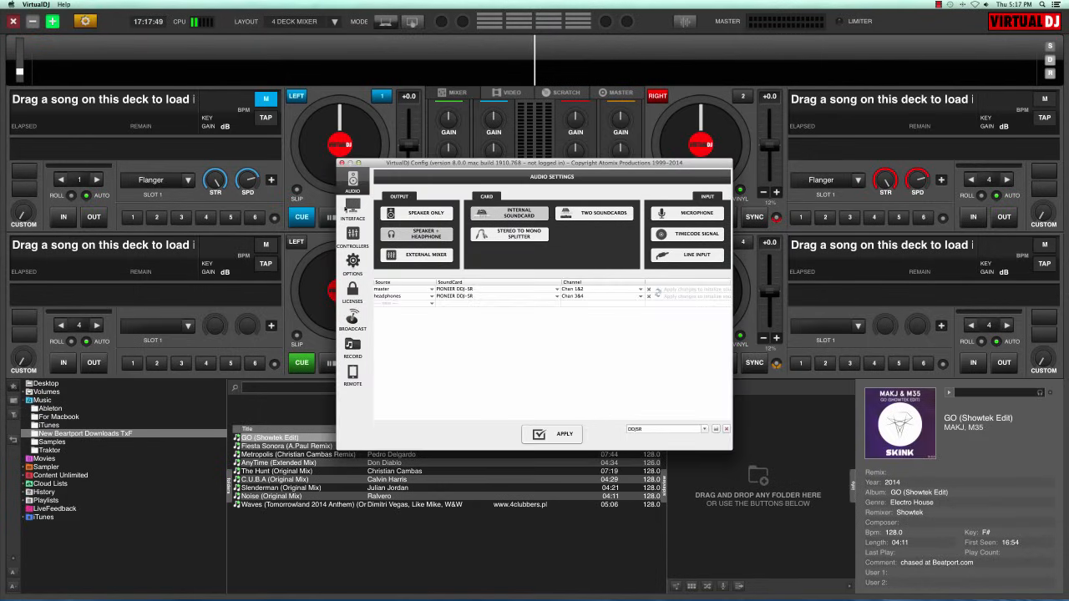
pyautogui.click(353, 207)
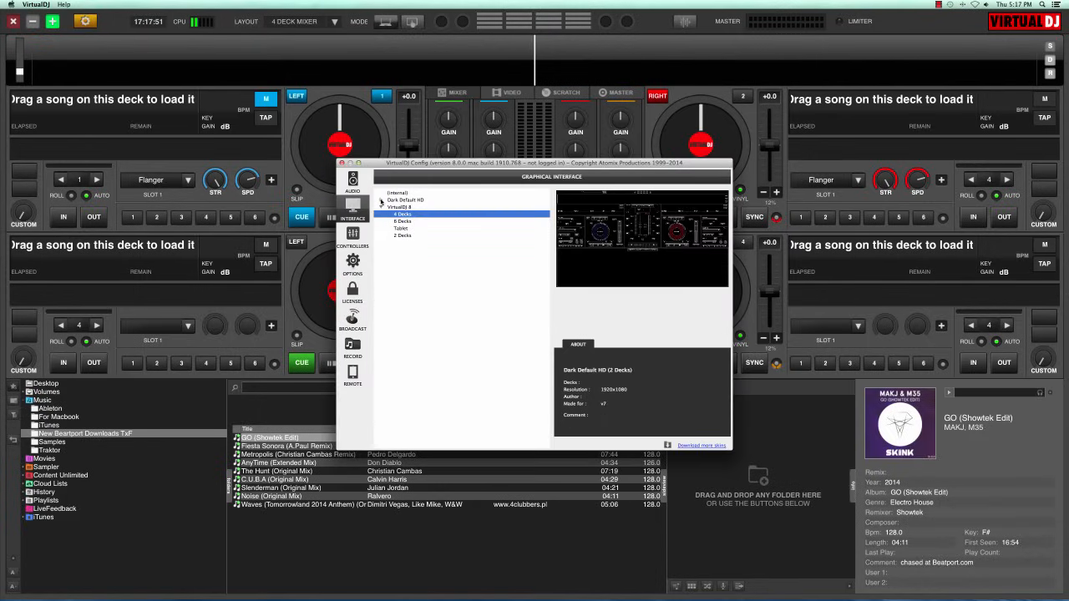
pyautogui.click(405, 200)
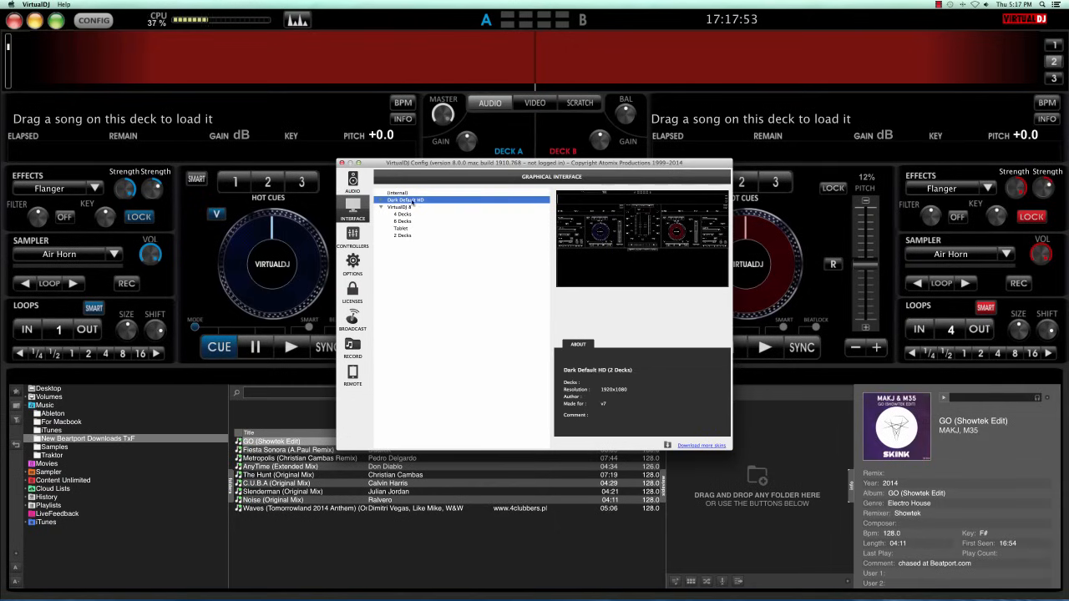